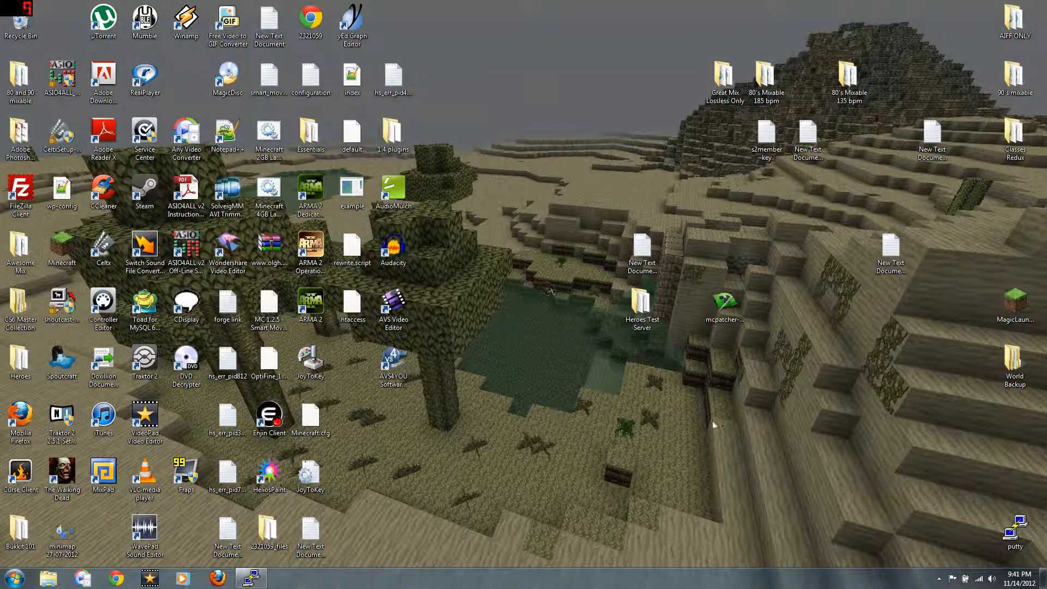
mouse_move(534, 379)
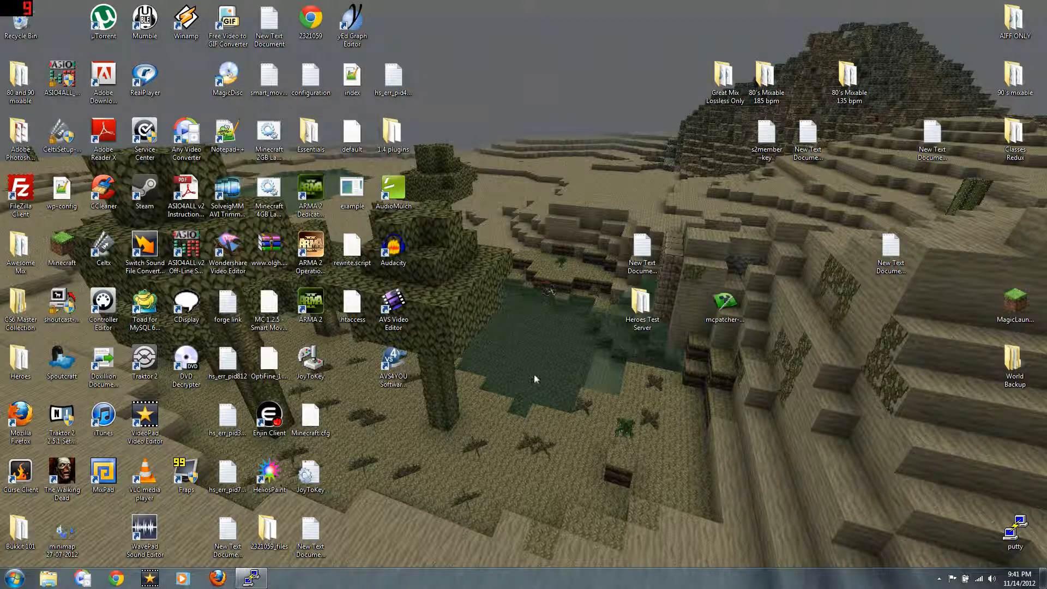
mouse_move(938, 580)
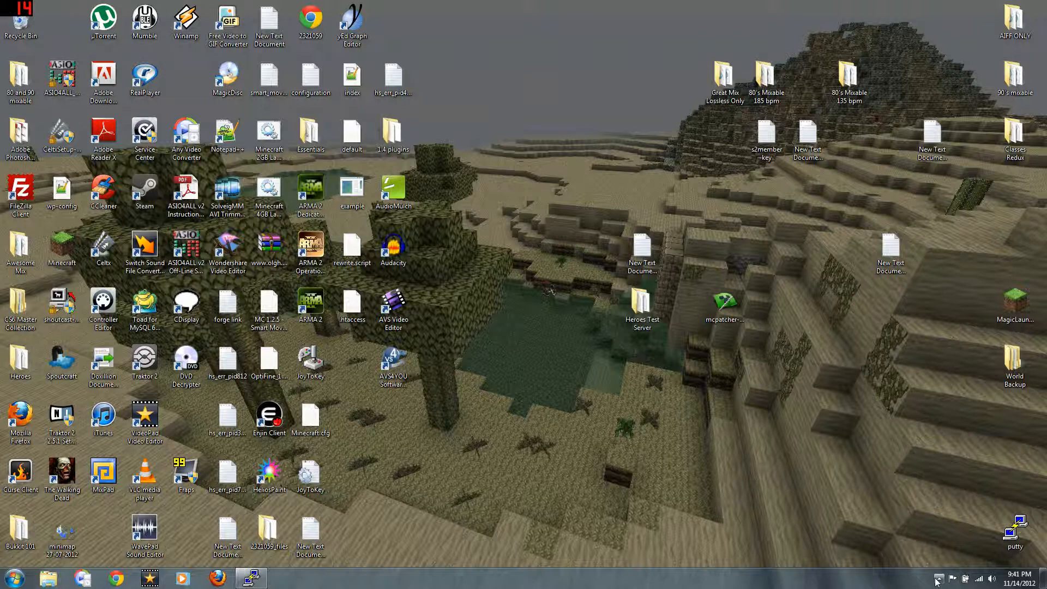
mouse_move(578, 474)
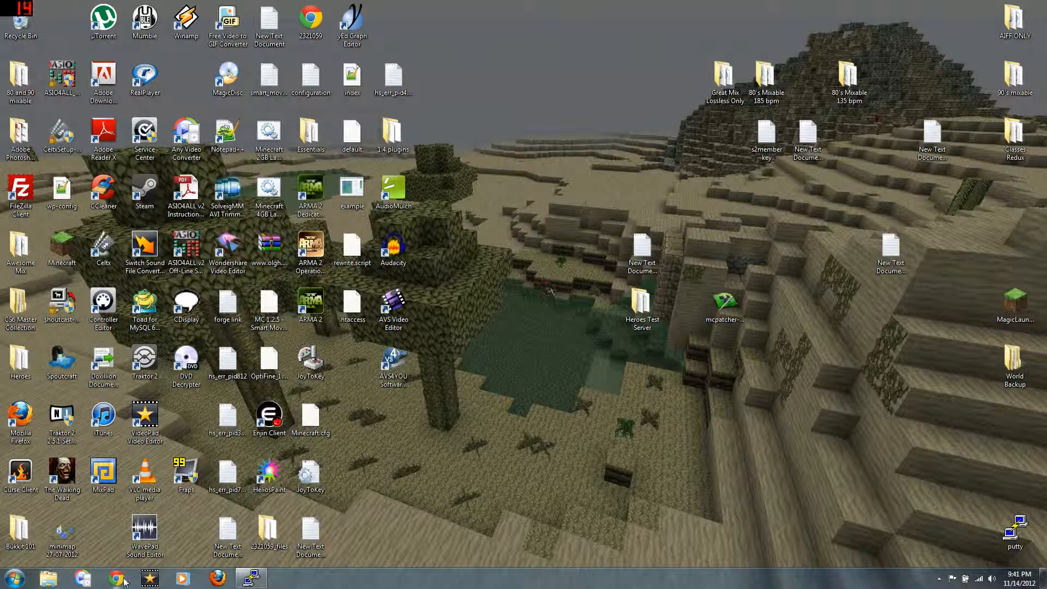
mouse_move(531, 472)
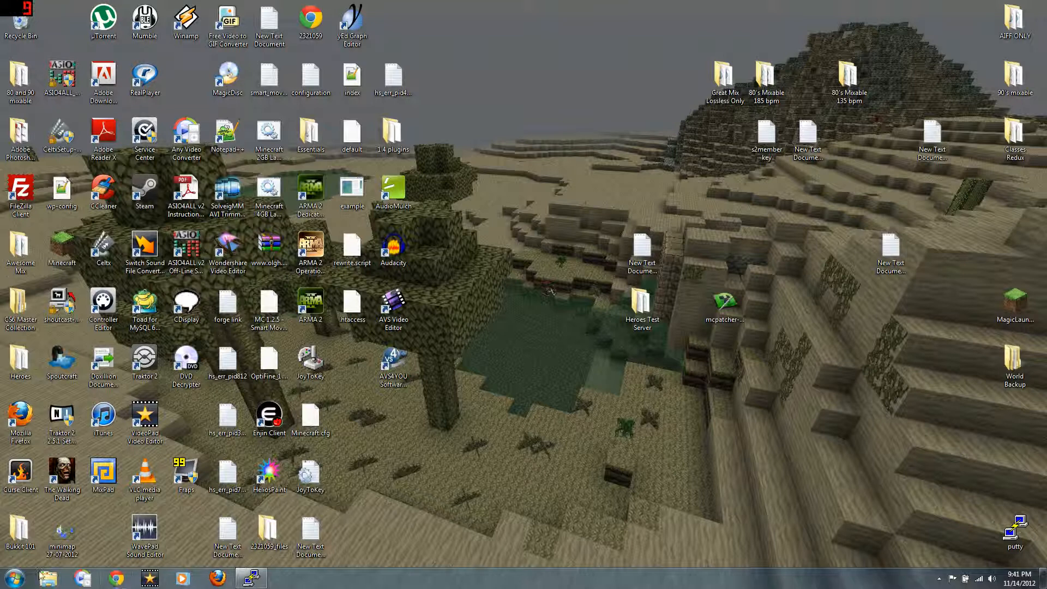
Step: Launch Chrome, search the web for bukkit and follow the BukkitDev result
left_click(8, 576)
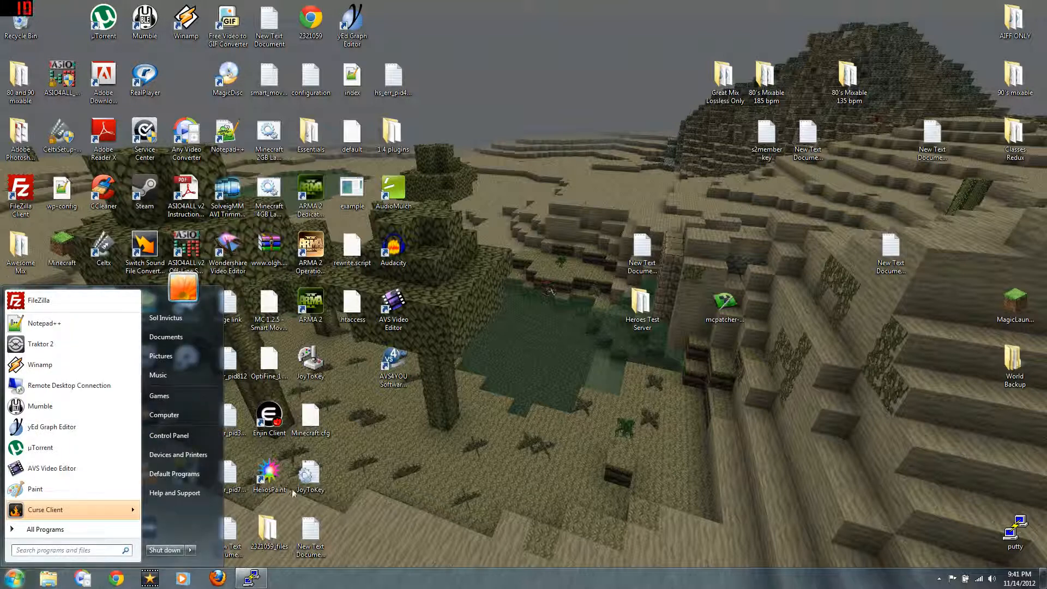
mouse_move(465, 460)
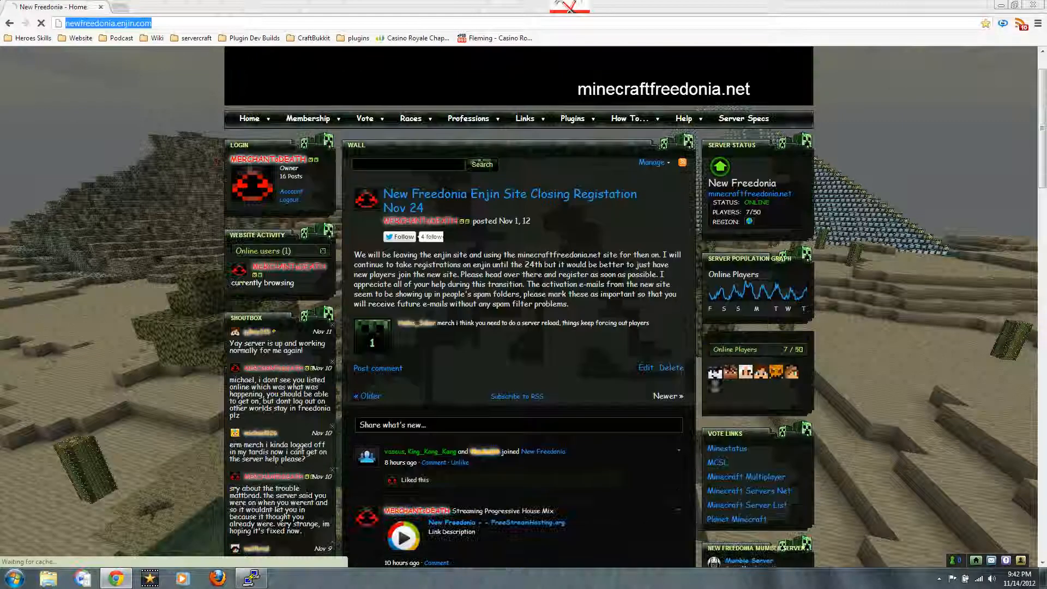
type("bukk")
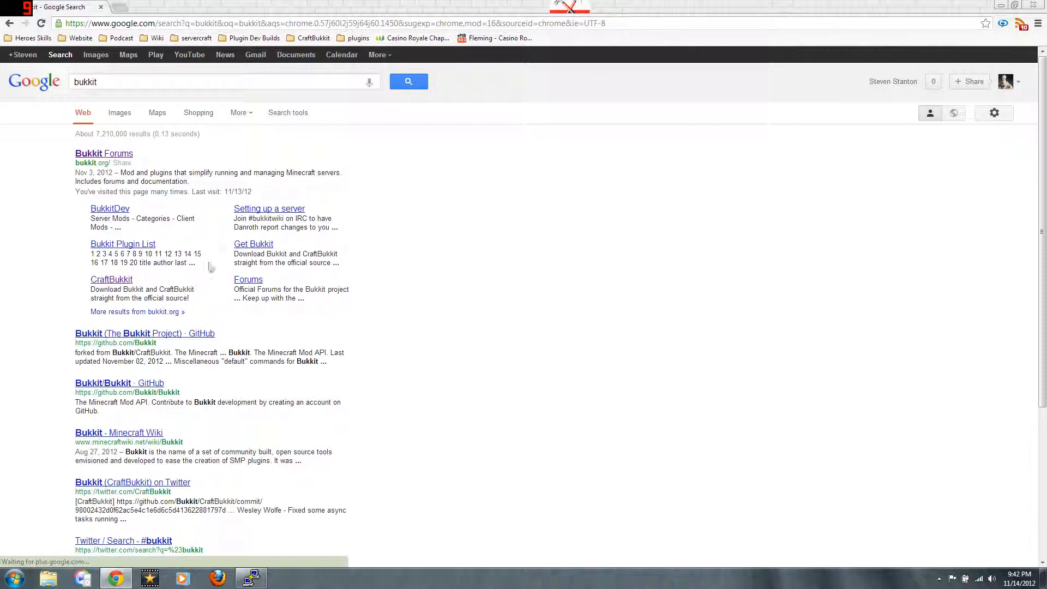
mouse_move(203, 235)
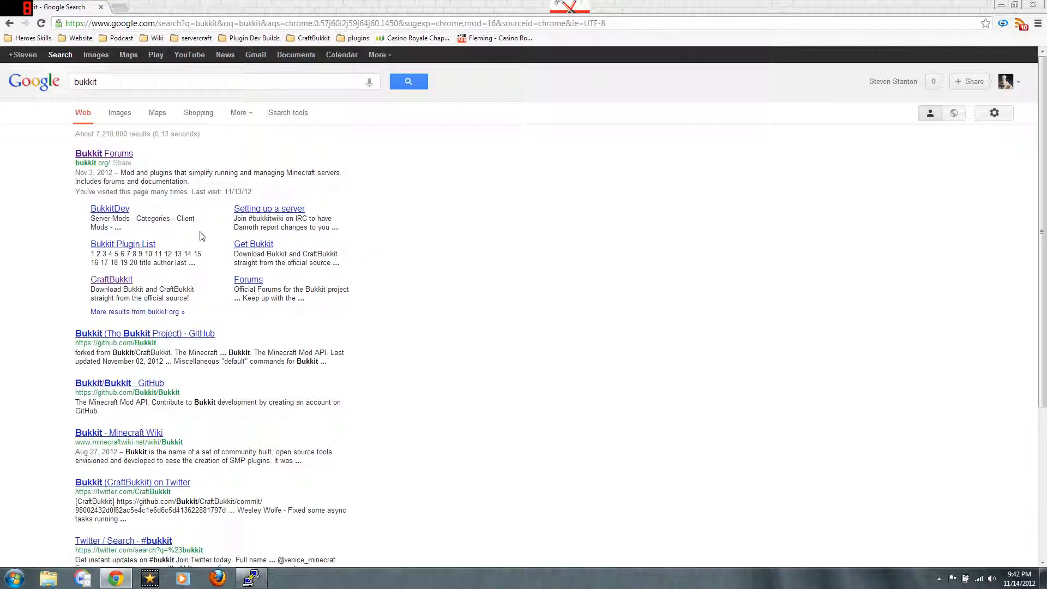
left_click(109, 208)
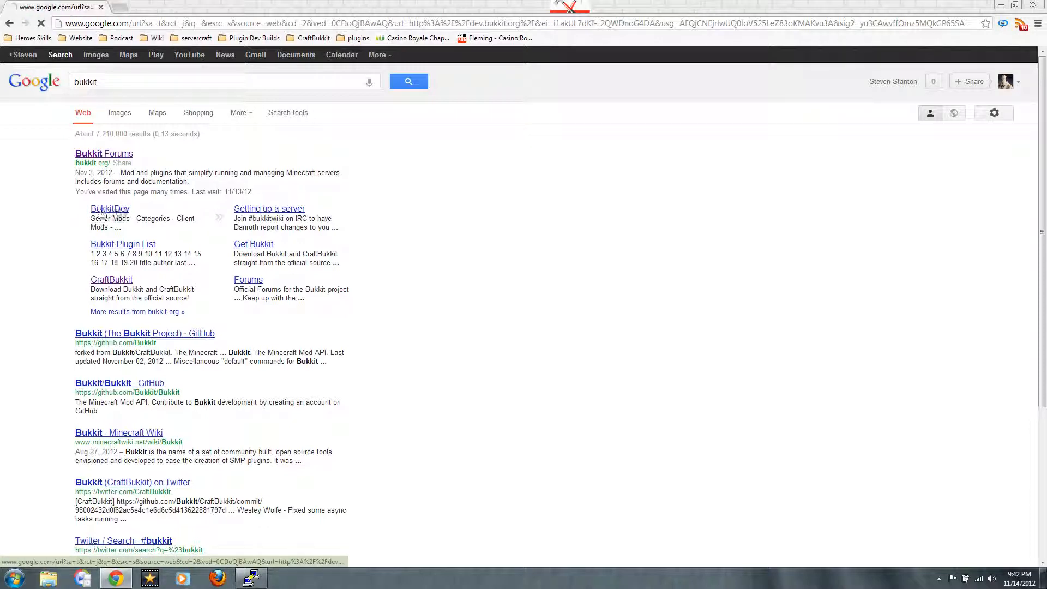
Step: Go to BukkitDev's Server Mods listing and skim the recently updated plugins
left_click(109, 208)
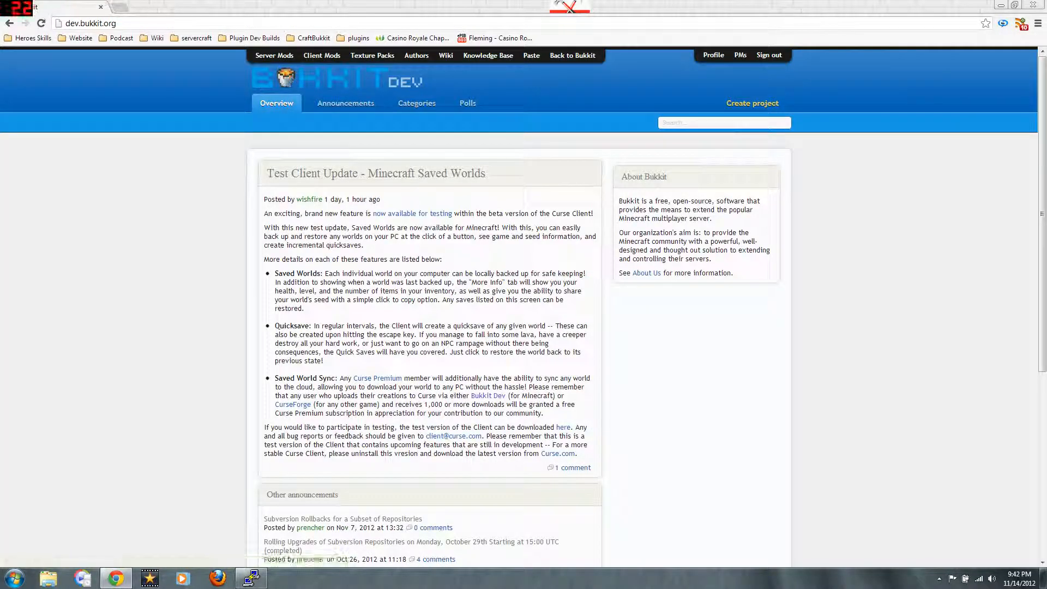
mouse_move(133, 147)
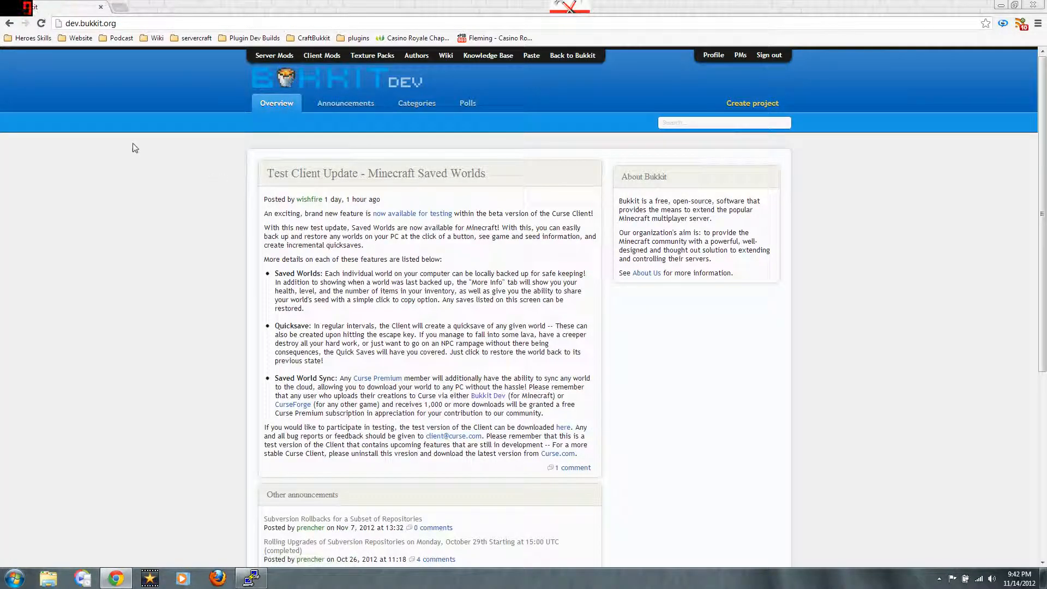
mouse_move(216, 147)
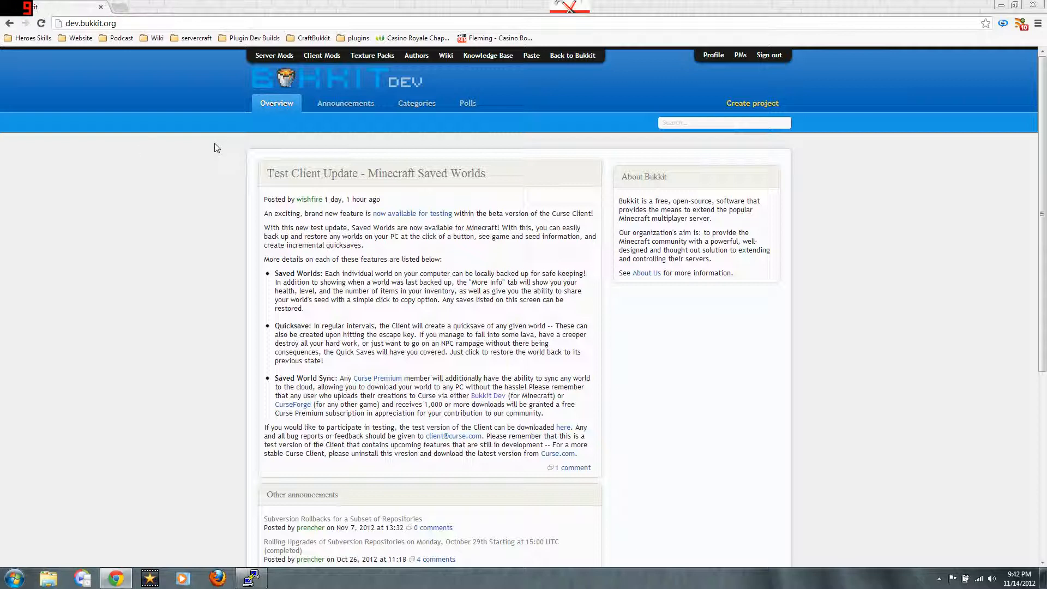
mouse_move(274, 55)
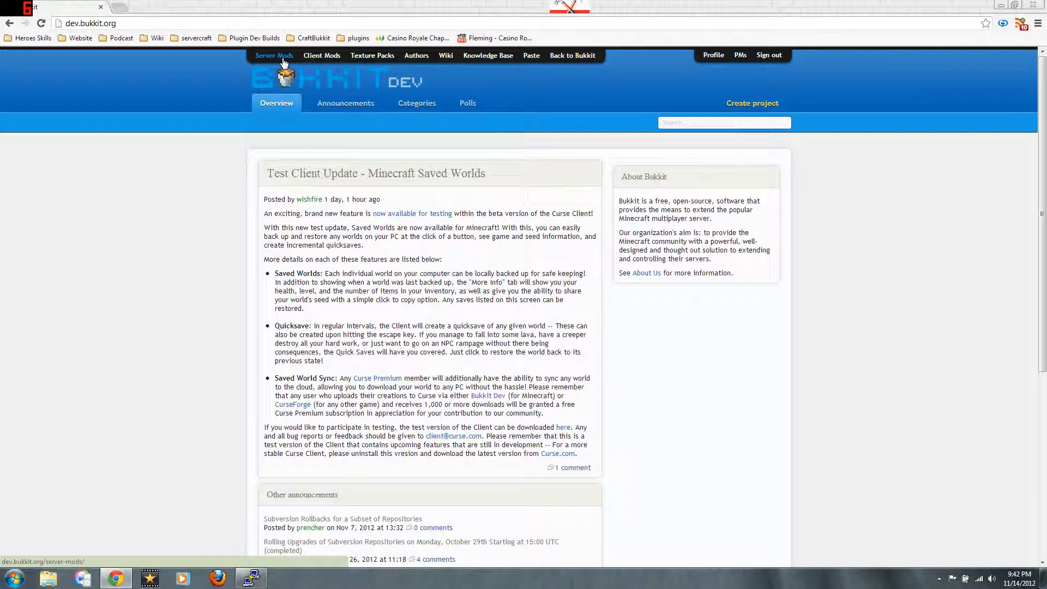
left_click(273, 56)
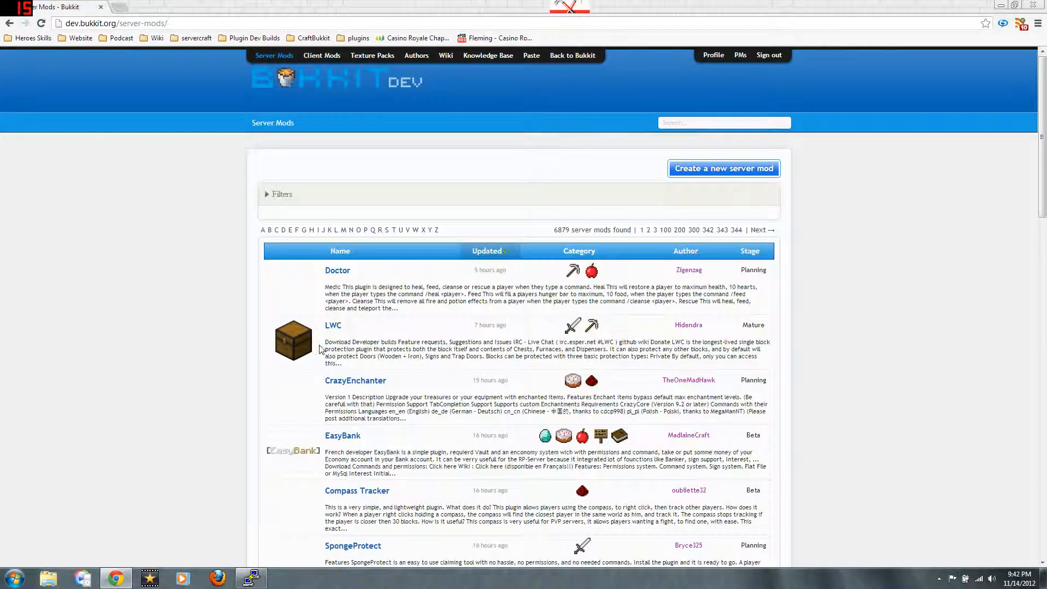
scroll("down", 3)
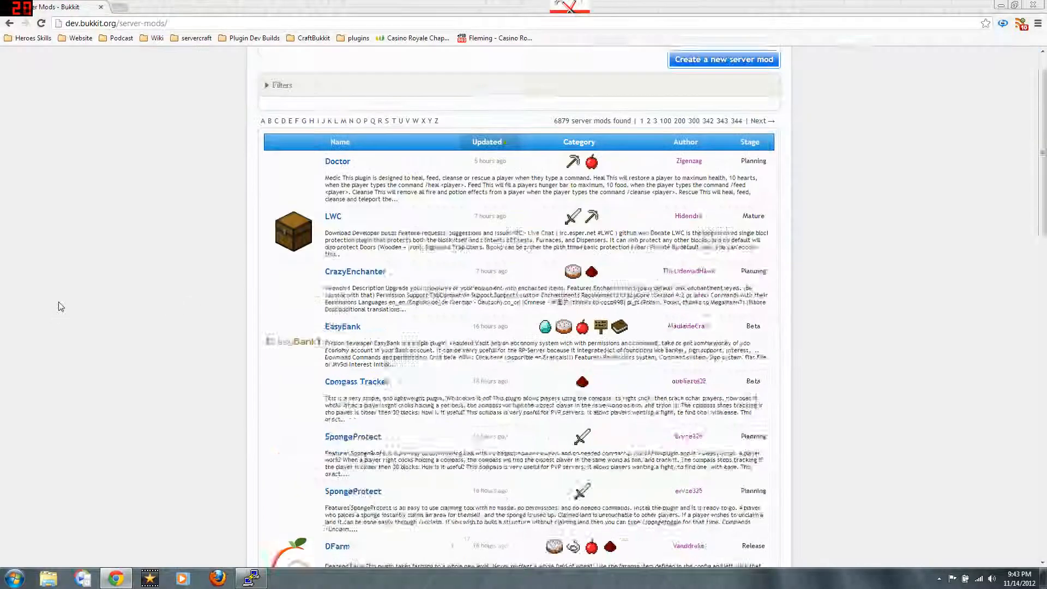
scroll("down", 3)
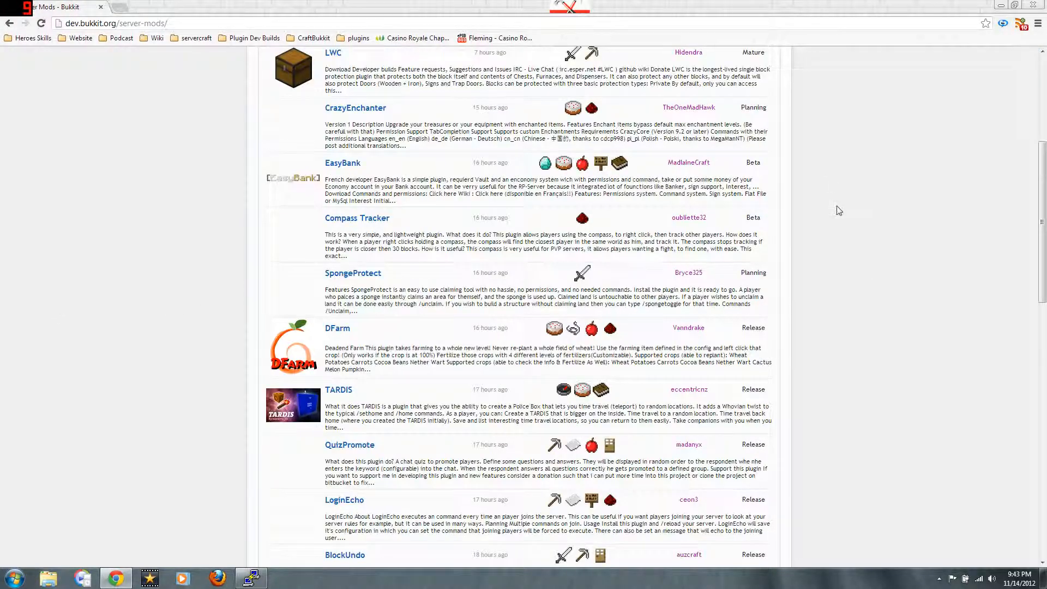
scroll("down", 3)
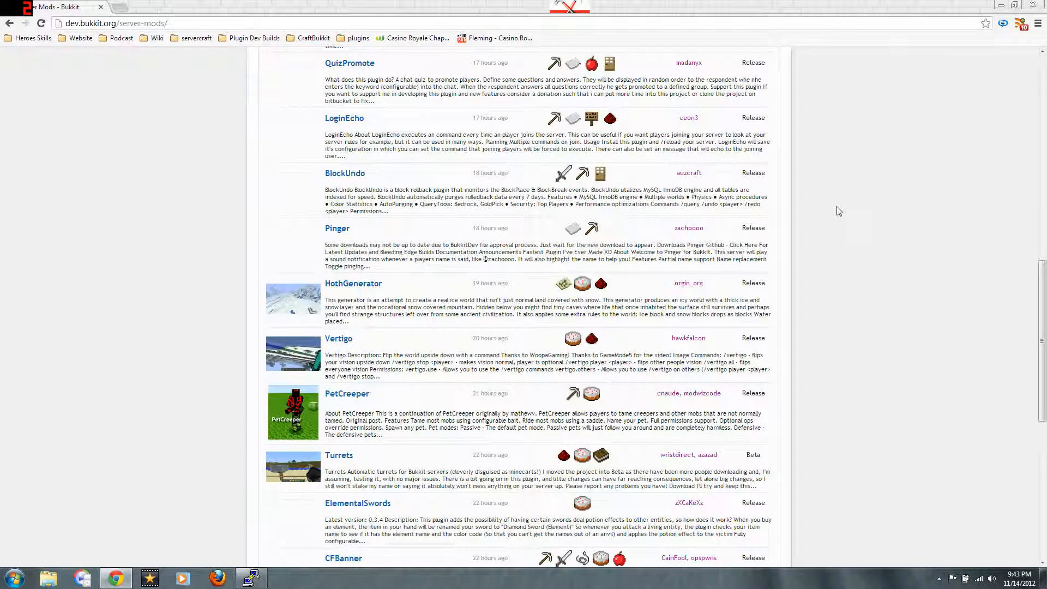
scroll("up", 3)
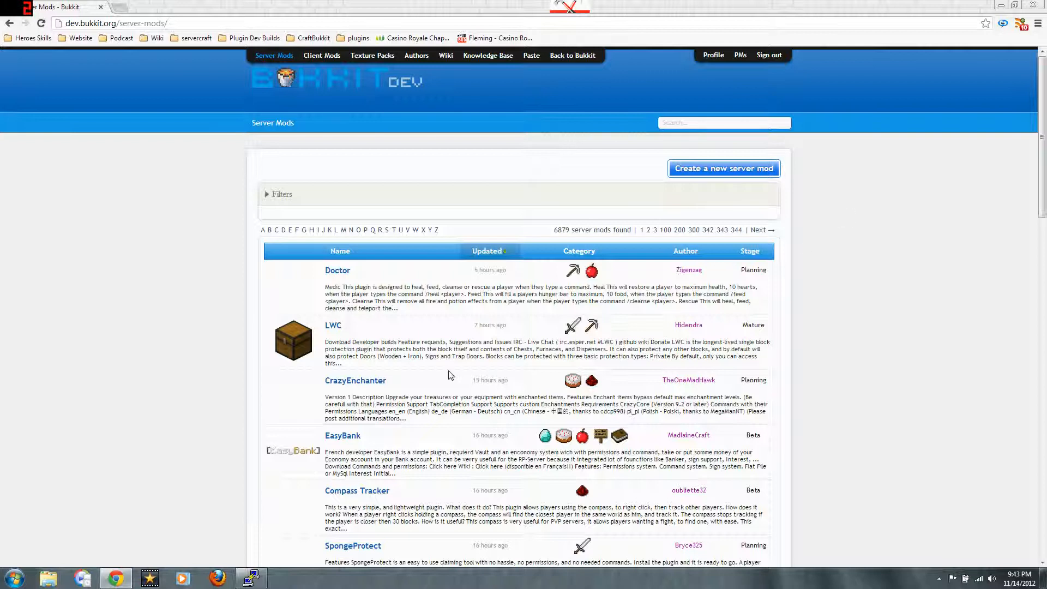
mouse_move(334, 328)
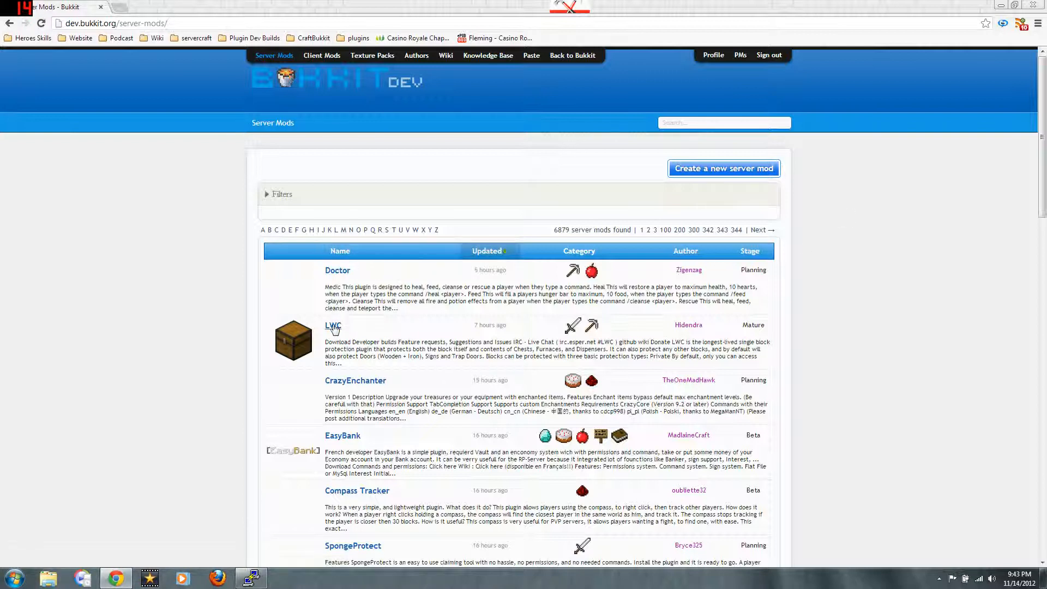
mouse_move(197, 354)
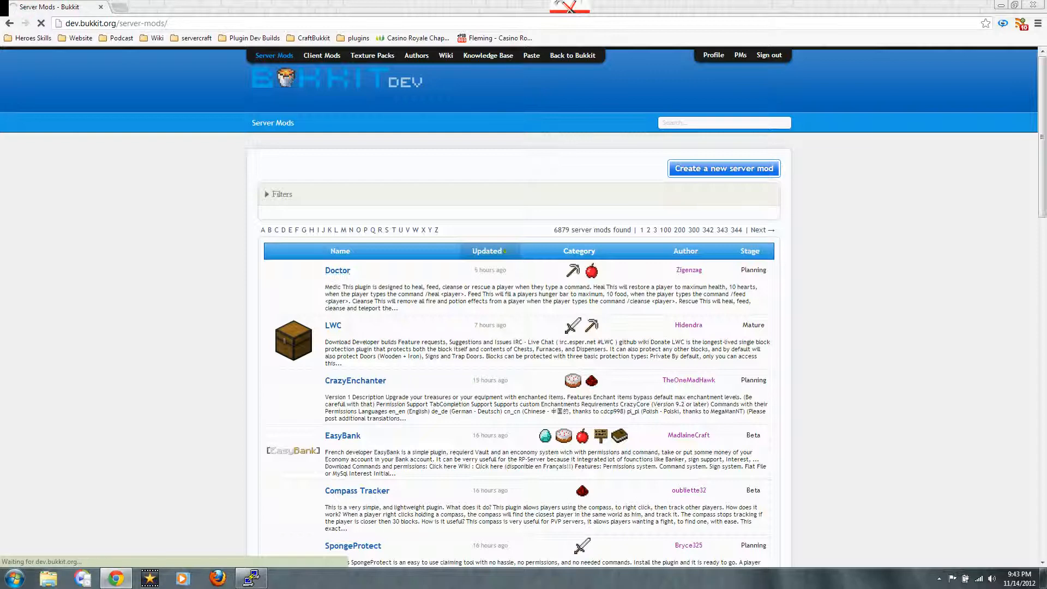
Step: Read through the Doctor plugin's page, then return to the Server Mods list
left_click(337, 271)
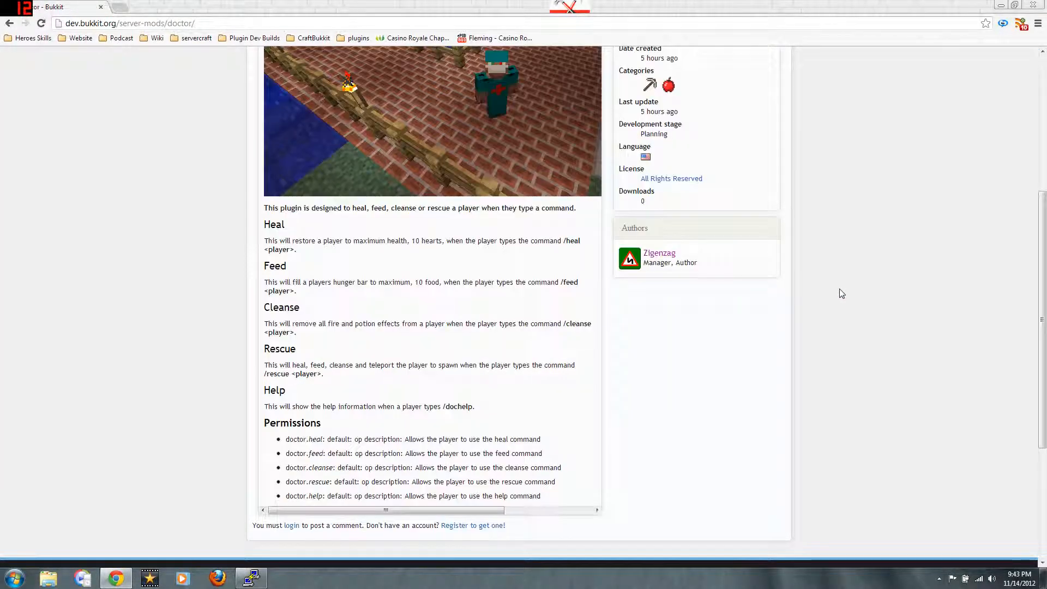
mouse_move(456, 218)
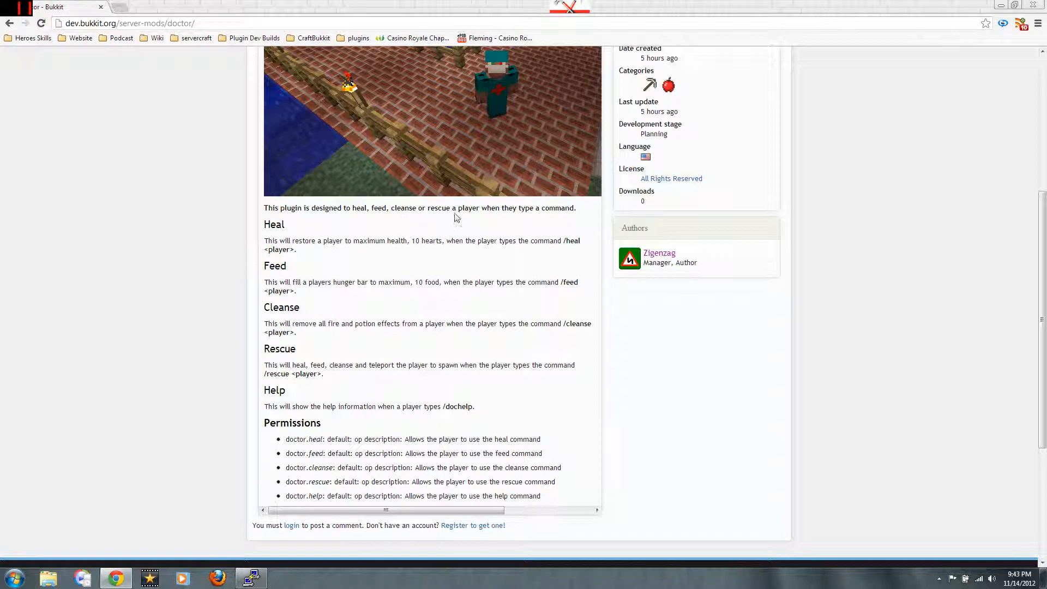
mouse_move(457, 219)
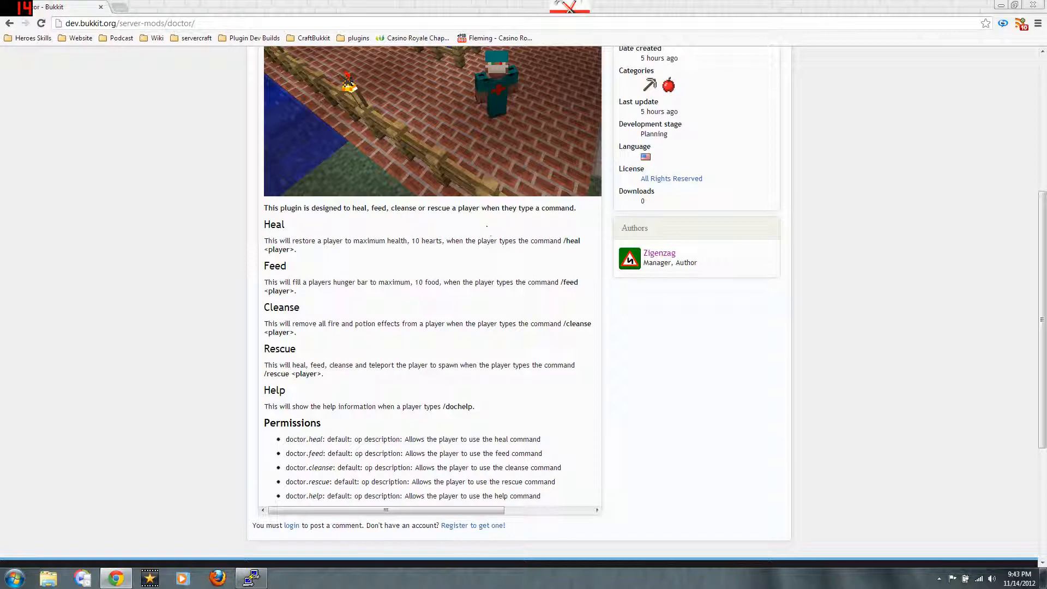
scroll("down", 3)
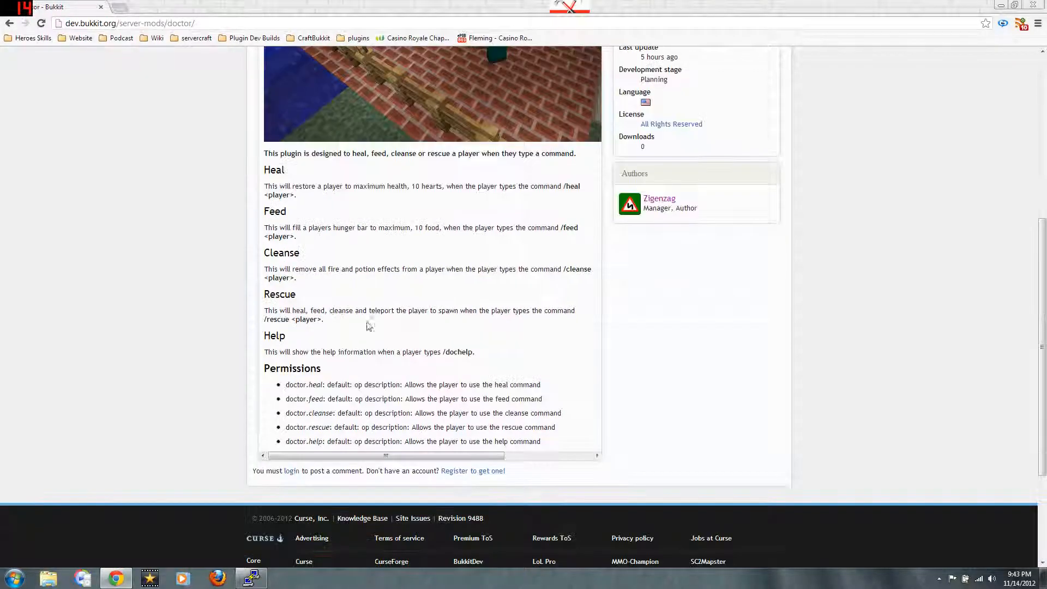
scroll("up", 3)
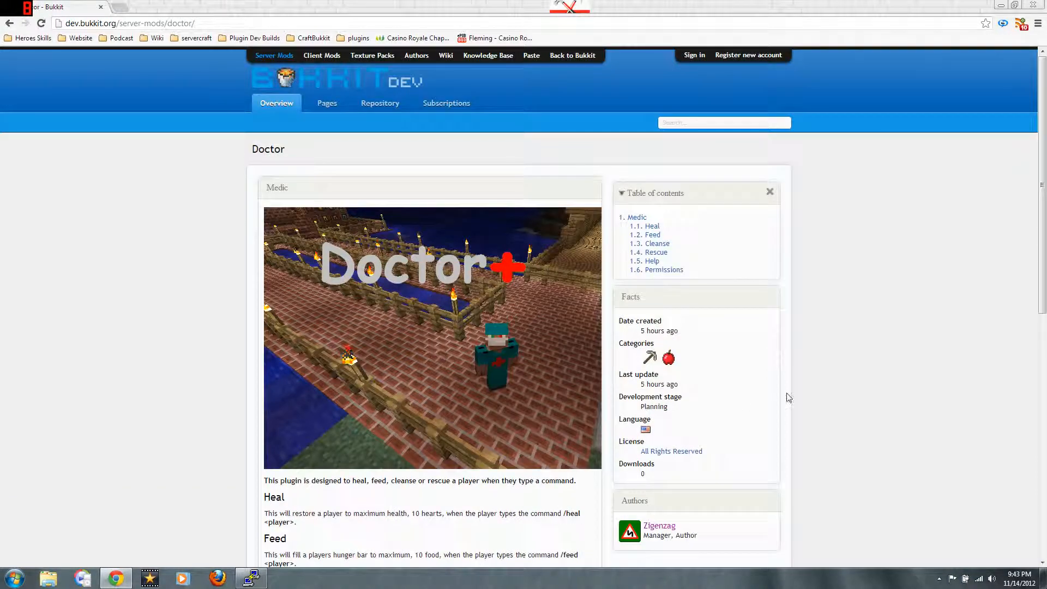
scroll("down", 3)
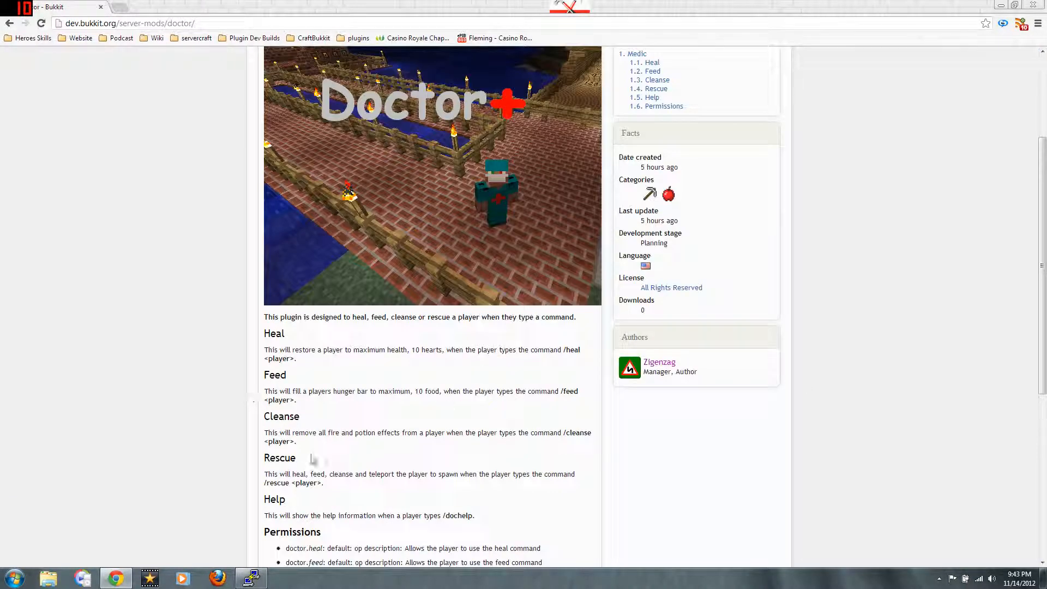
scroll("up", 3)
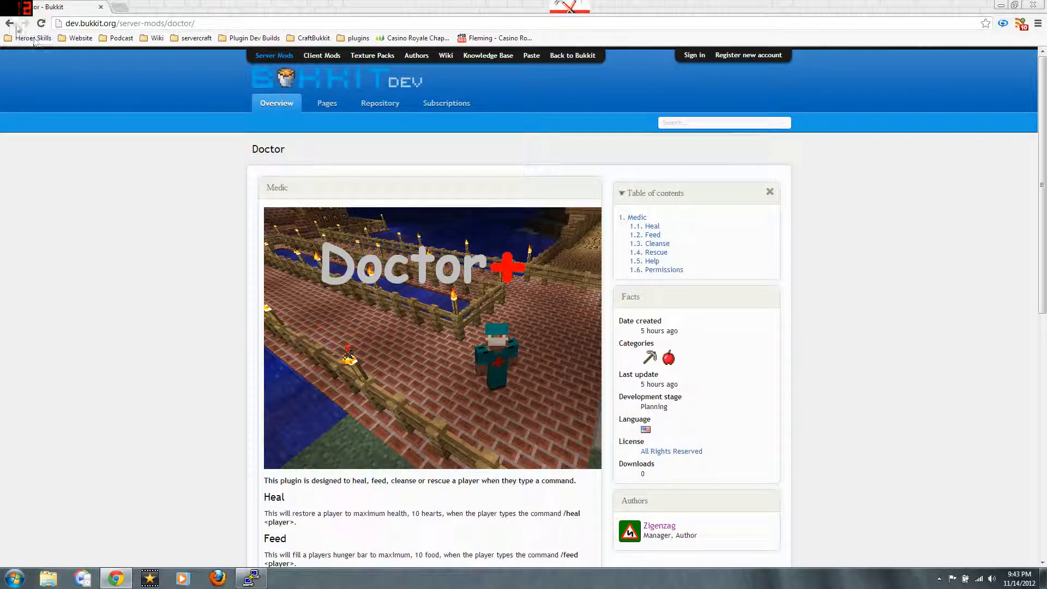
left_click(10, 23)
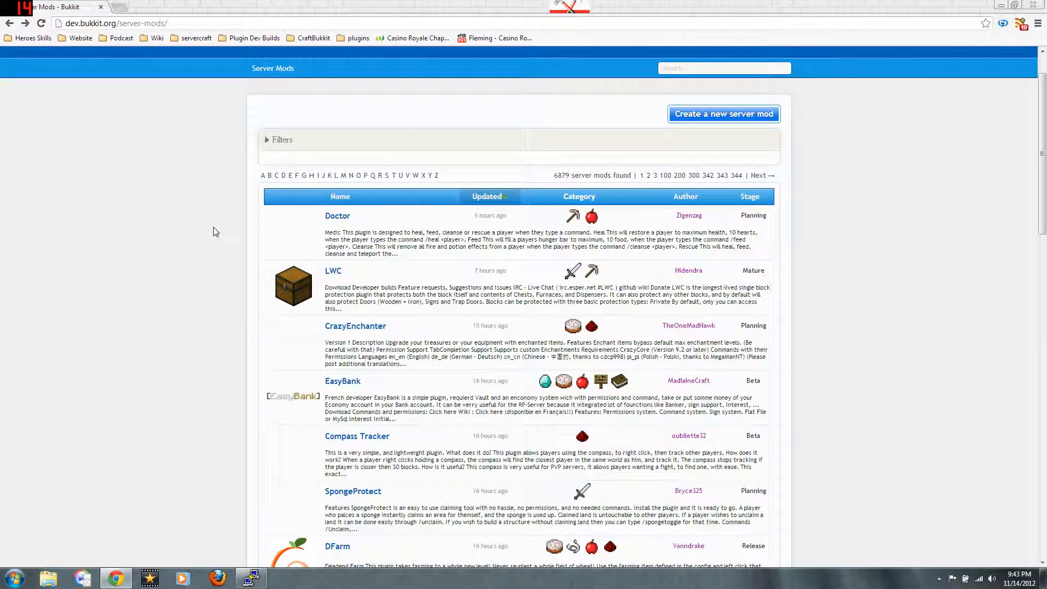
scroll("down", 3)
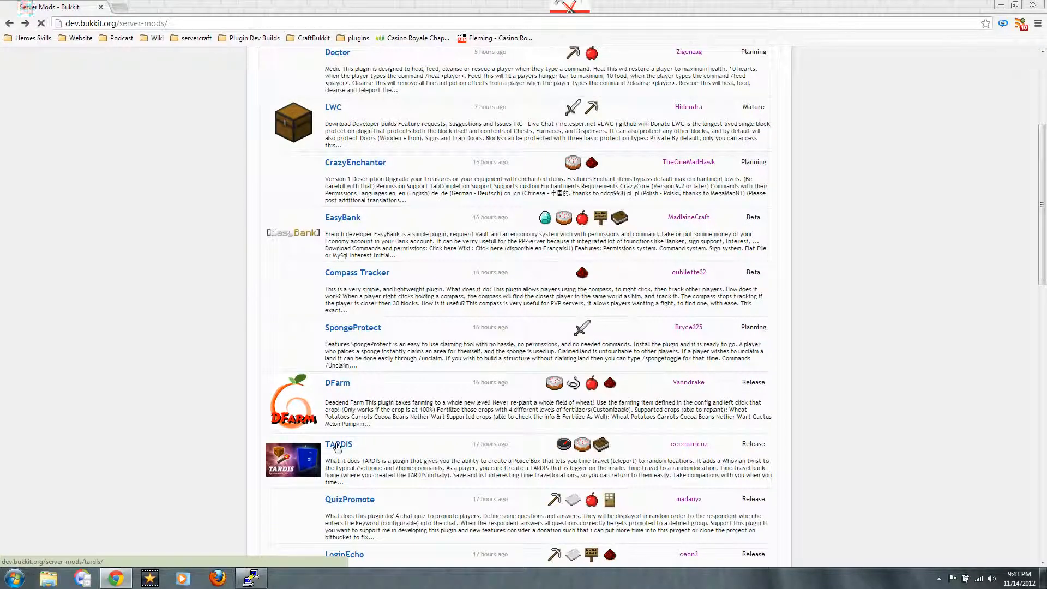
Step: Read the TARDIS plugin page's overview and features
left_click(338, 445)
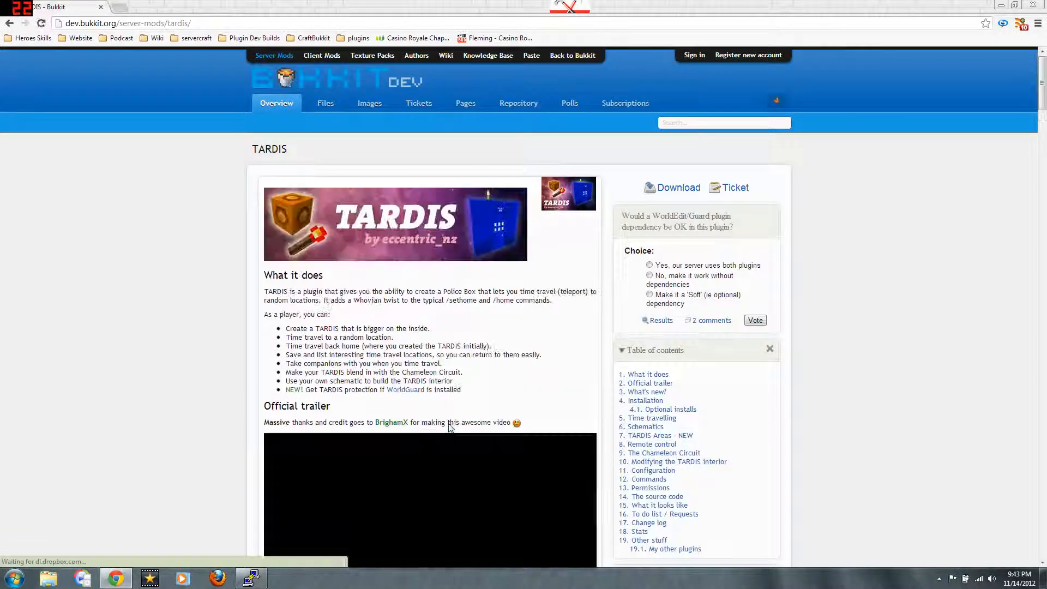
scroll("down", 3)
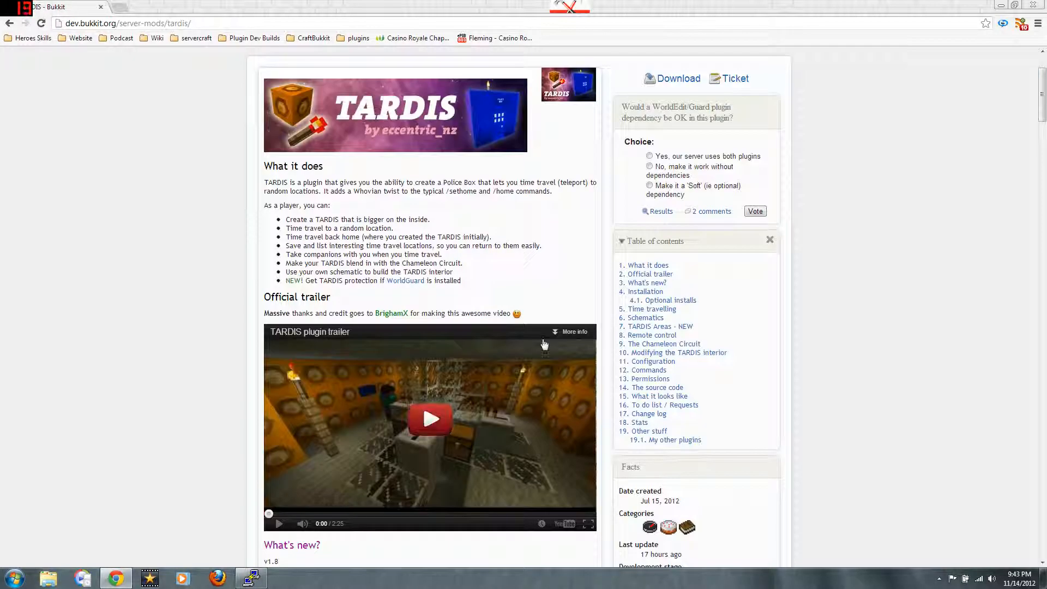
scroll("up", 3)
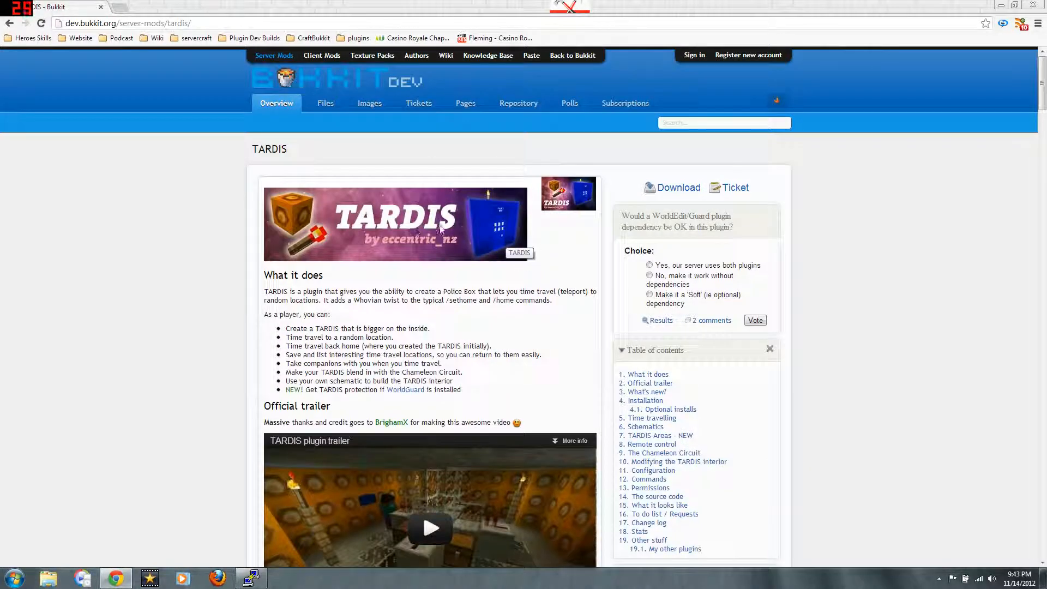
mouse_move(411, 246)
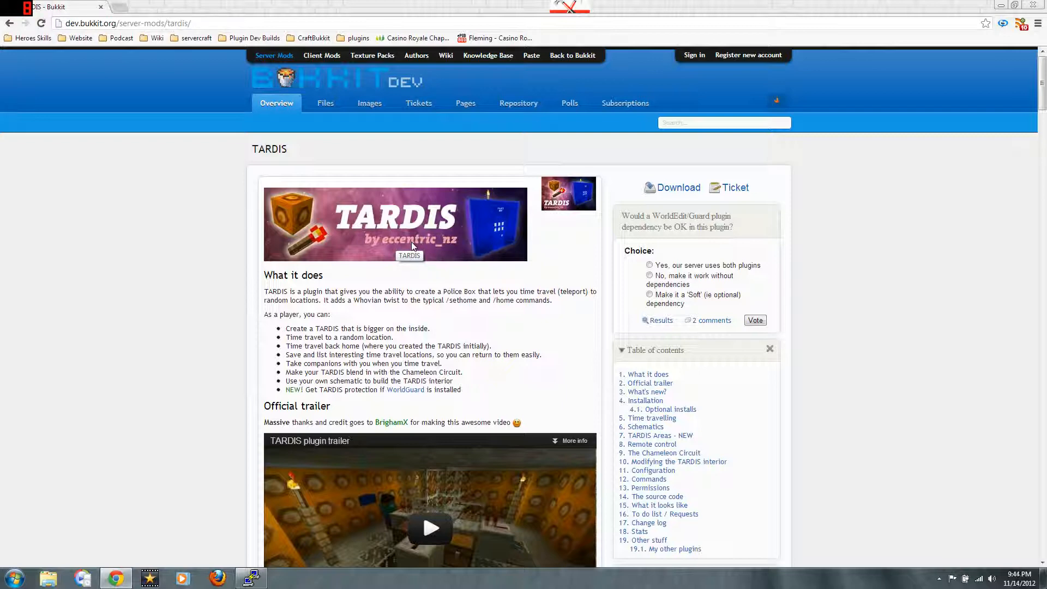
scroll("down", 3)
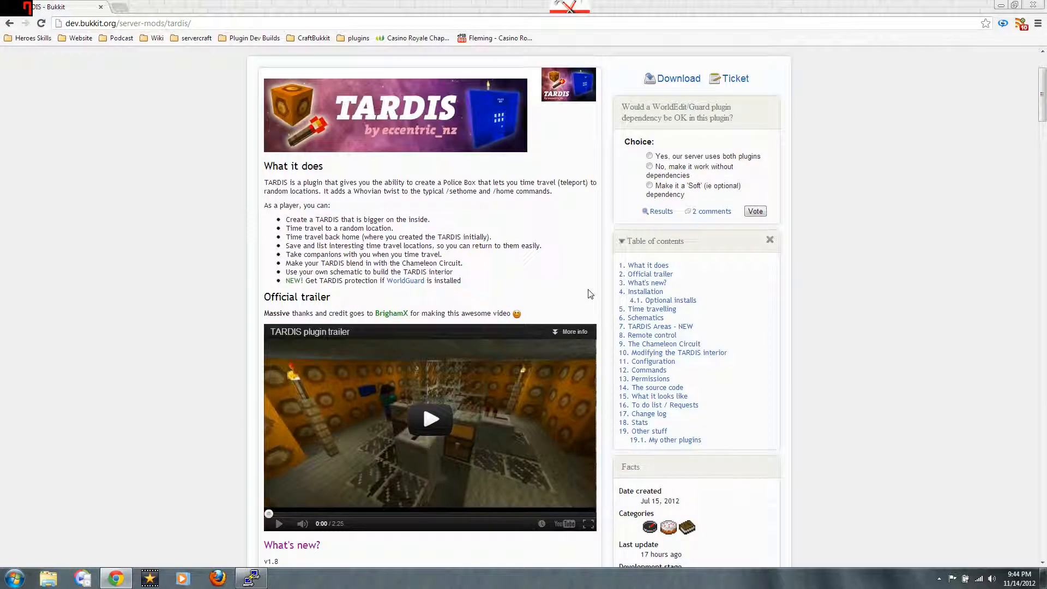
scroll("down", 3)
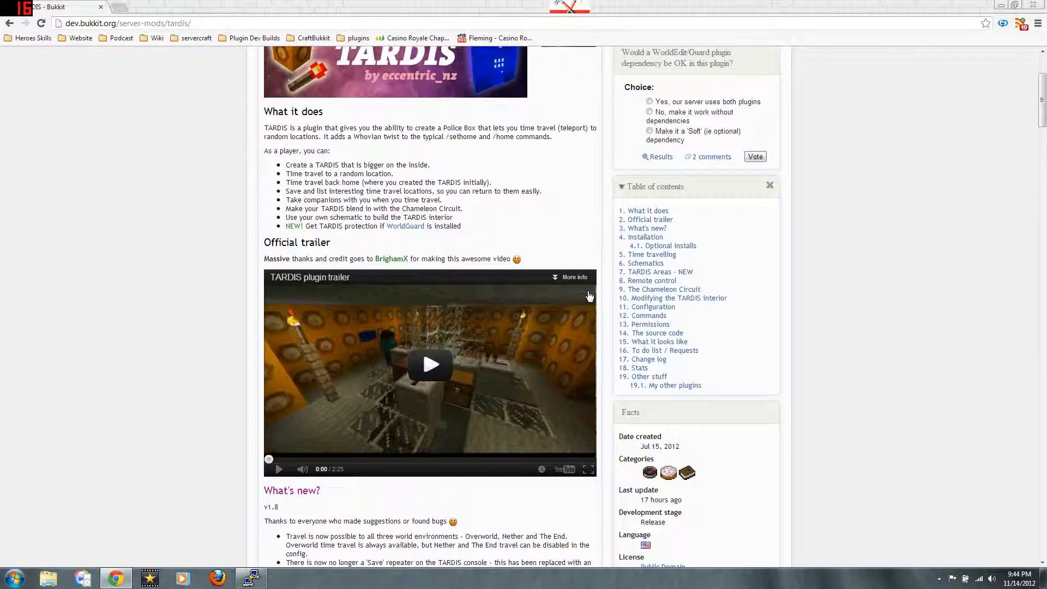
mouse_move(141, 263)
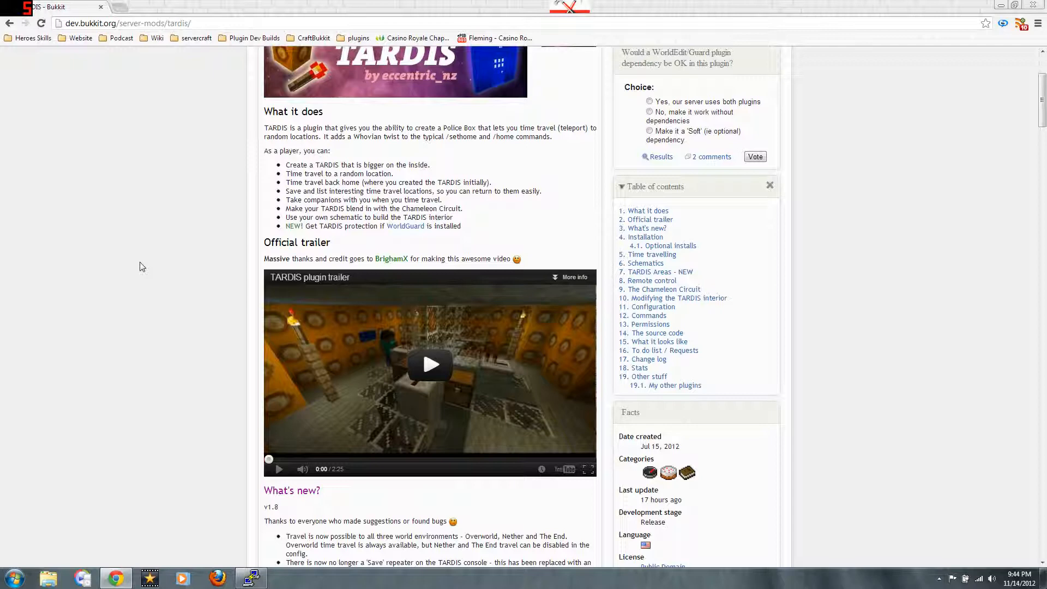
scroll("down", 3)
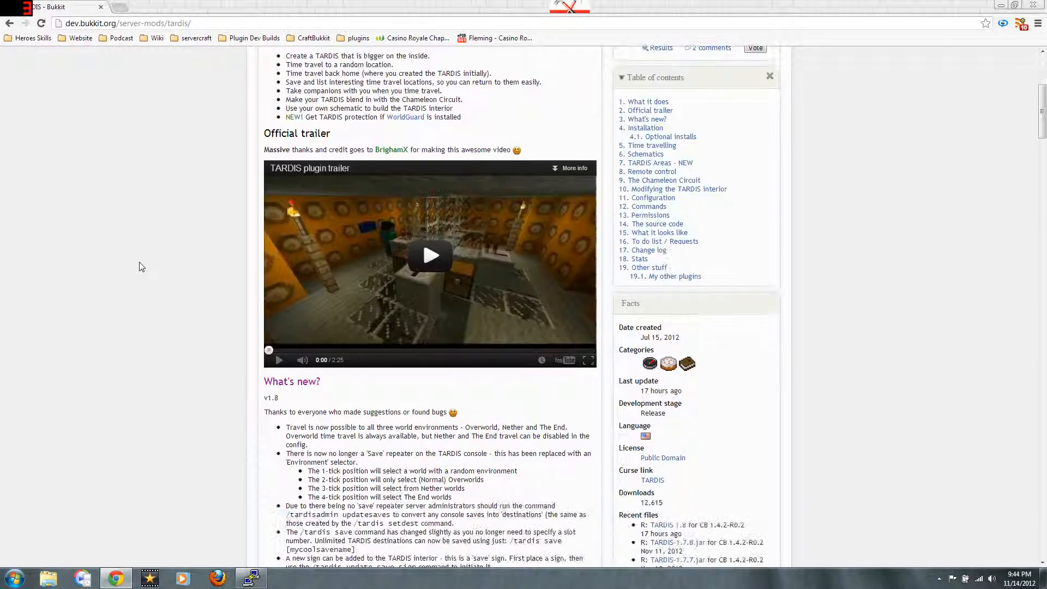
scroll("down", 3)
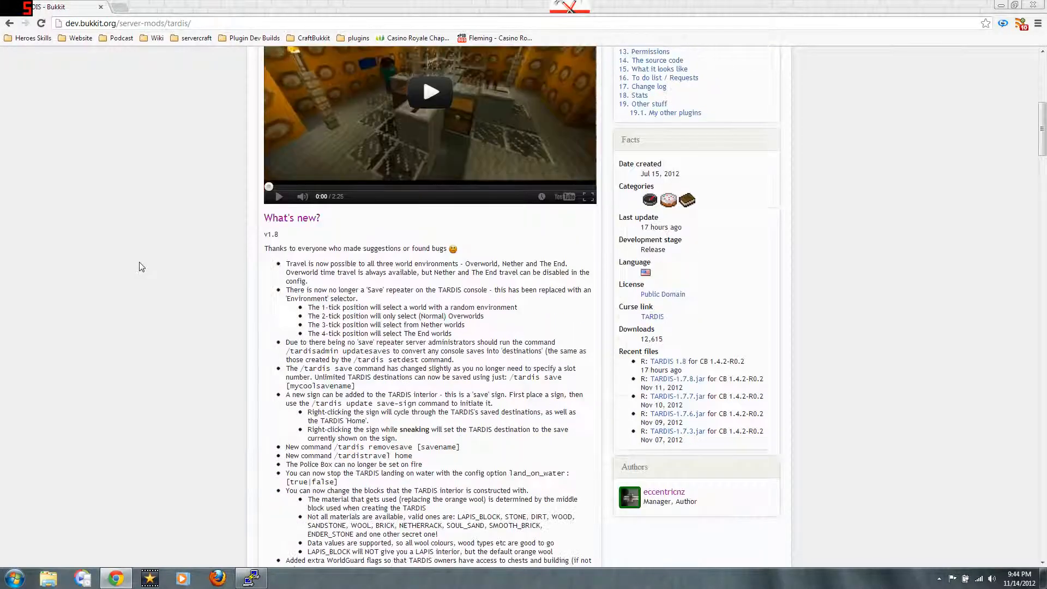
Step: Finish reading the TARDIS changelog and go back to the Server Mods list
scroll("down", 3)
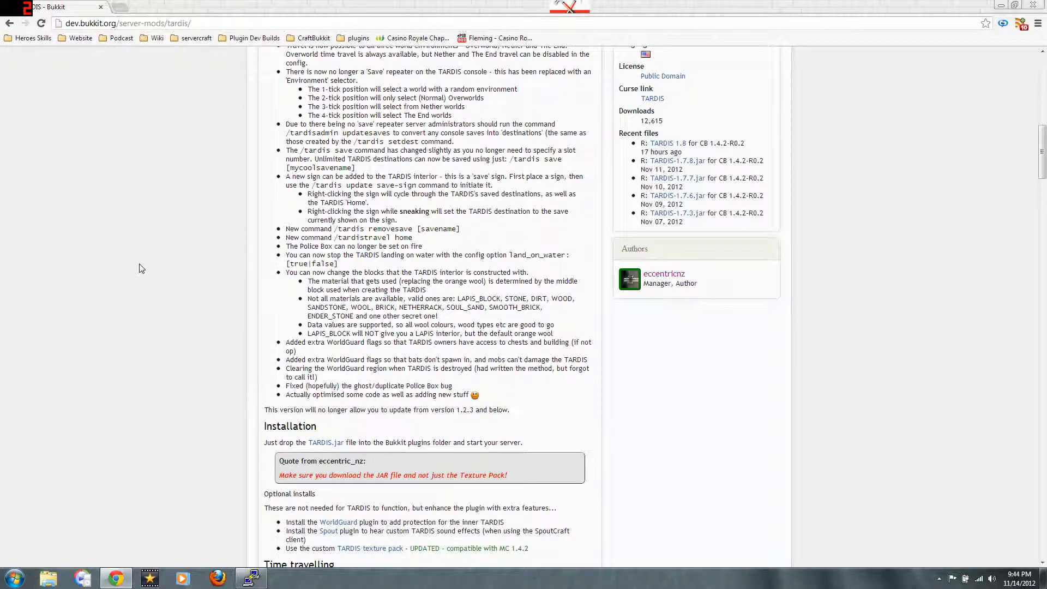
scroll("up", 3)
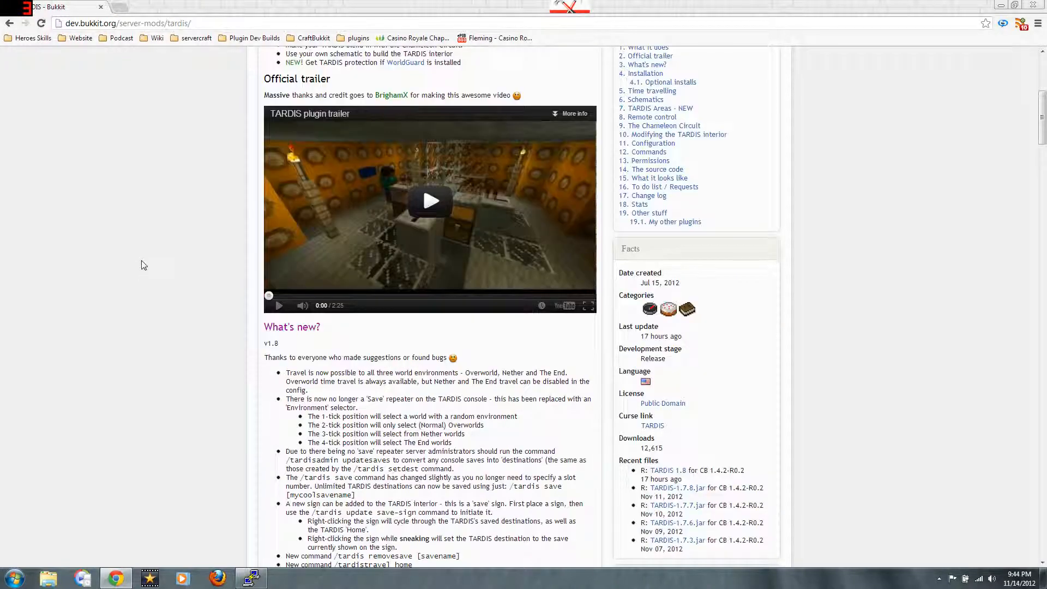
scroll("down", 3)
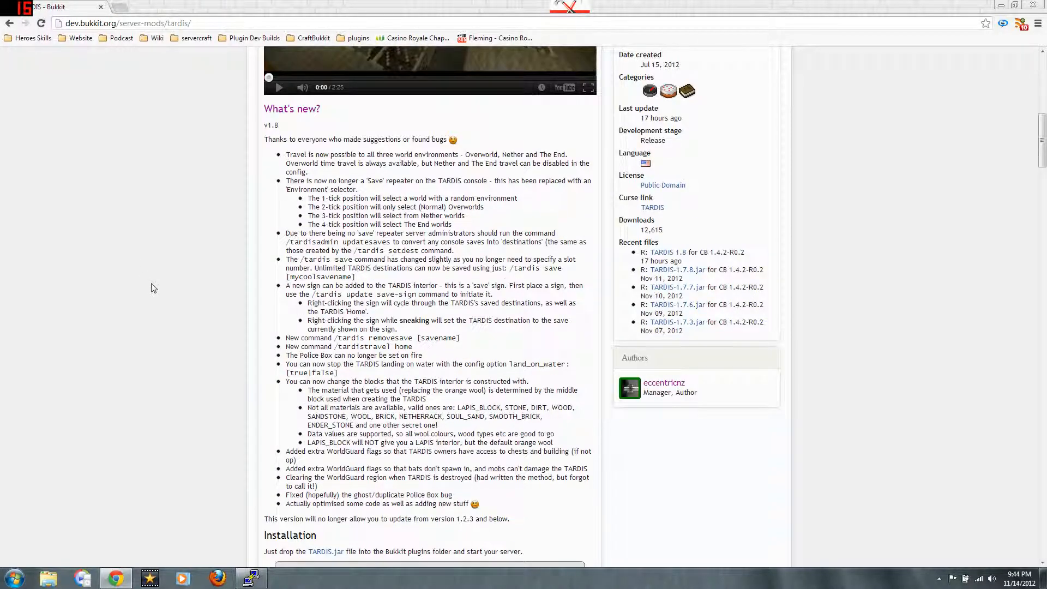
scroll("up", 3)
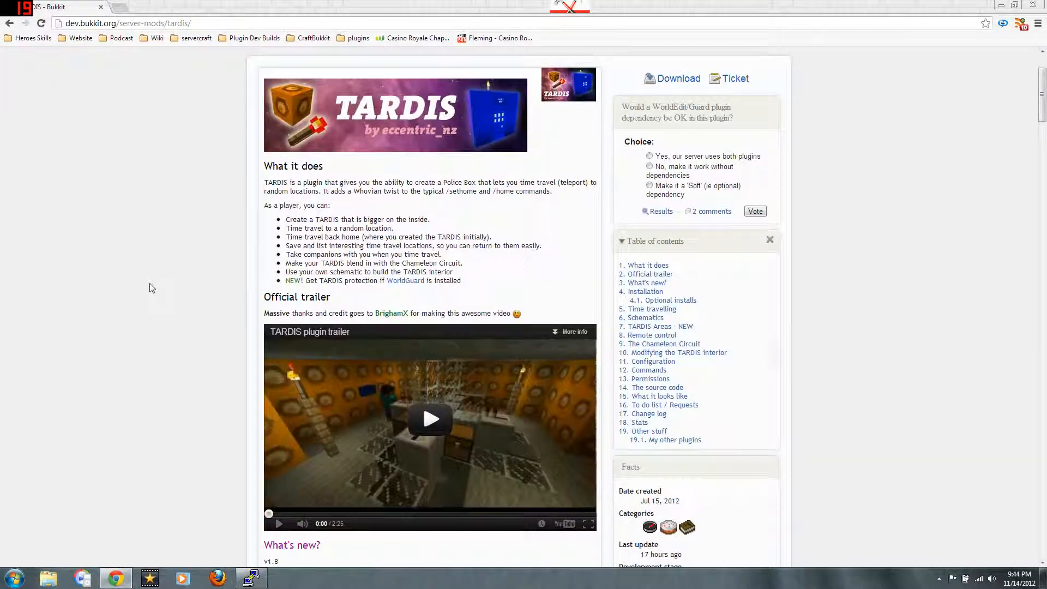
scroll("down", 3)
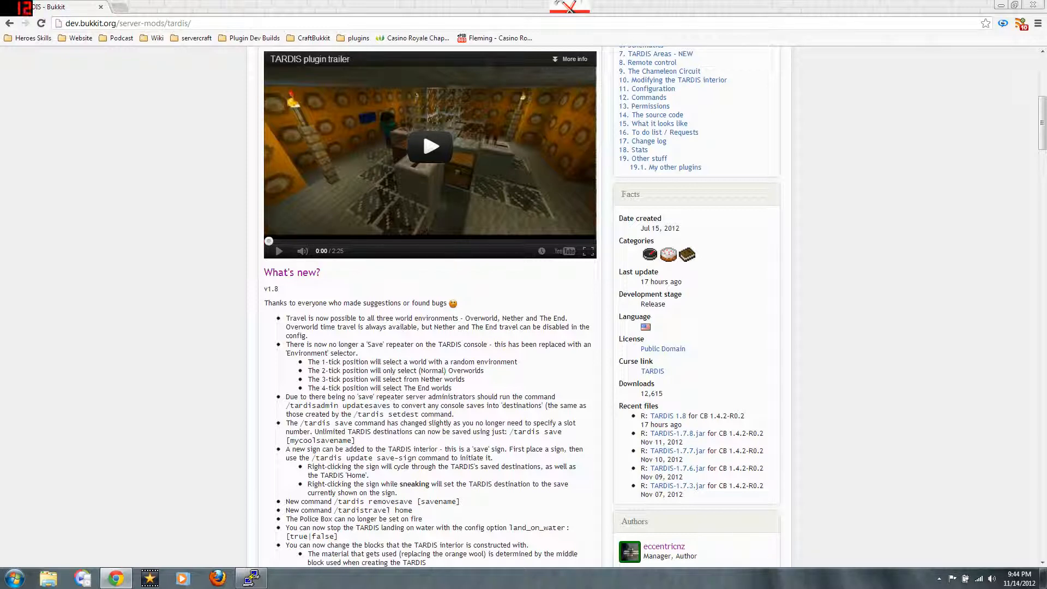
scroll("up", 3)
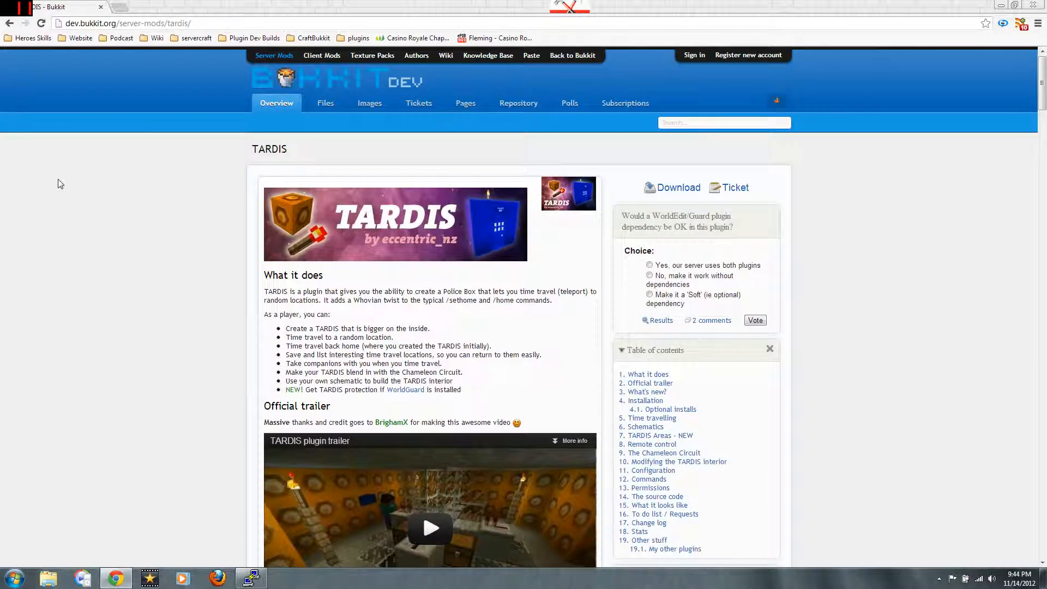
left_click(9, 23)
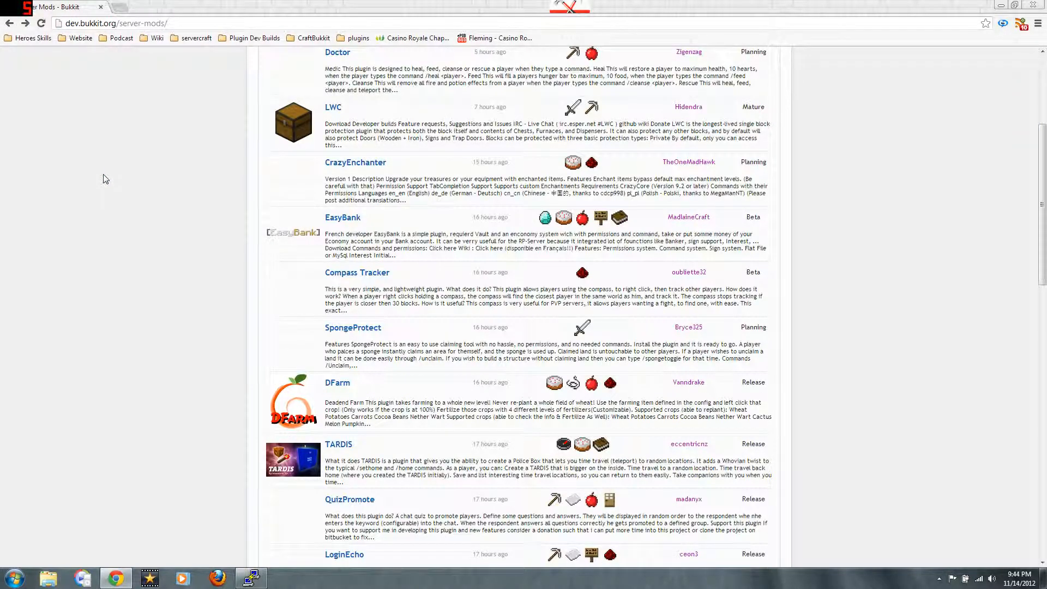
scroll("down", 3)
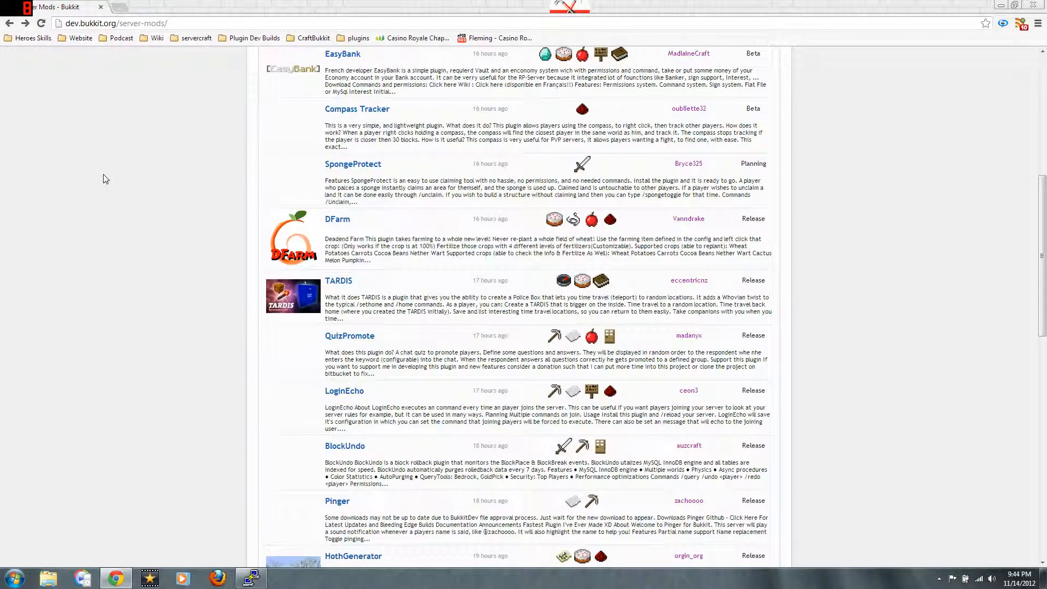
scroll("down", 3)
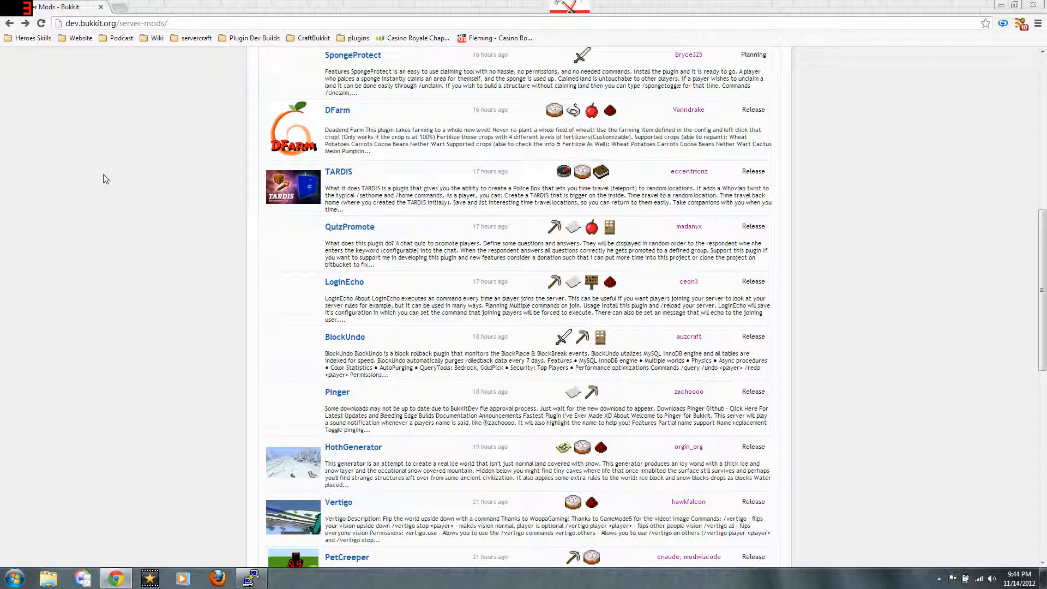
scroll("down", 3)
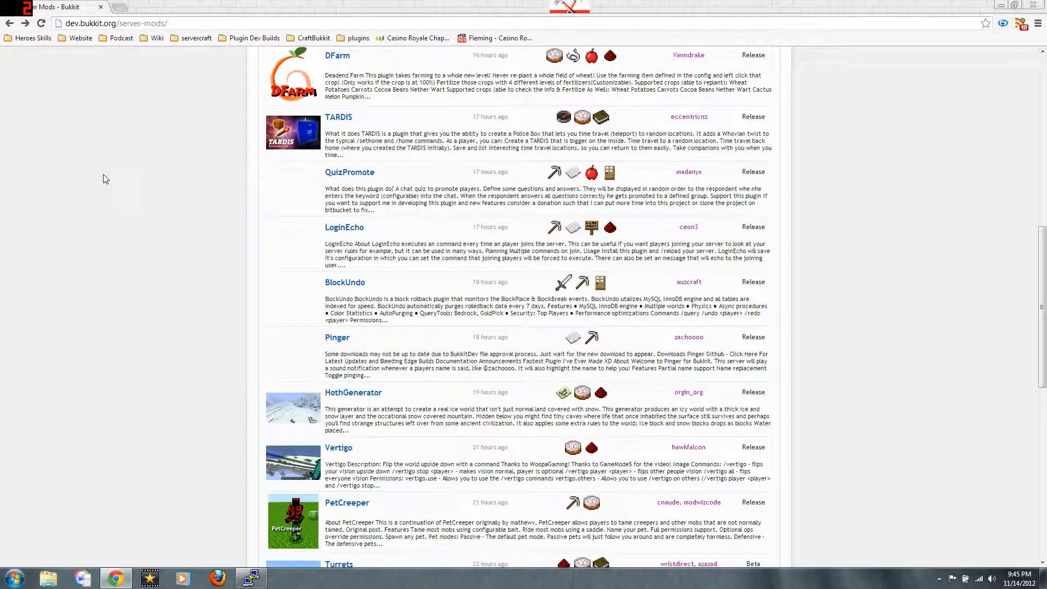
scroll("down", 3)
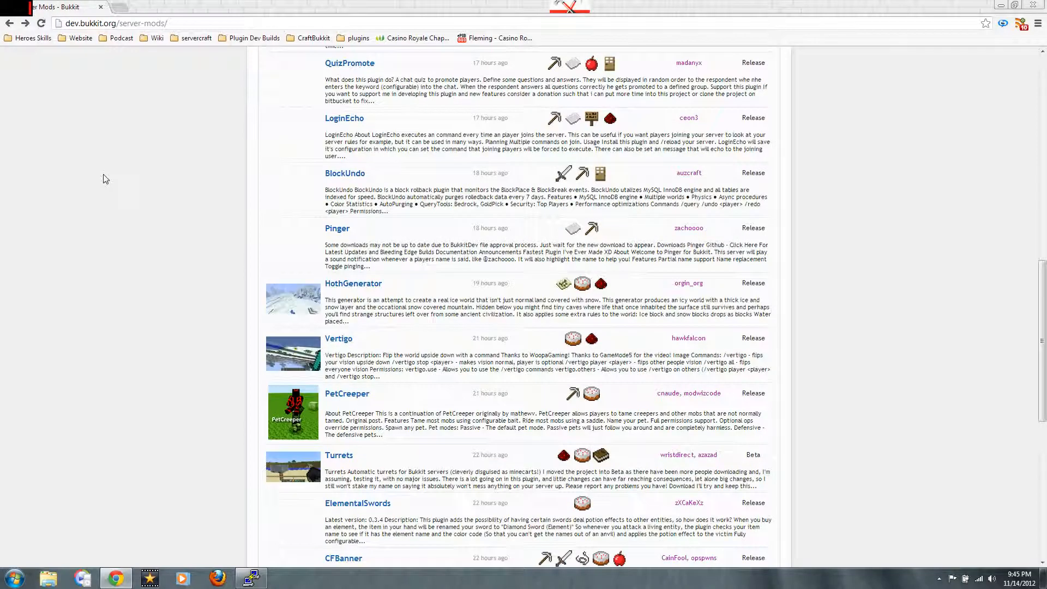
mouse_move(330, 338)
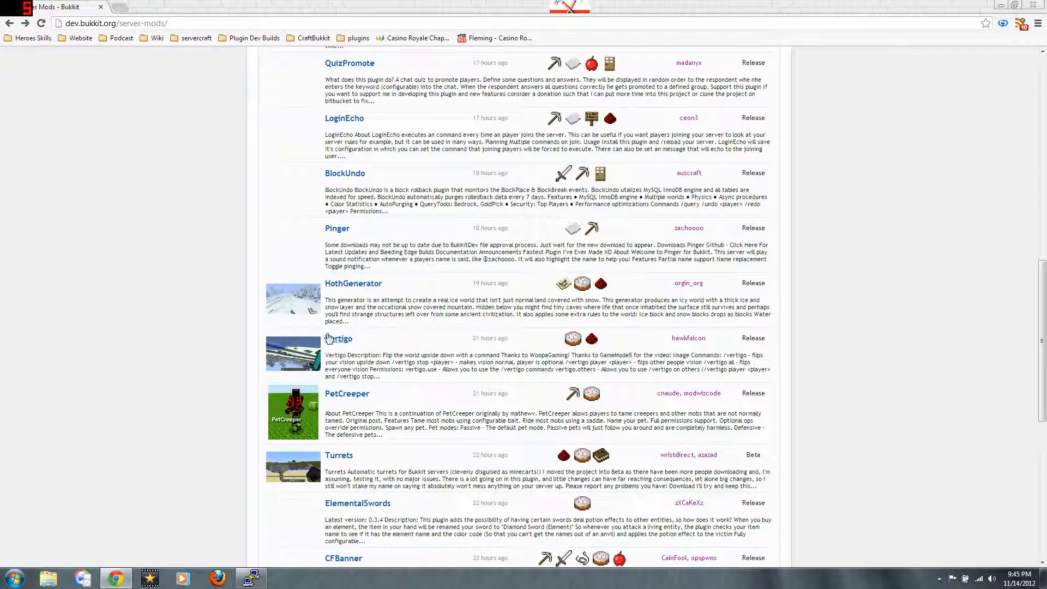
Step: Read the Vertigo plugin page through its commands, permissions and changelog
left_click(338, 338)
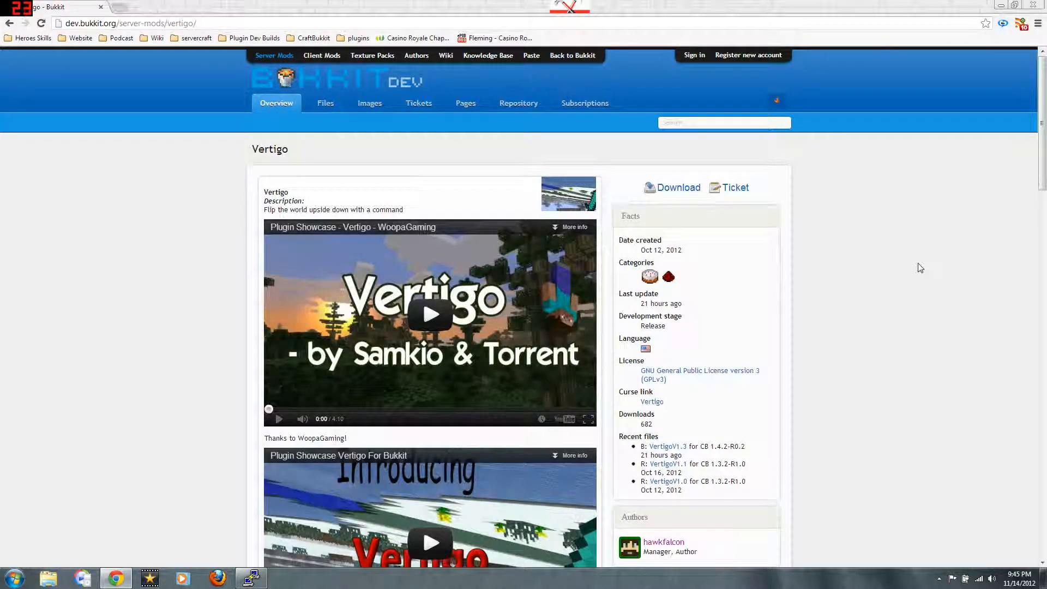
scroll("down", 3)
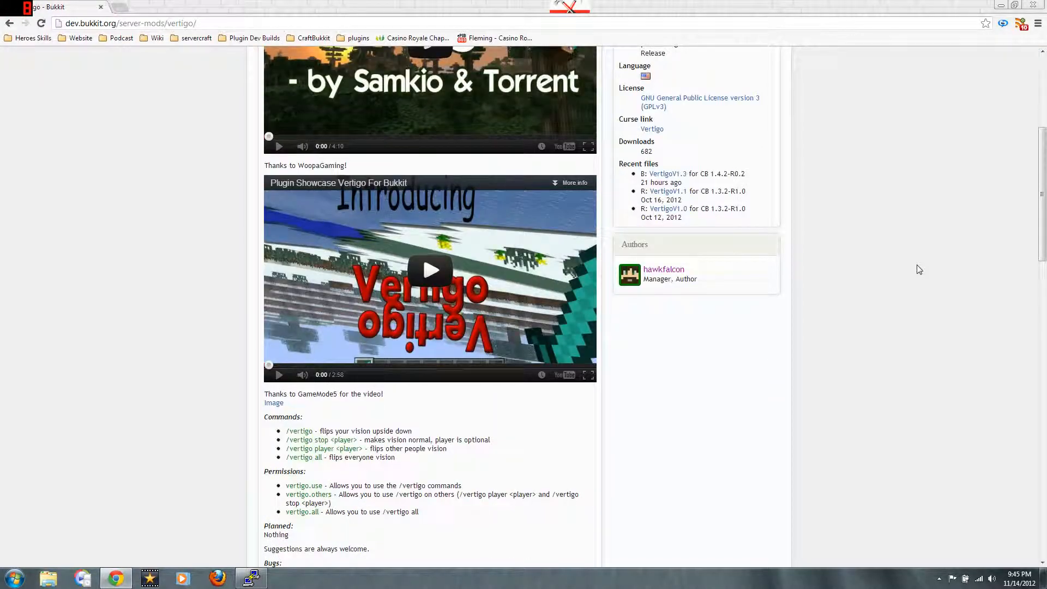
scroll("down", 3)
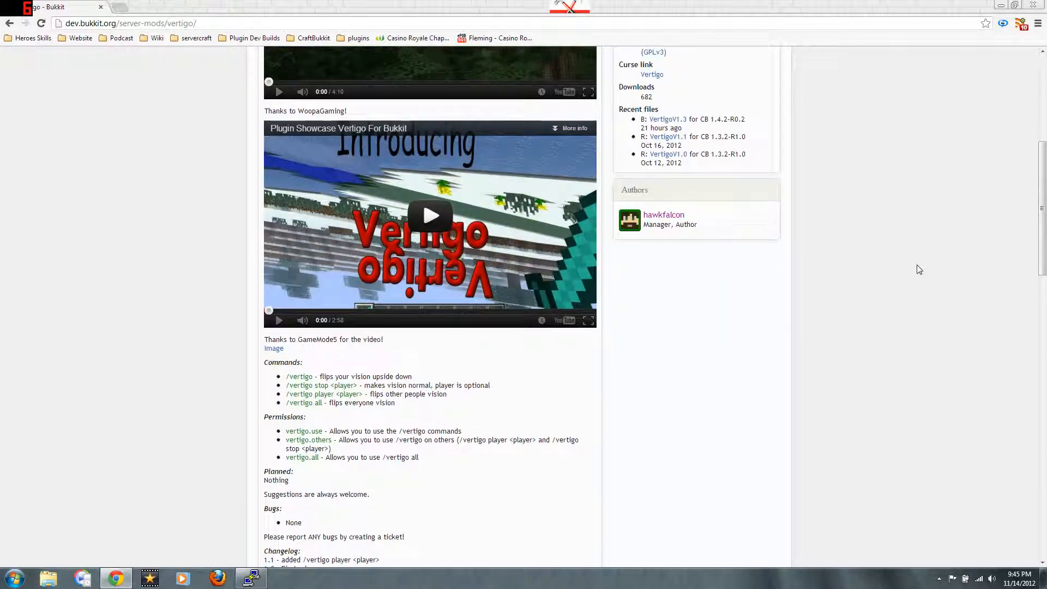
scroll("down", 3)
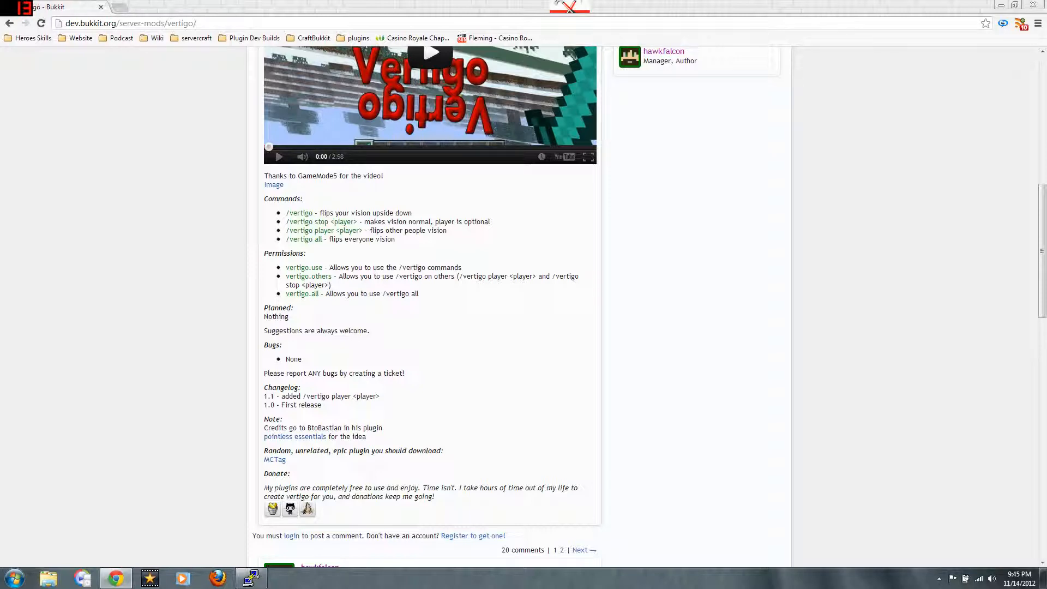
scroll("up", 3)
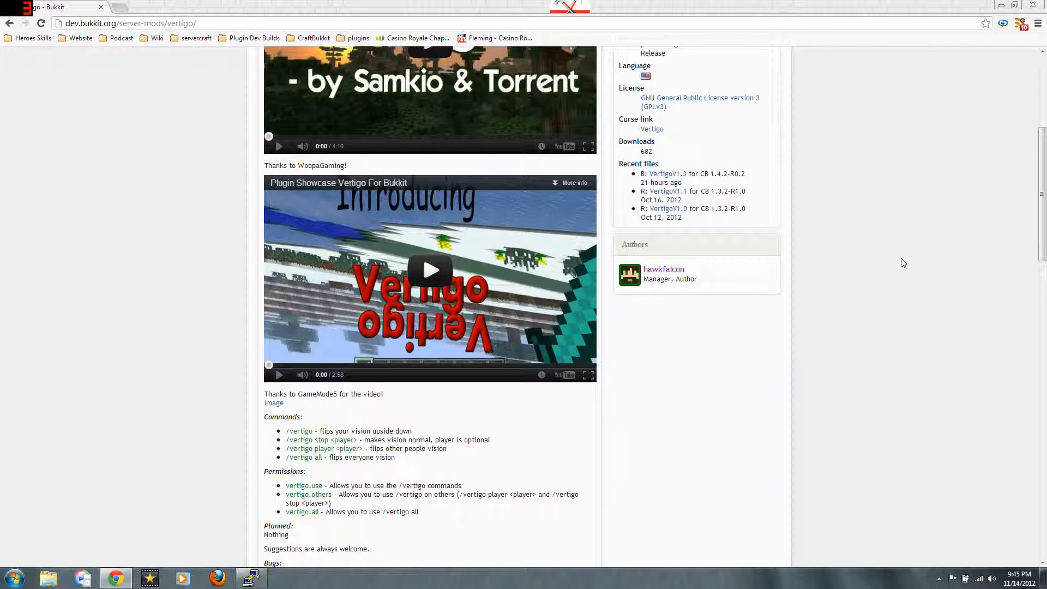
scroll("up", 3)
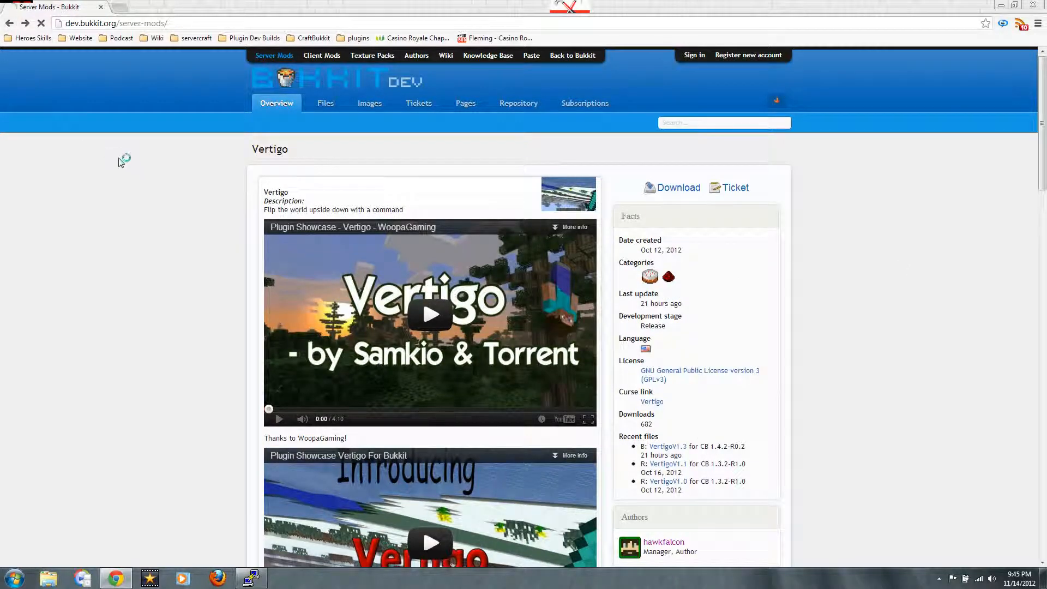
Step: Return to the Server Mods listing and advance to page 2
left_click(10, 23)
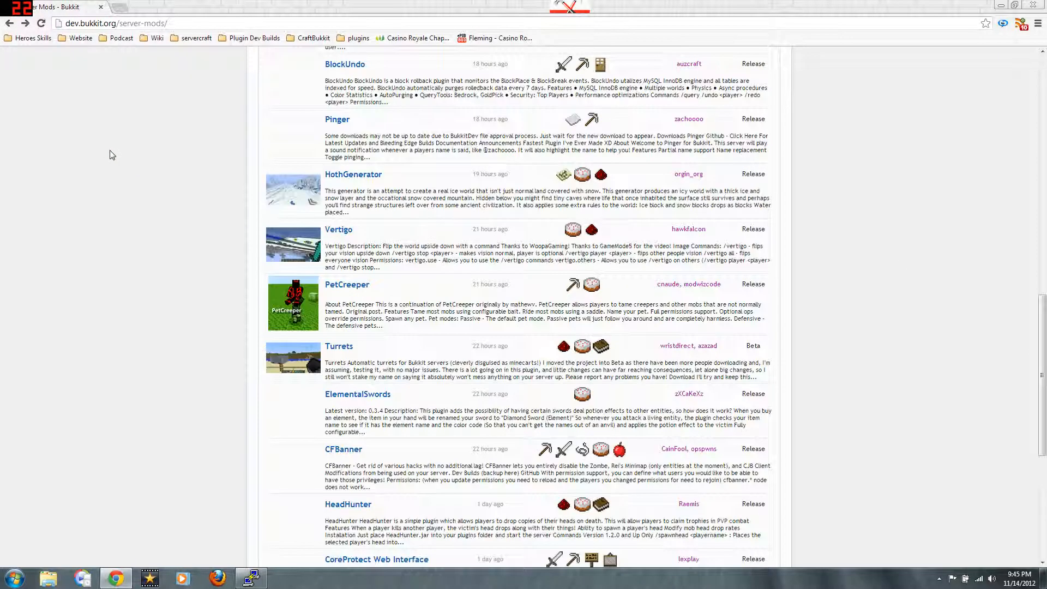
scroll("up", 3)
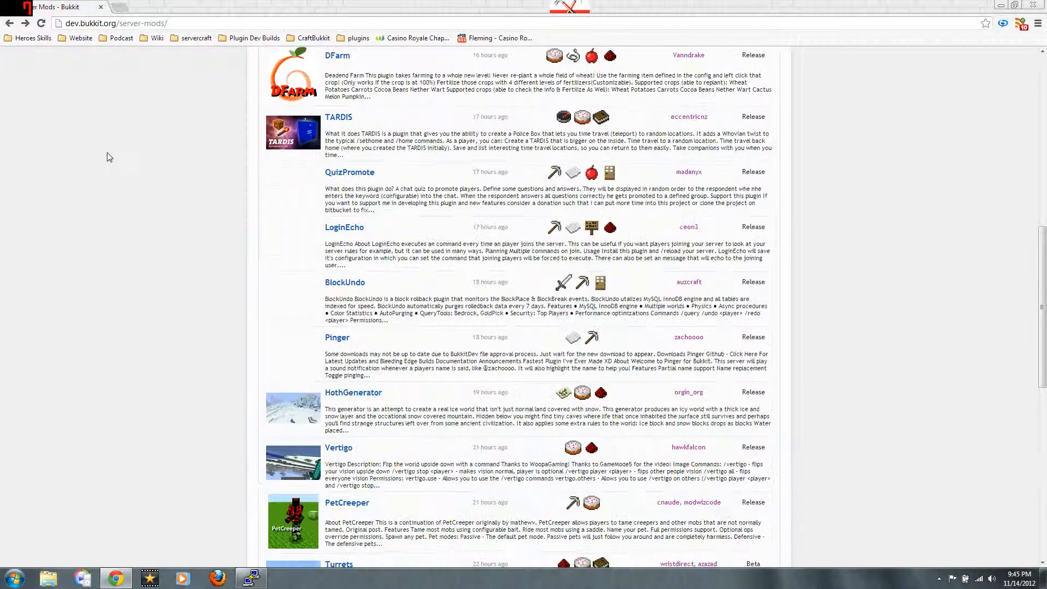
scroll("down", 3)
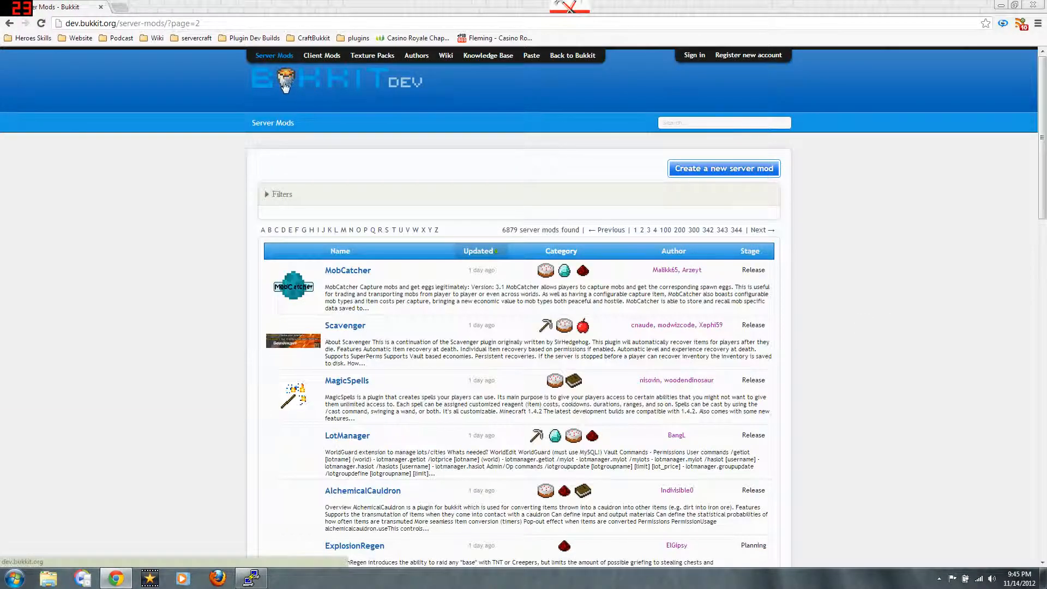
mouse_move(276, 242)
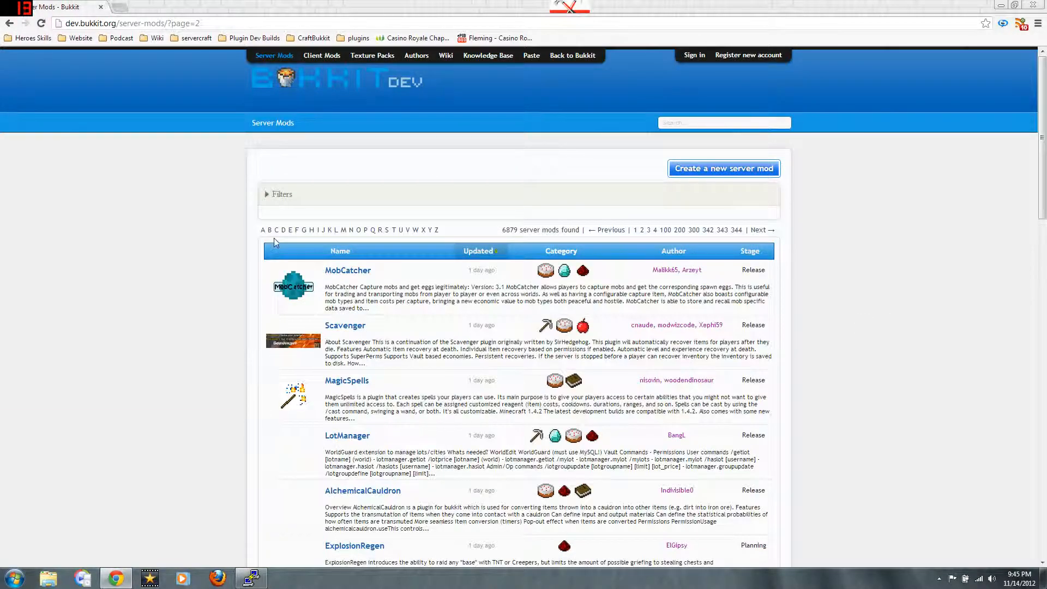
mouse_move(855, 202)
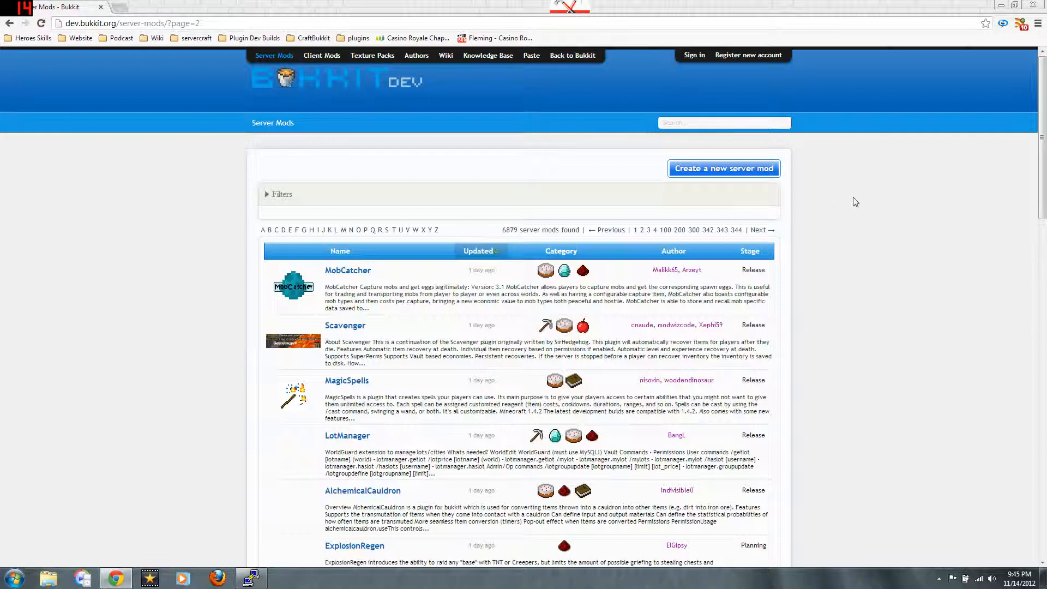
mouse_move(850, 200)
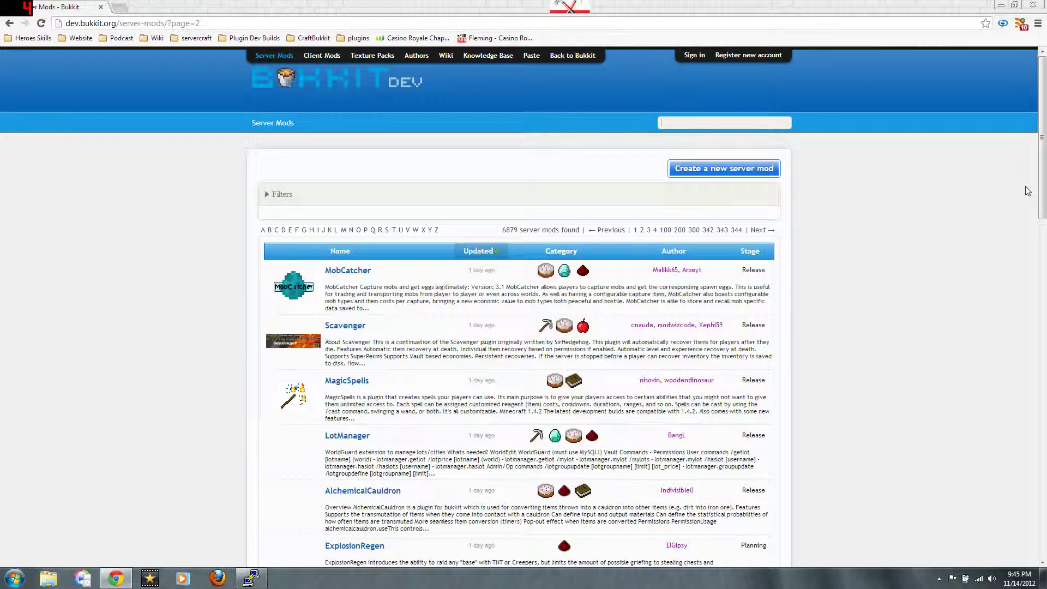
Step: Run a BukkitDev site search for essentials and skim the 200 results
type("ed")
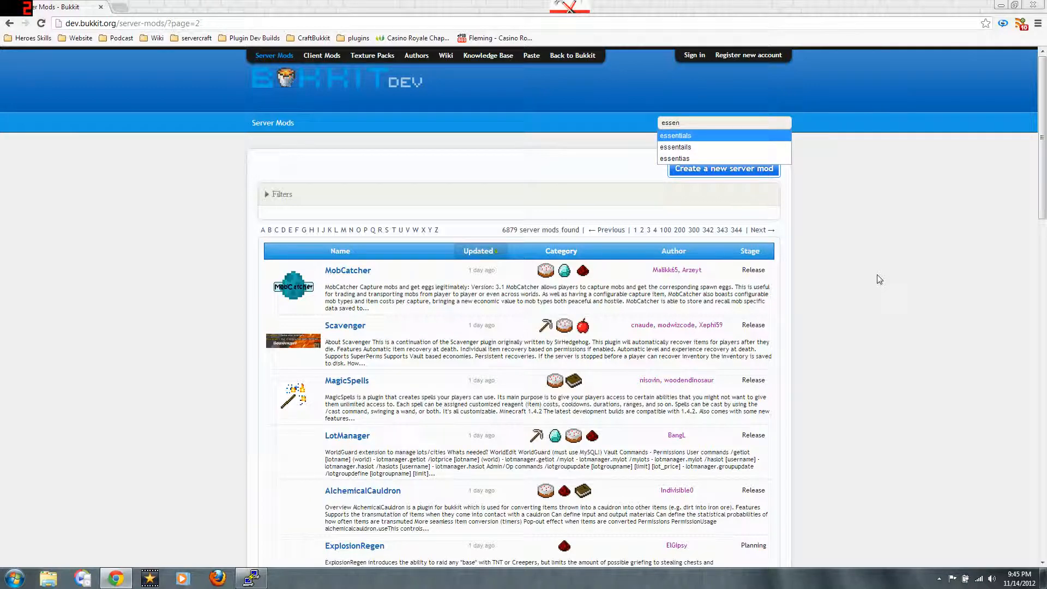
left_click(676, 135)
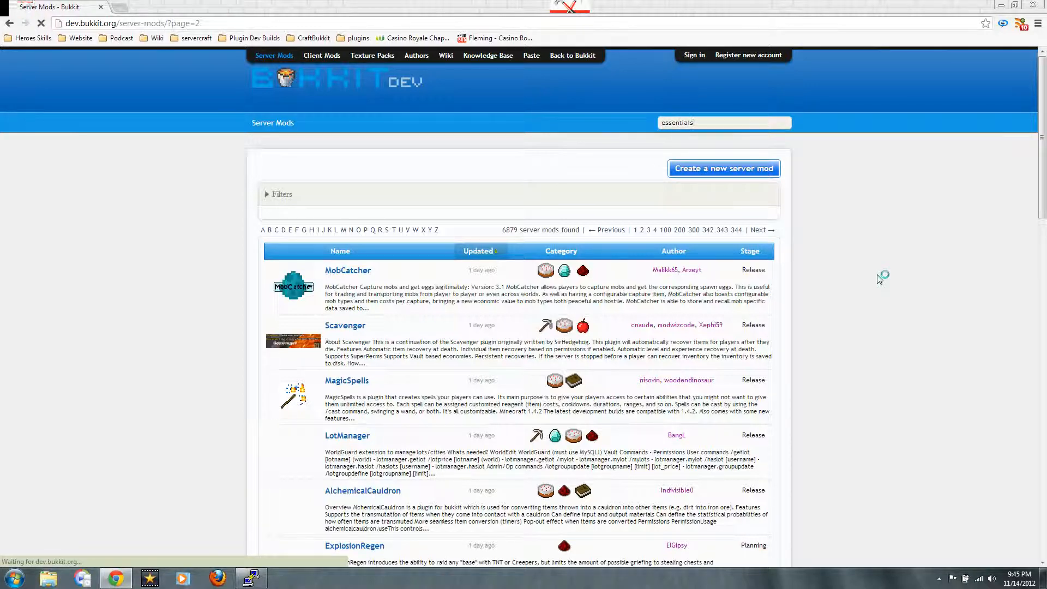
key("Return")
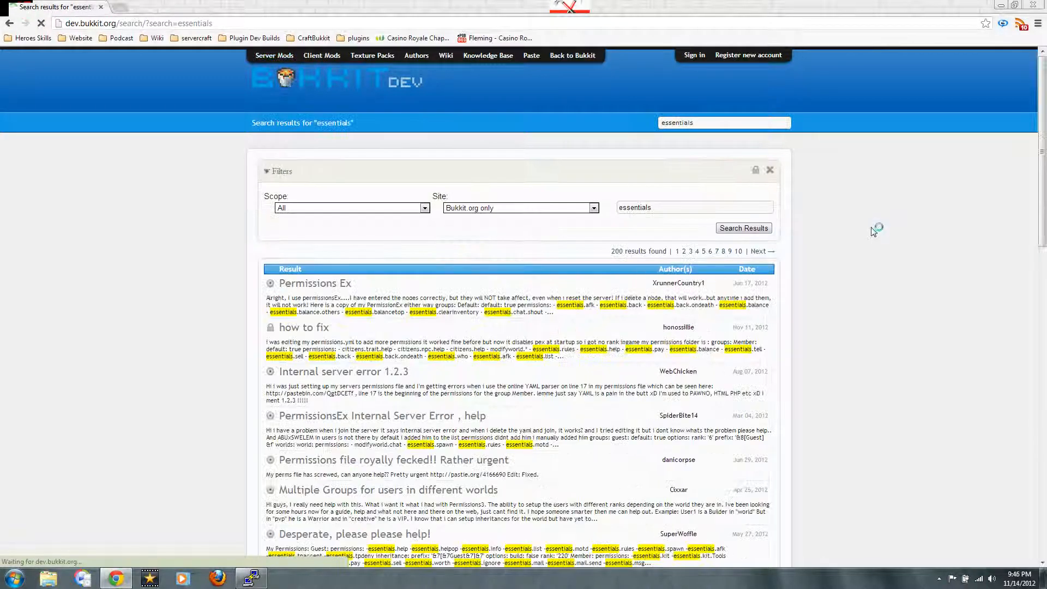
scroll("down", 3)
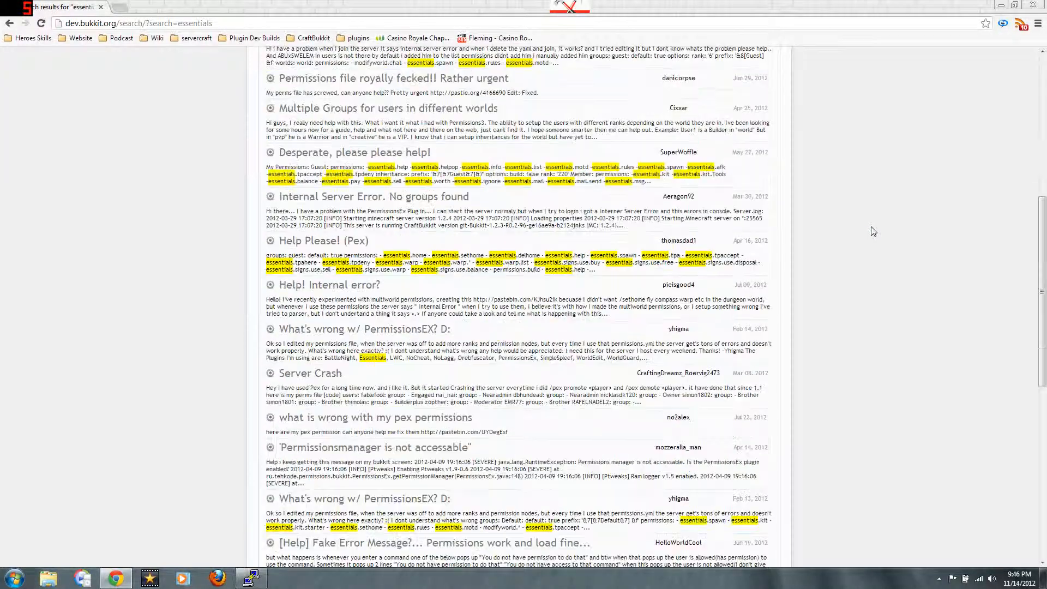
scroll("up", 3)
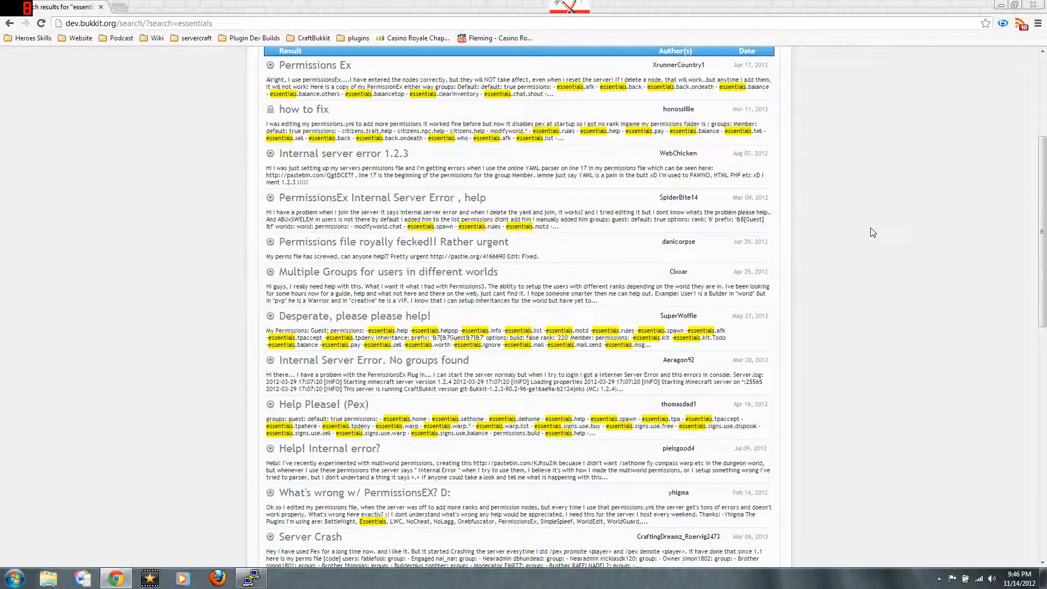
scroll("up", 3)
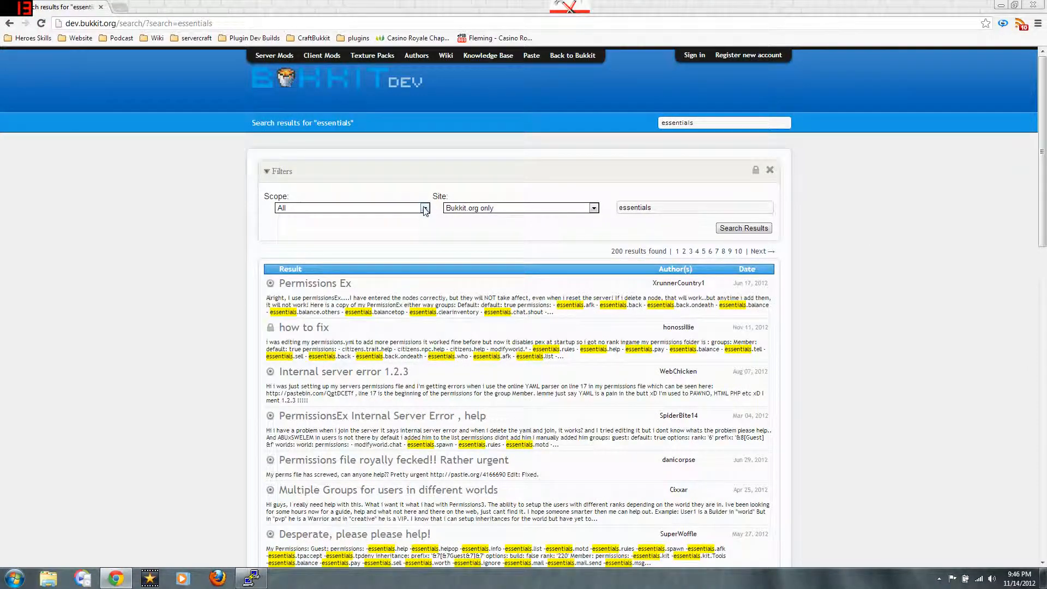
Step: Filter the essentials search to Projects only and look through the plugin results
left_click(424, 208)
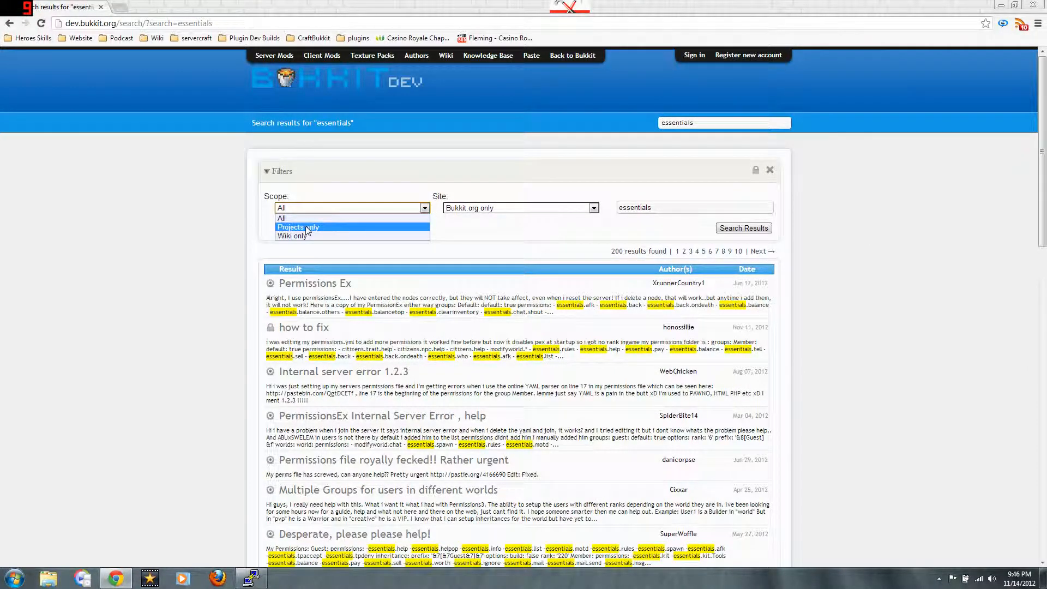
left_click(298, 227)
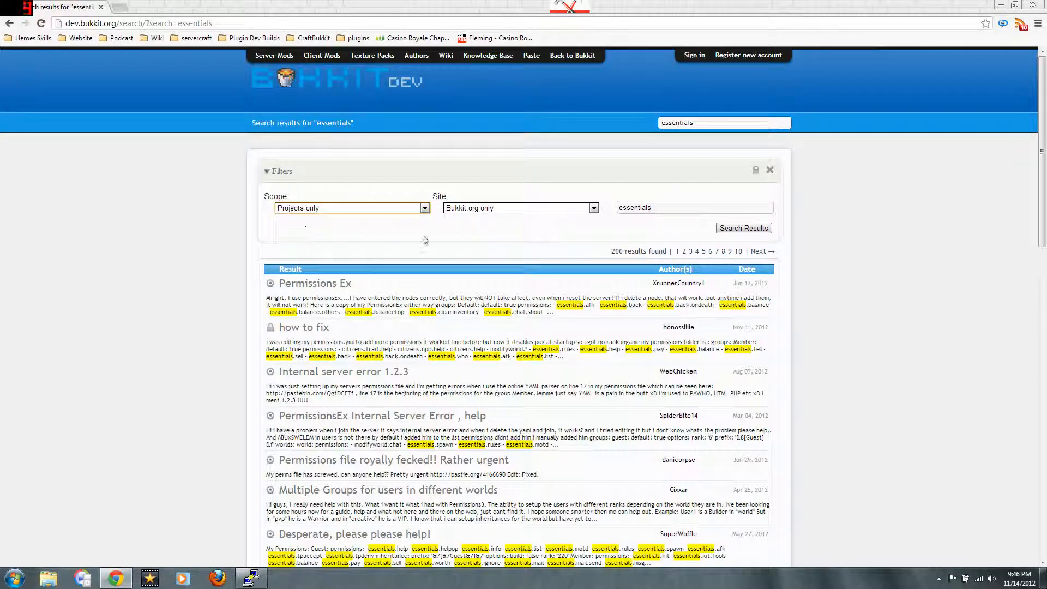
left_click(743, 228)
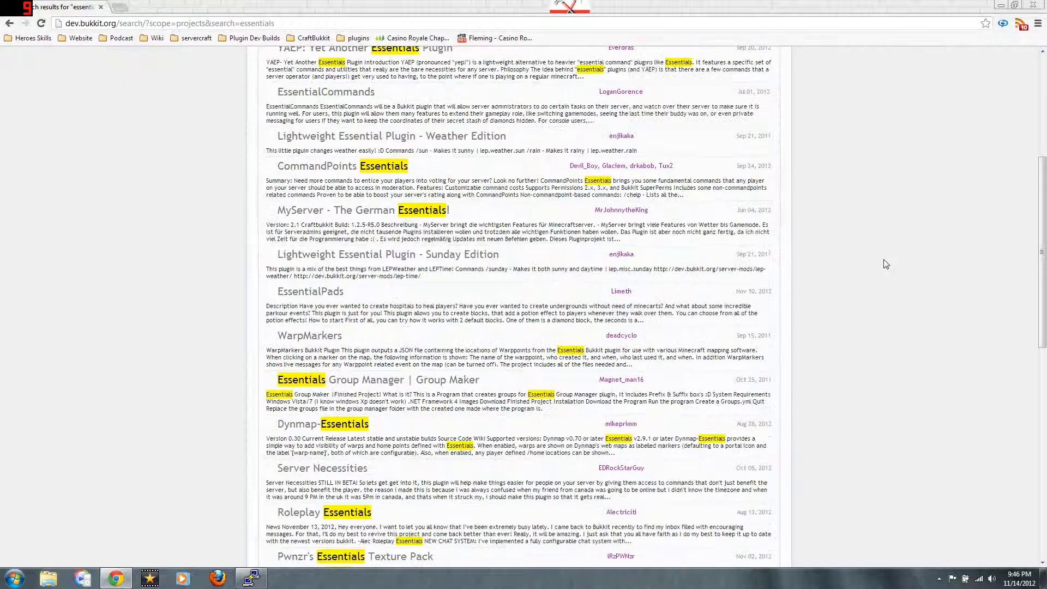
scroll("down", 3)
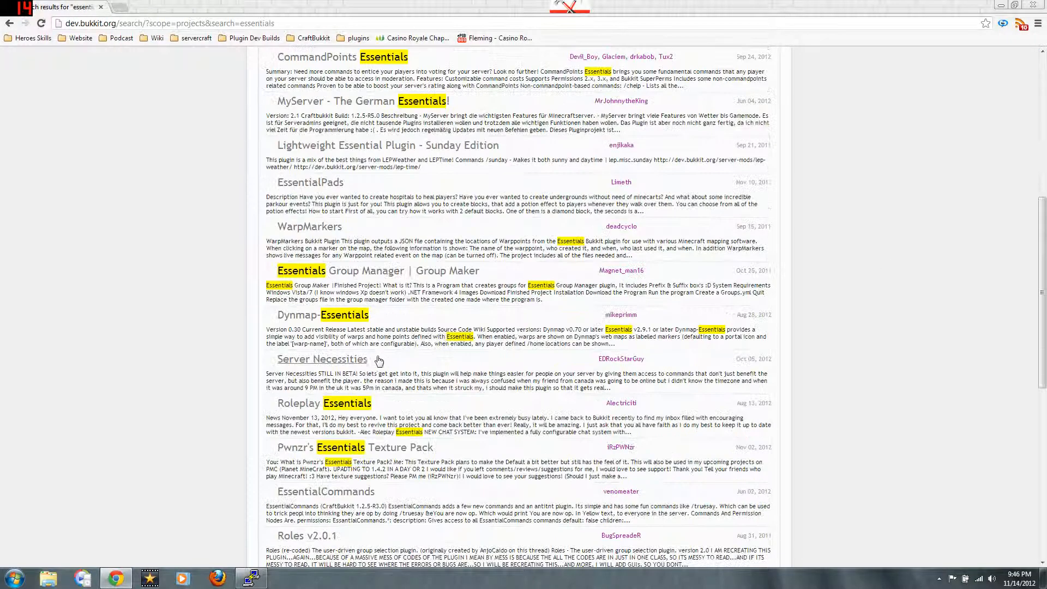
scroll("down", 3)
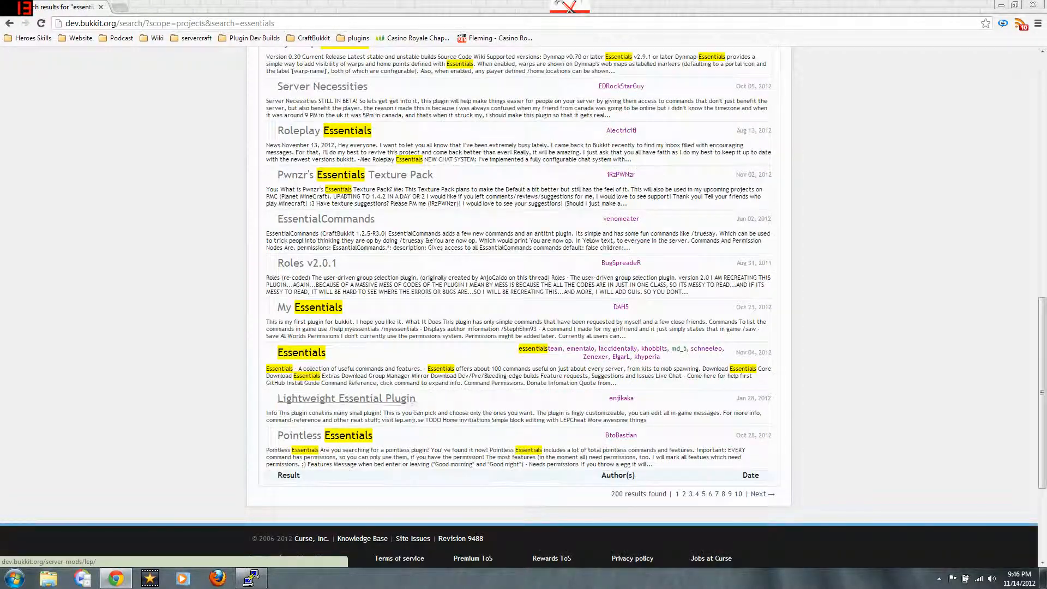
left_click(301, 353)
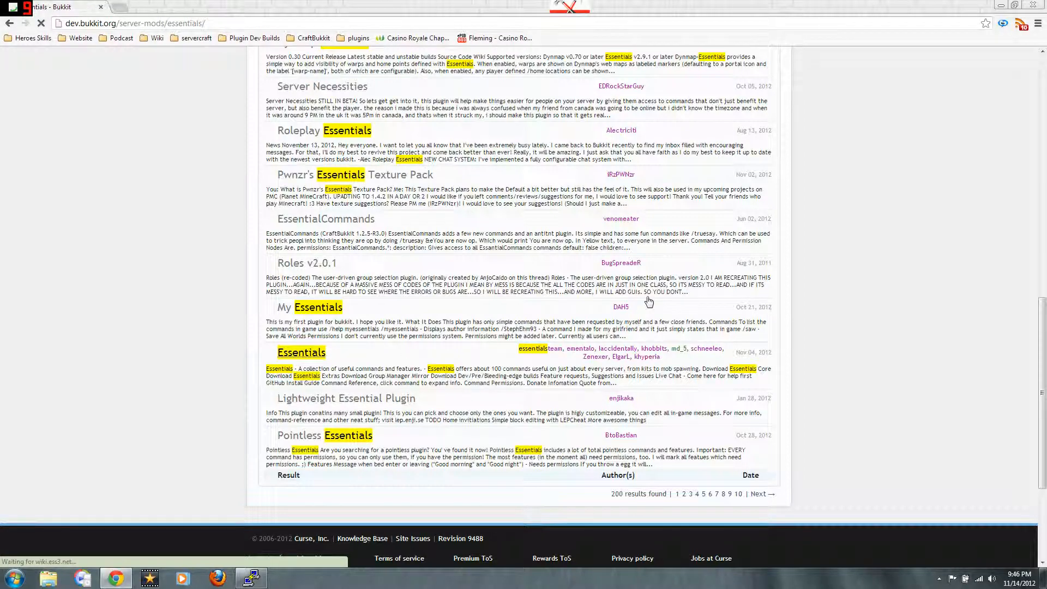
left_click(301, 352)
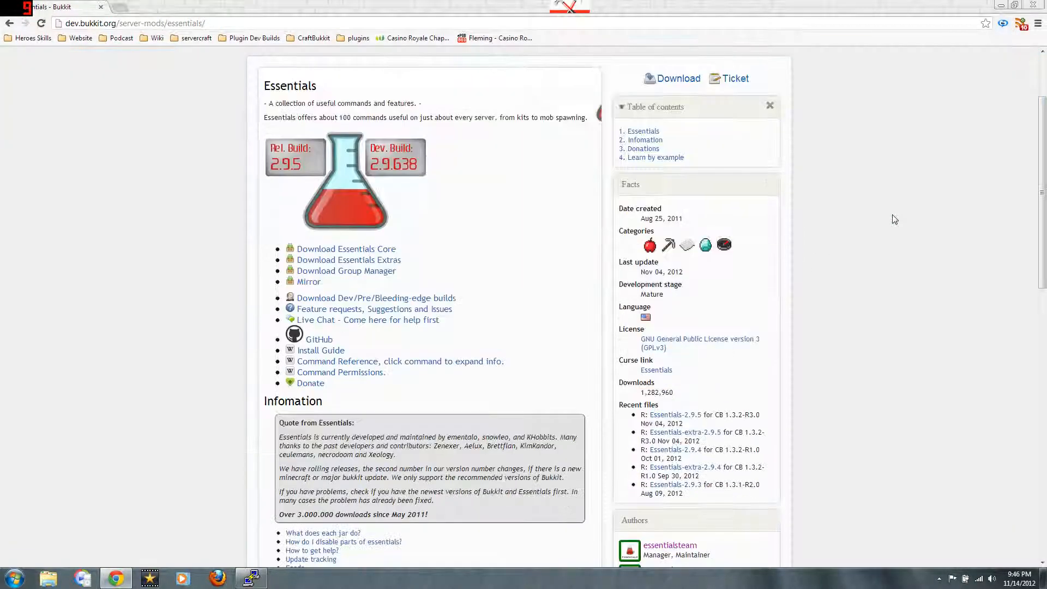
scroll("up", 3)
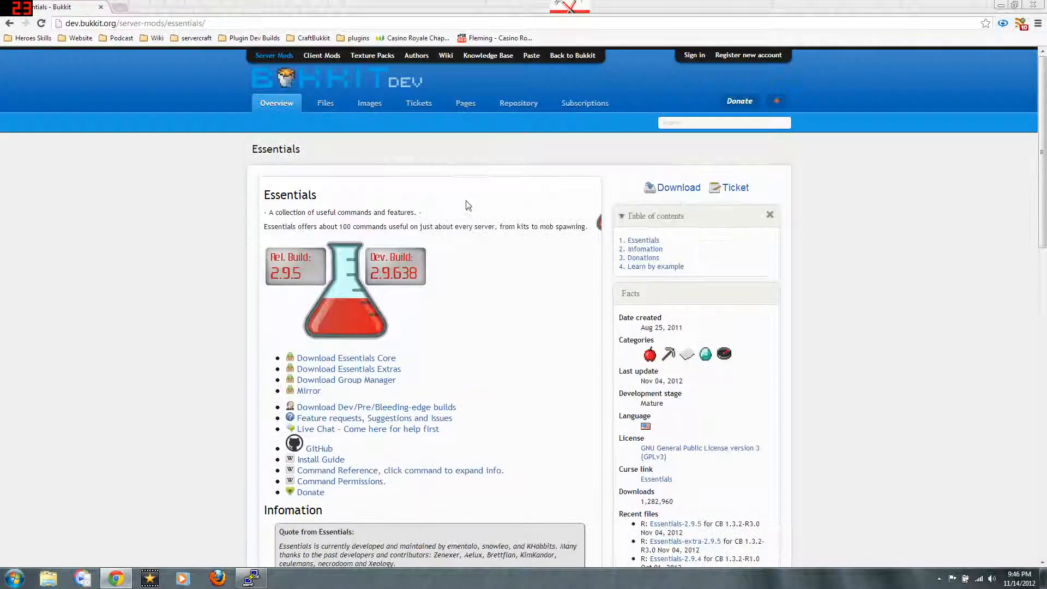
scroll("down", 3)
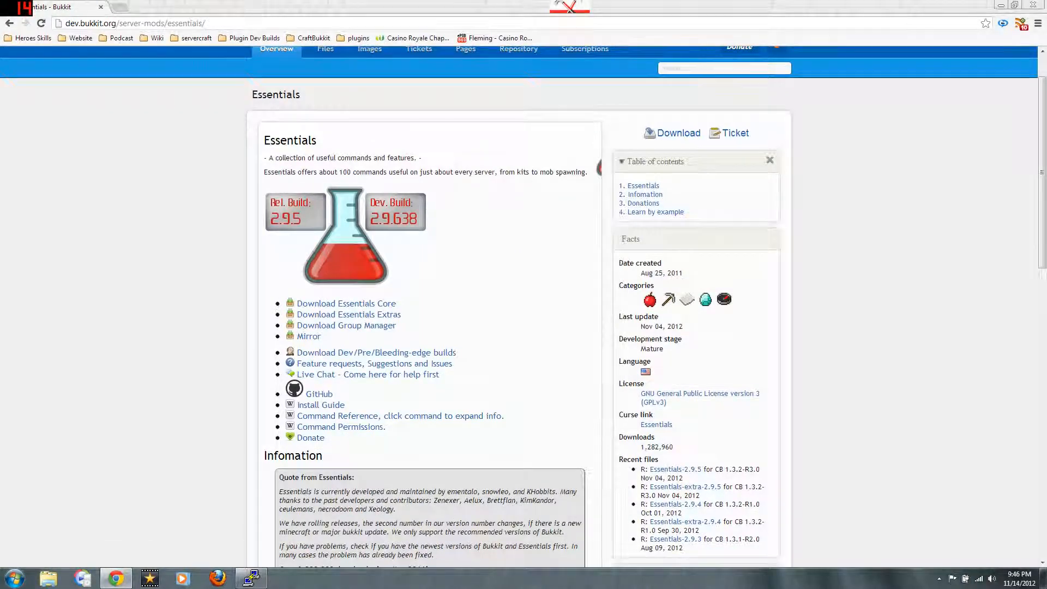
scroll("down", 3)
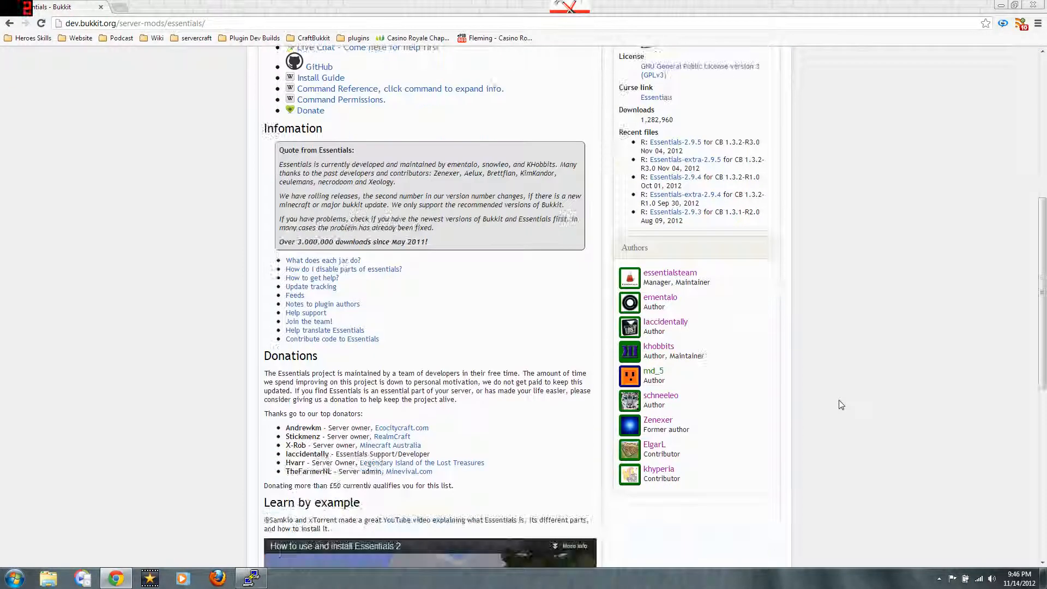
scroll("up", 3)
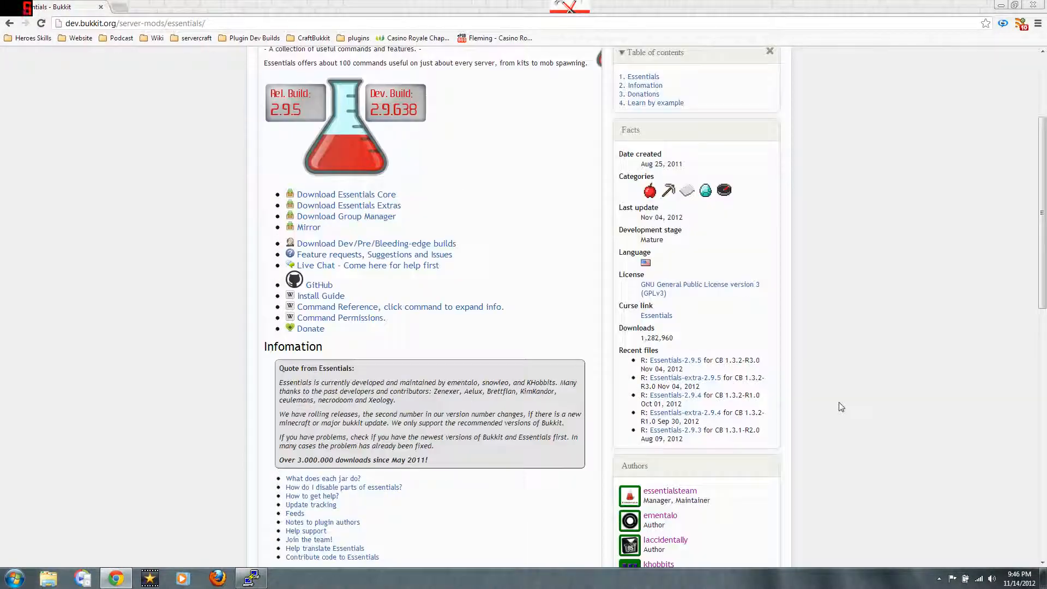
scroll("up", 3)
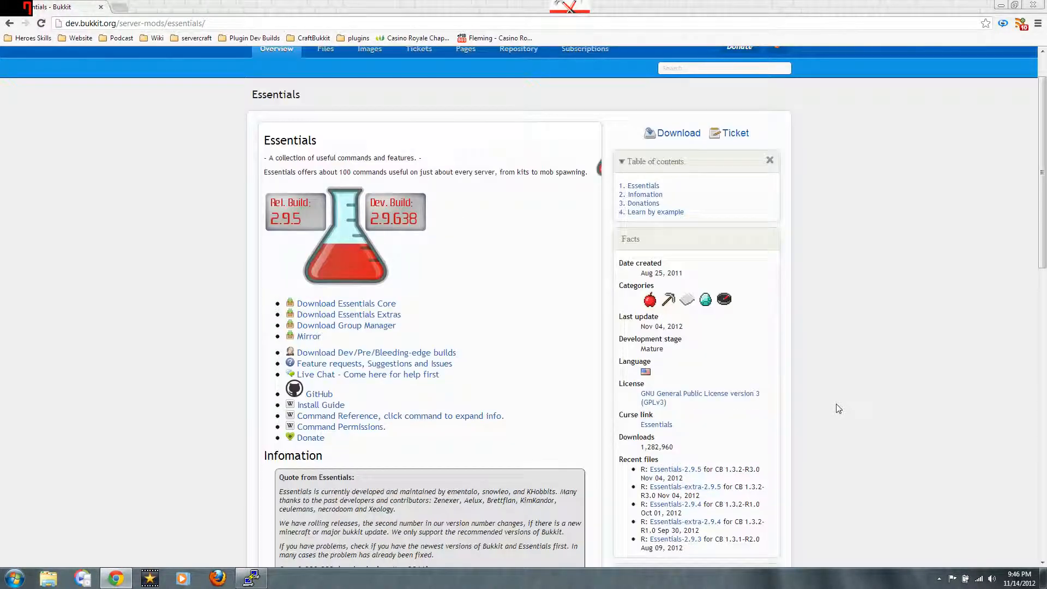
mouse_move(706, 435)
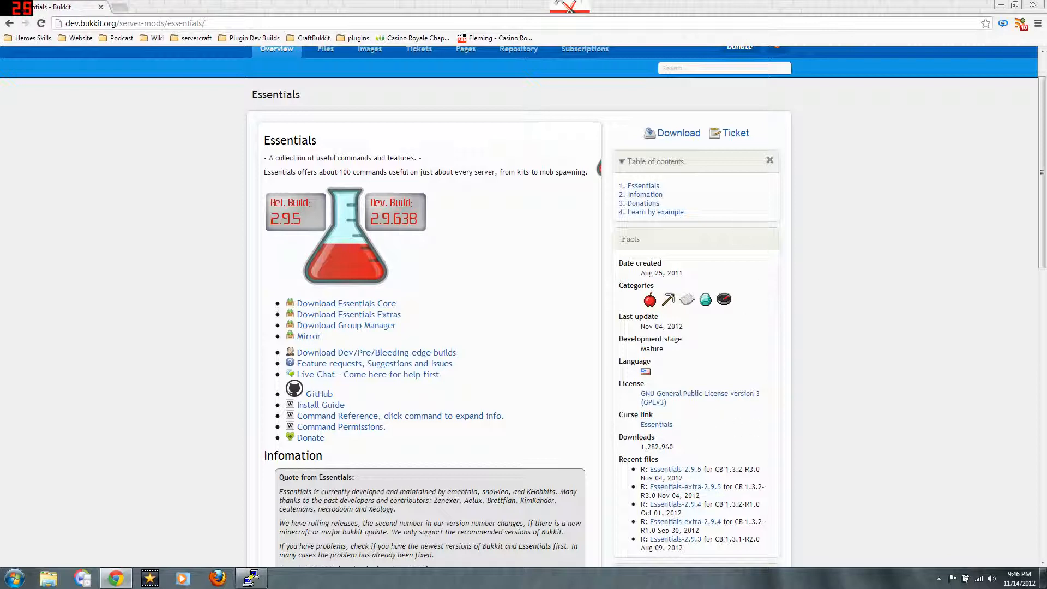
mouse_move(376, 352)
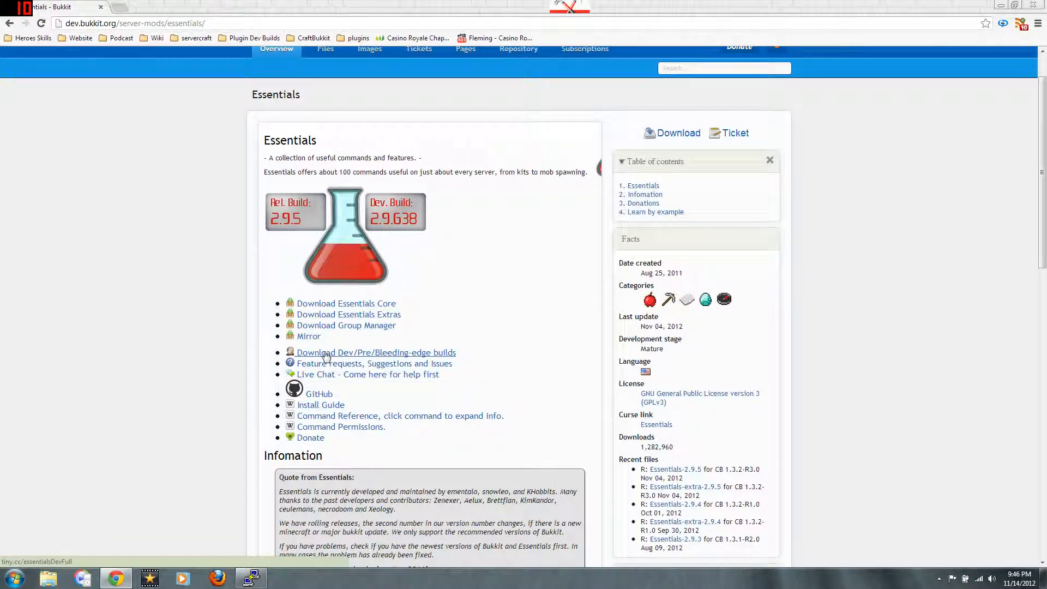
mouse_move(379, 356)
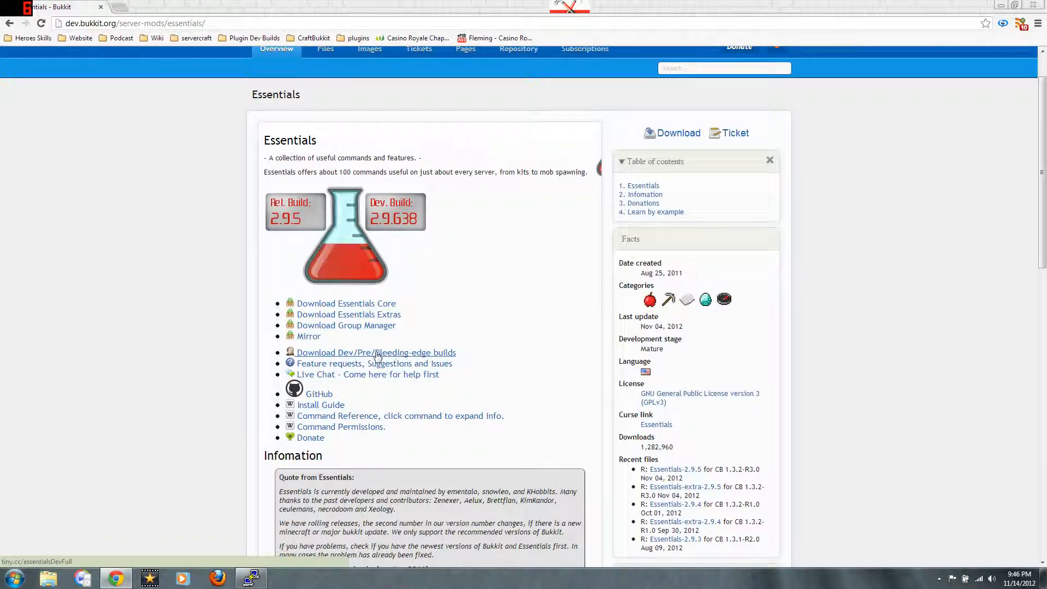
Step: Download Essentials-full.zip from dev build 2.9.638's Artifacts page
left_click(376, 352)
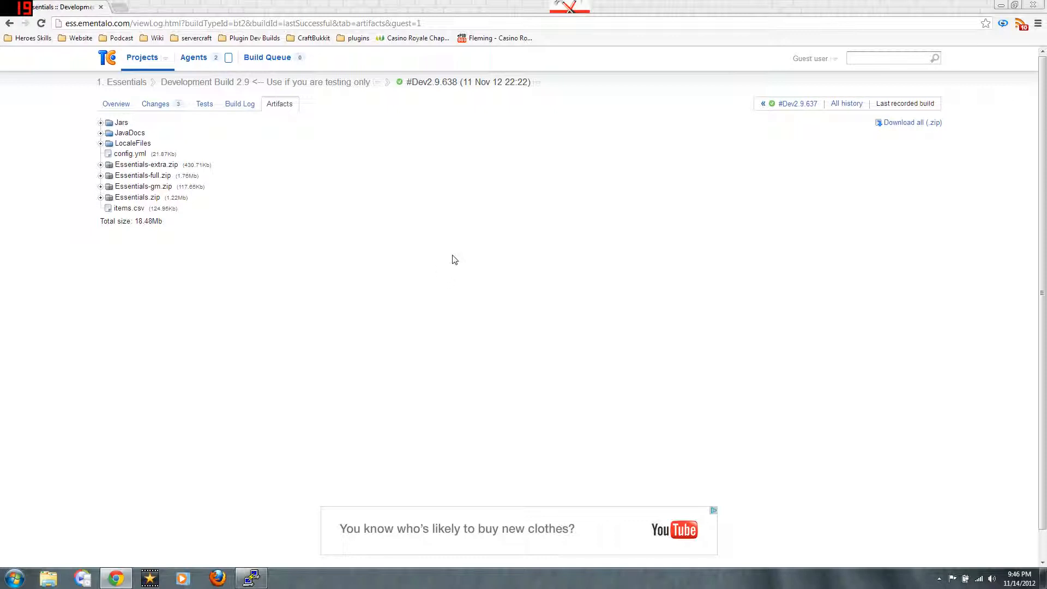
mouse_move(142, 174)
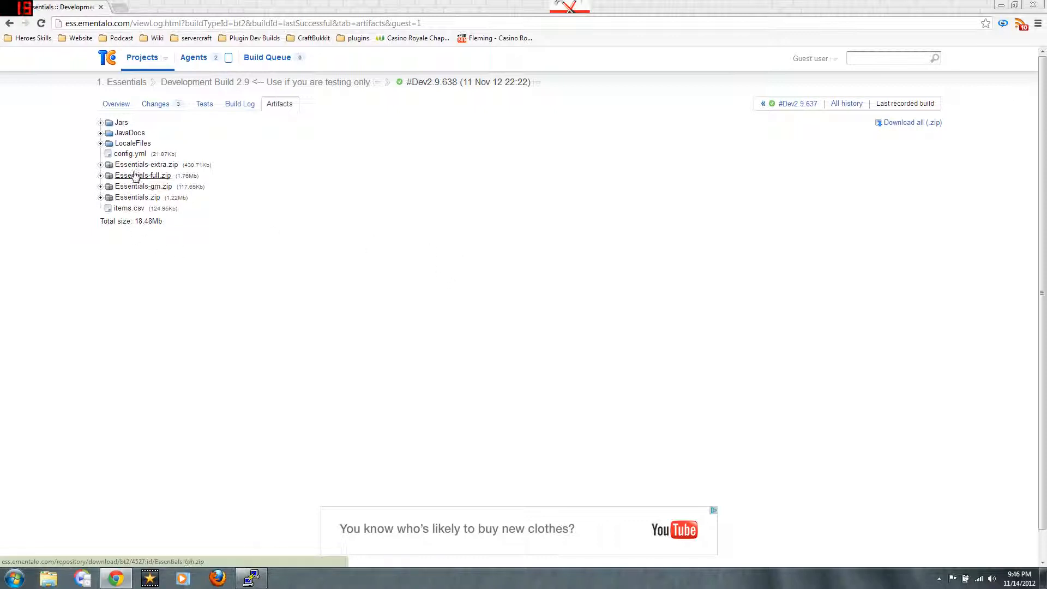
mouse_move(145, 165)
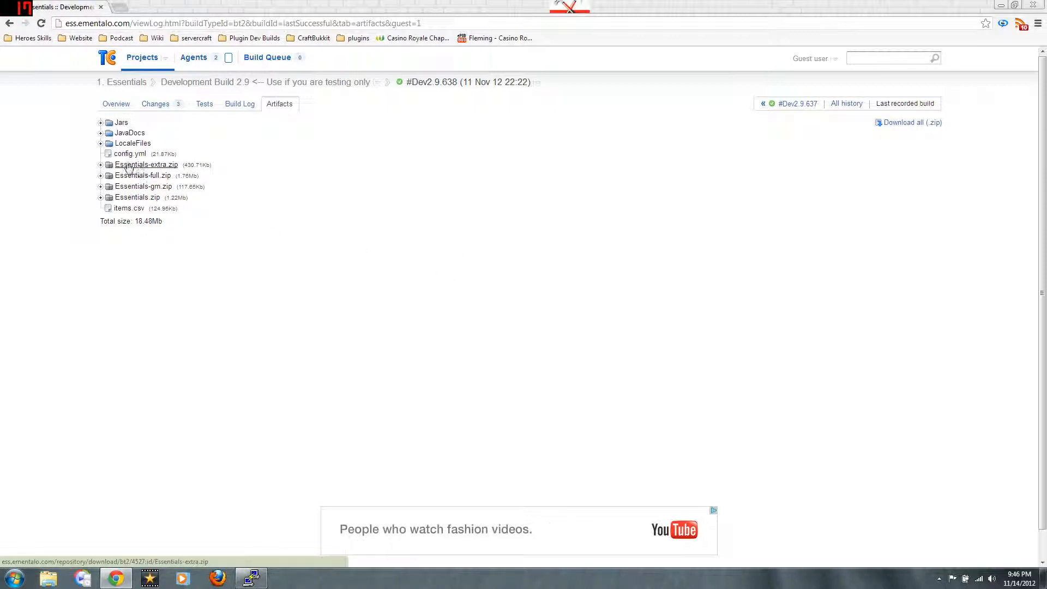
mouse_move(148, 167)
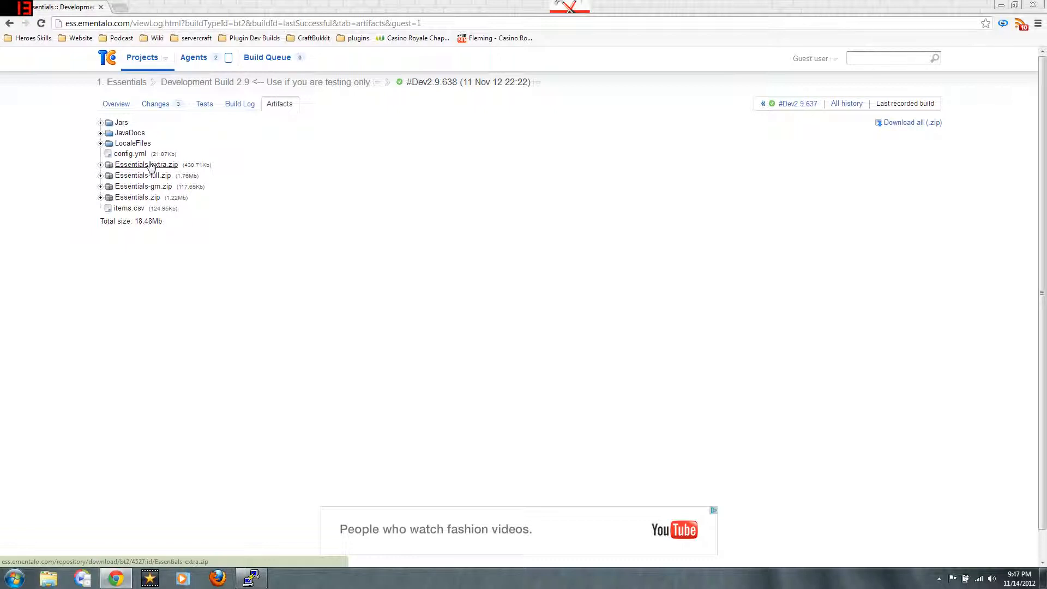
mouse_move(142, 174)
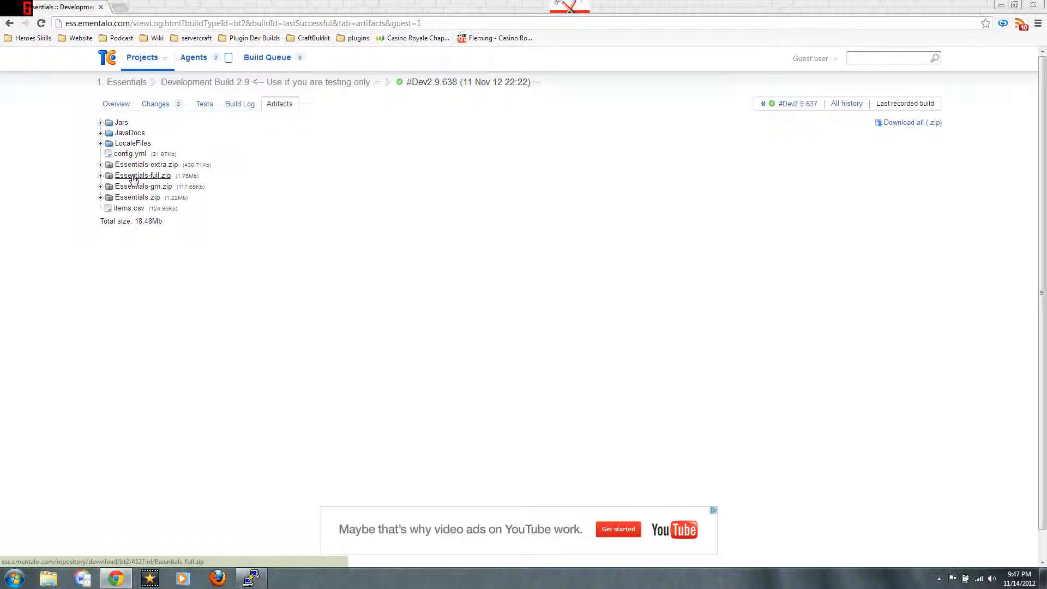
left_click(143, 175)
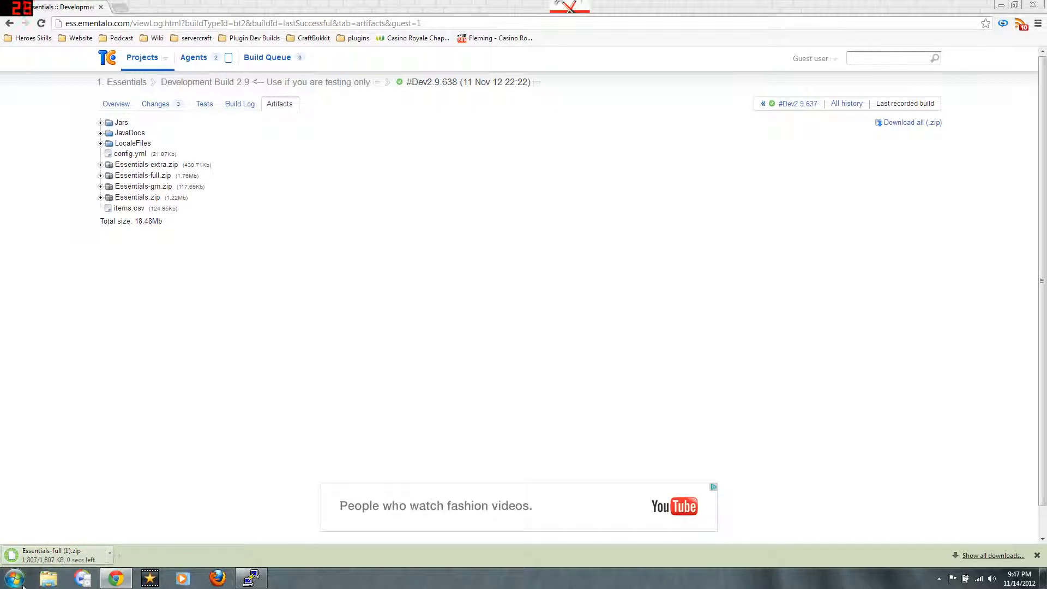
Step: Extract Essentials-full (1).zip into its own Essentials-full (1) folder in Downloads
left_click(47, 578)
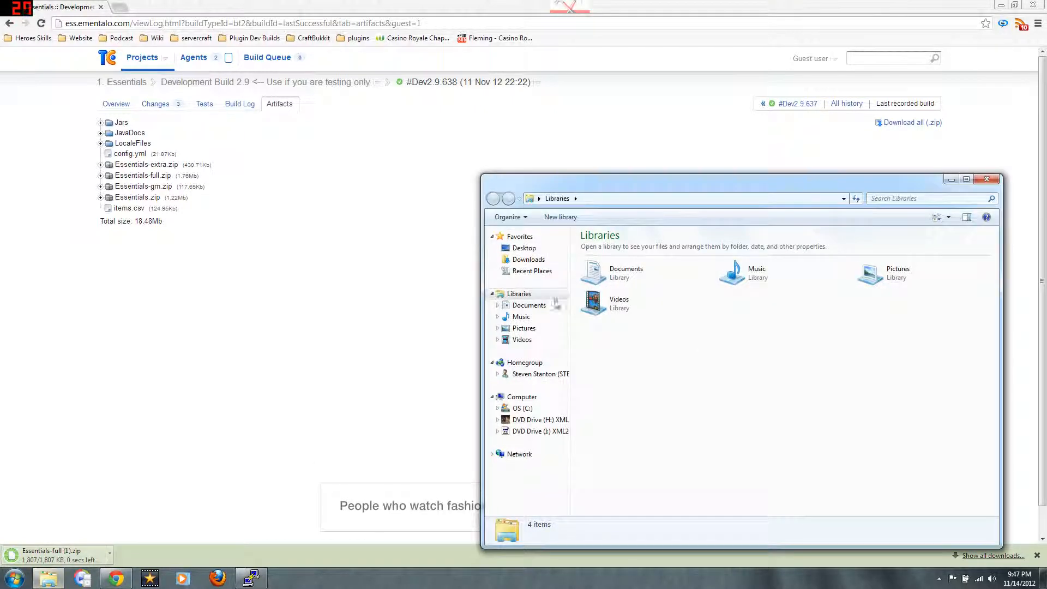
left_click(528, 259)
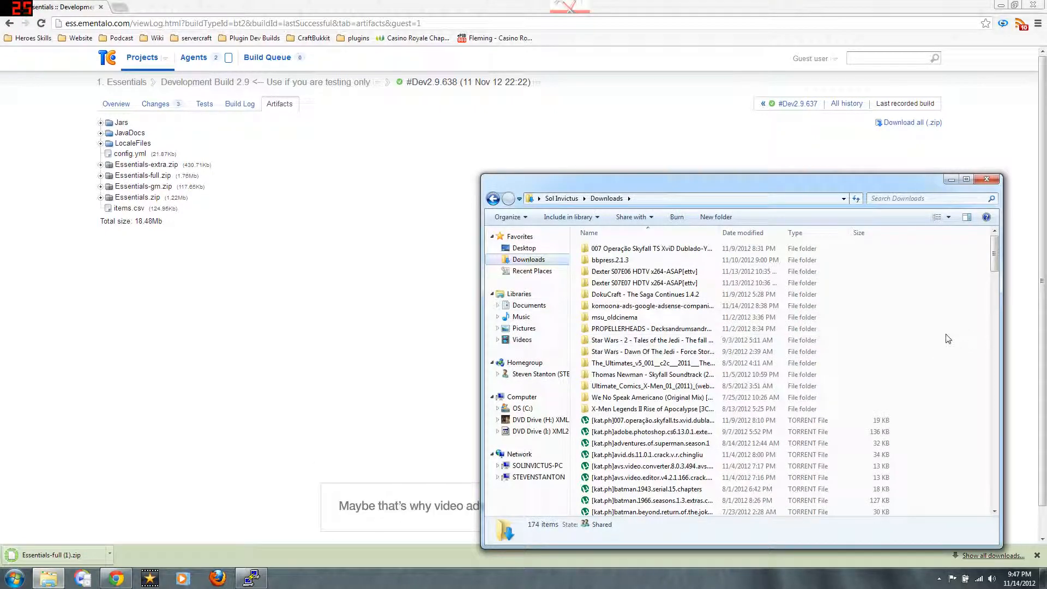
scroll("down", 3)
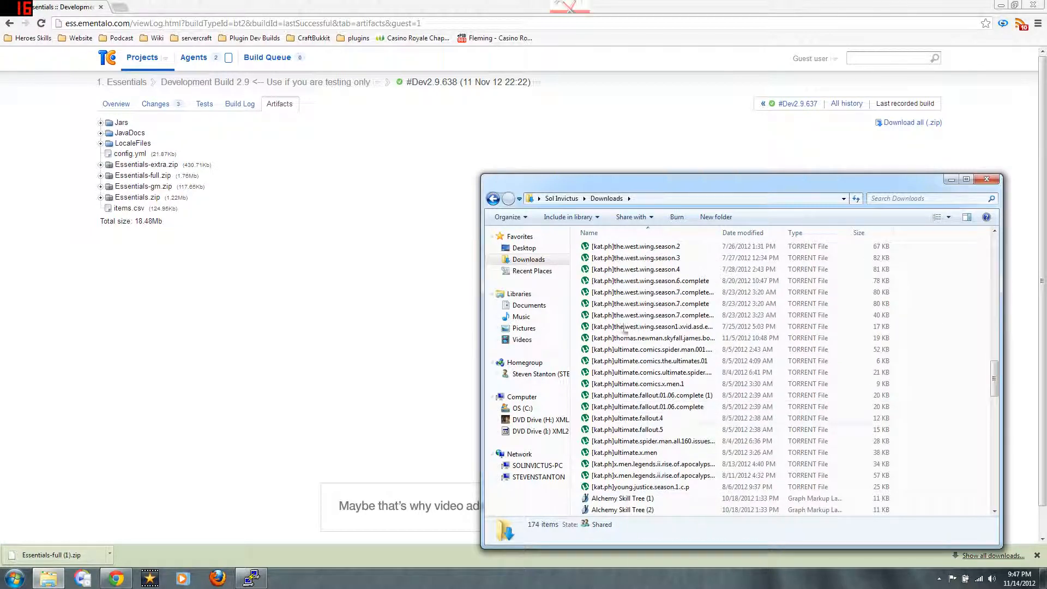
scroll("up", 3)
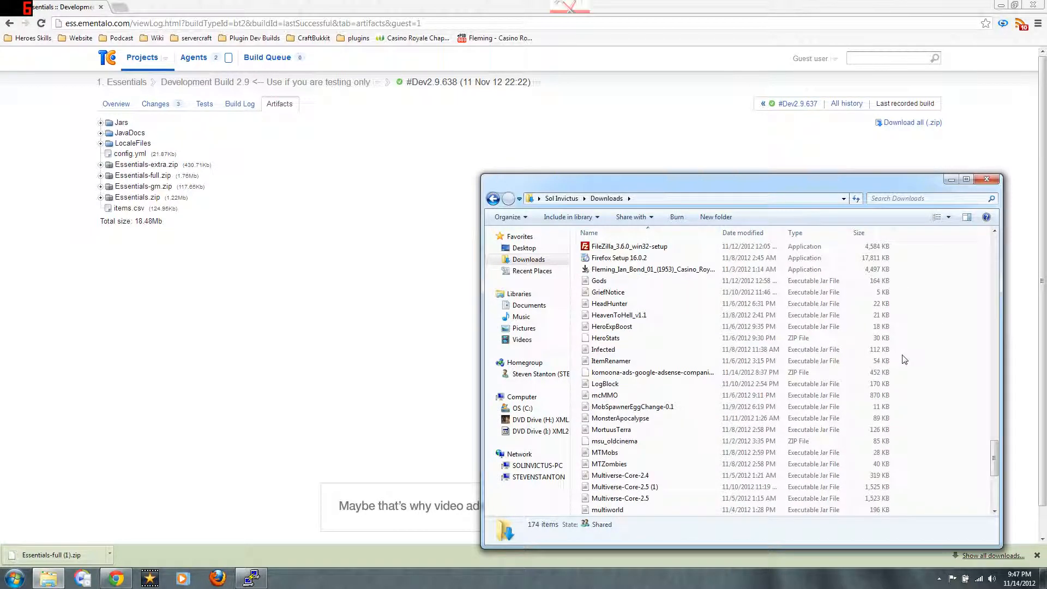
scroll("down", 3)
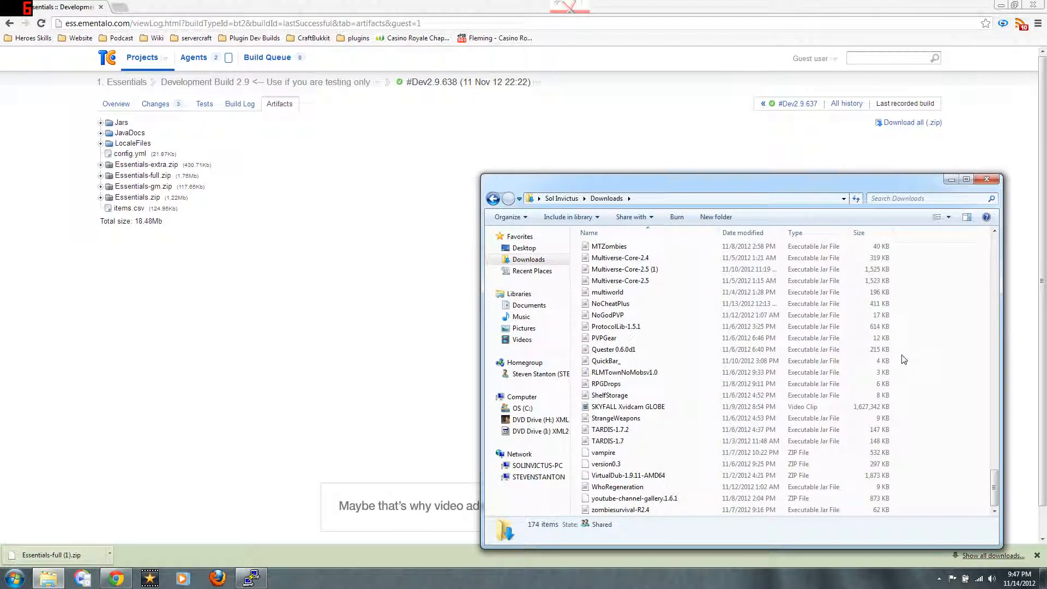
scroll("up", 3)
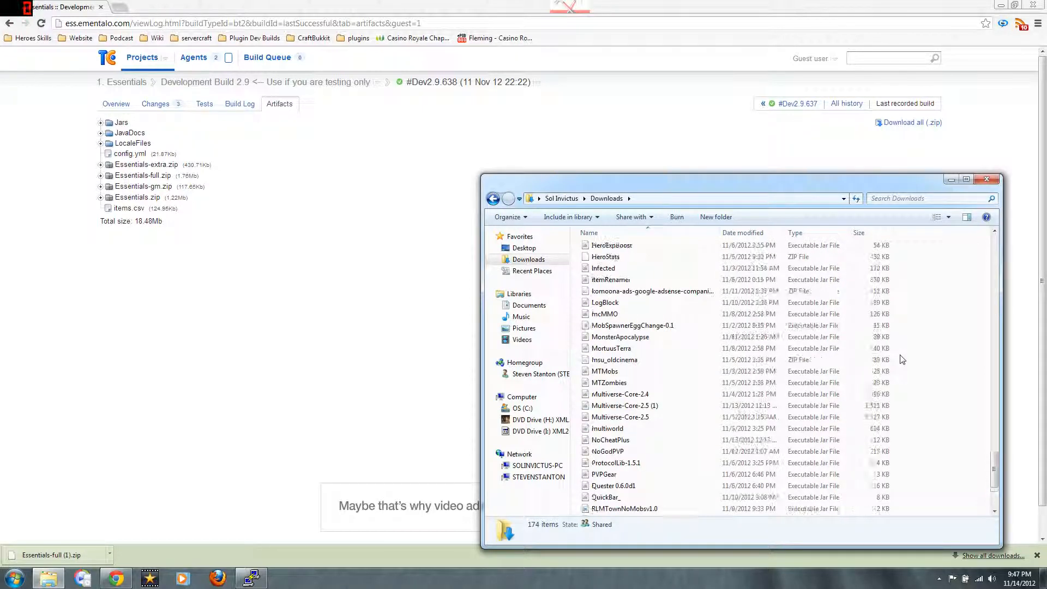
scroll("up", 3)
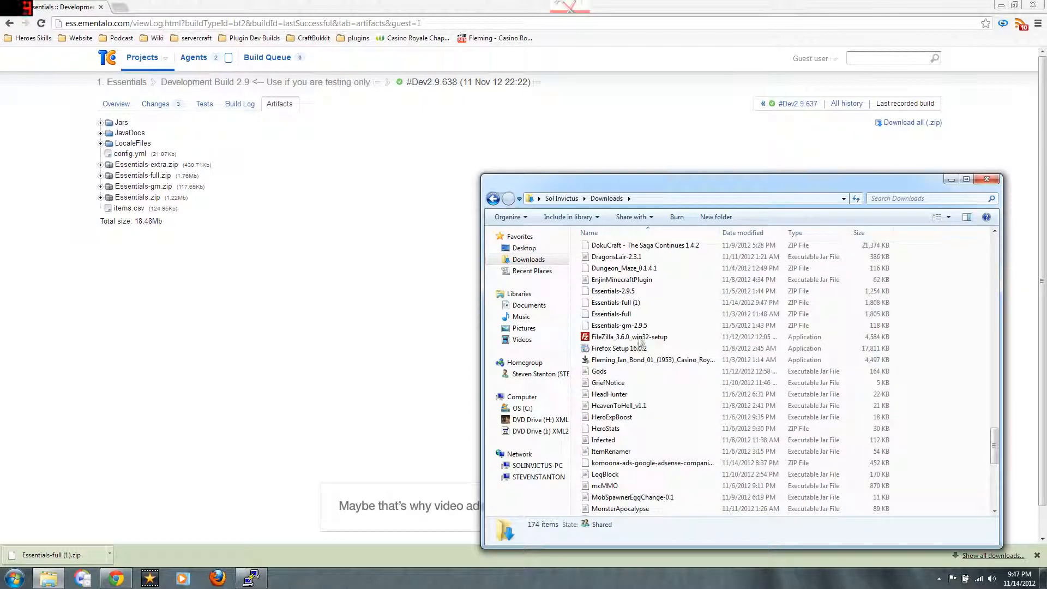
right_click(615, 302)
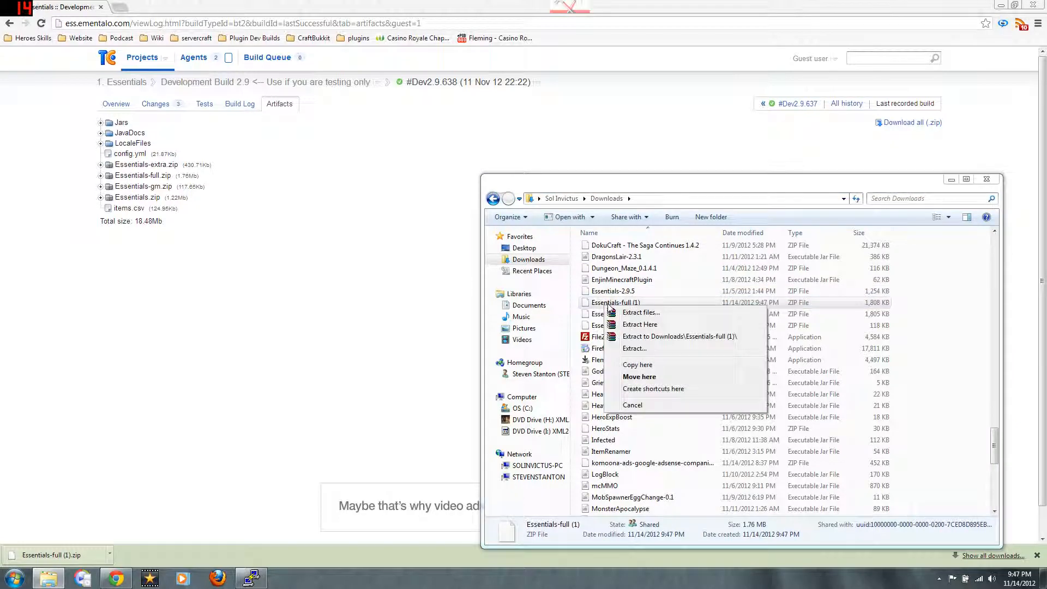
mouse_move(663, 342)
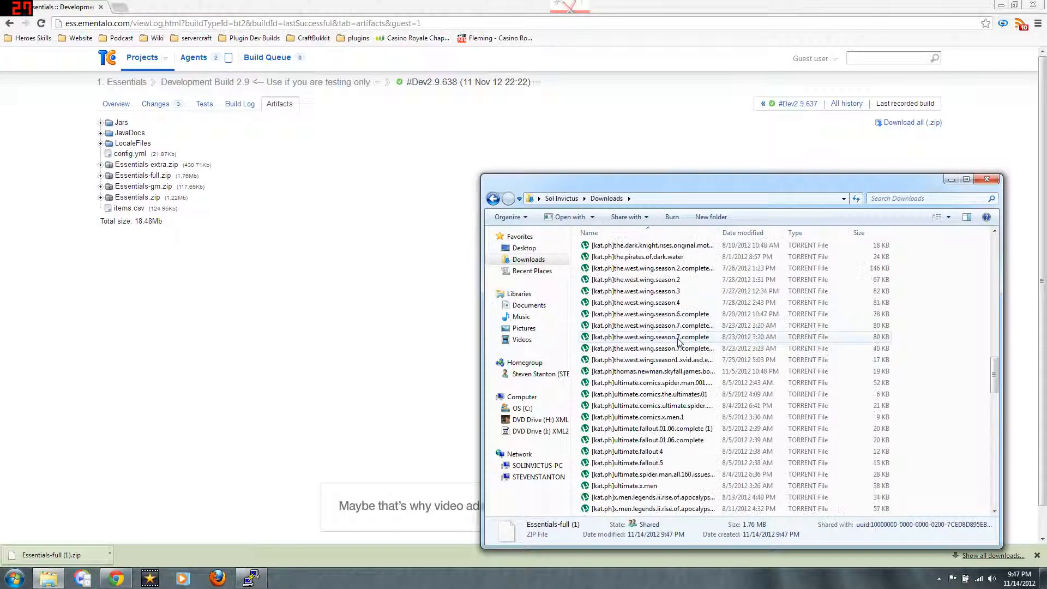
scroll("up", 3)
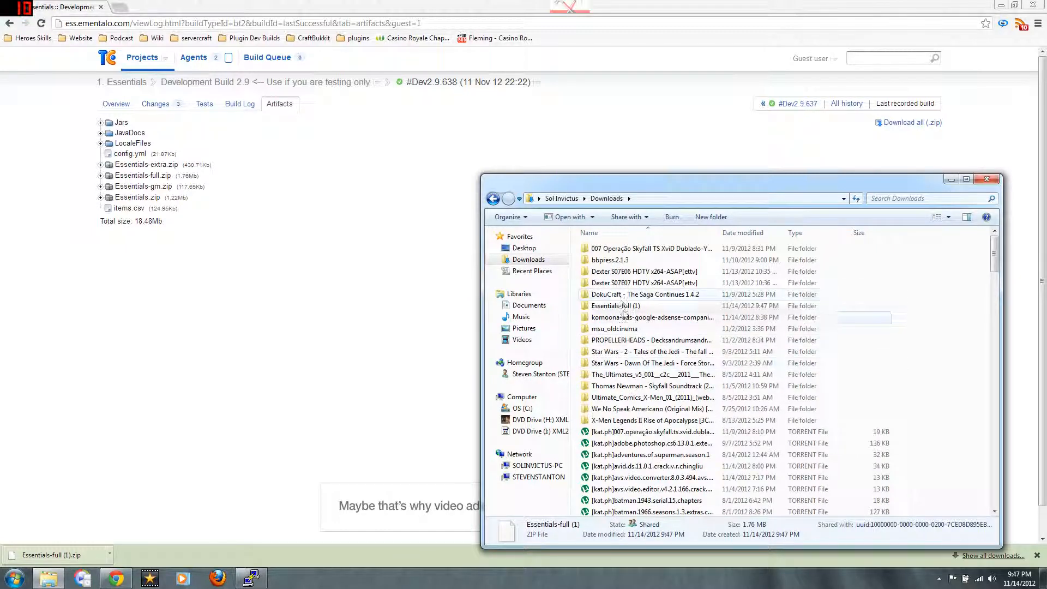
Step: Copy all nine Essentials jar files from the extracted Essentials-full (1) folder
double_click(614, 306)
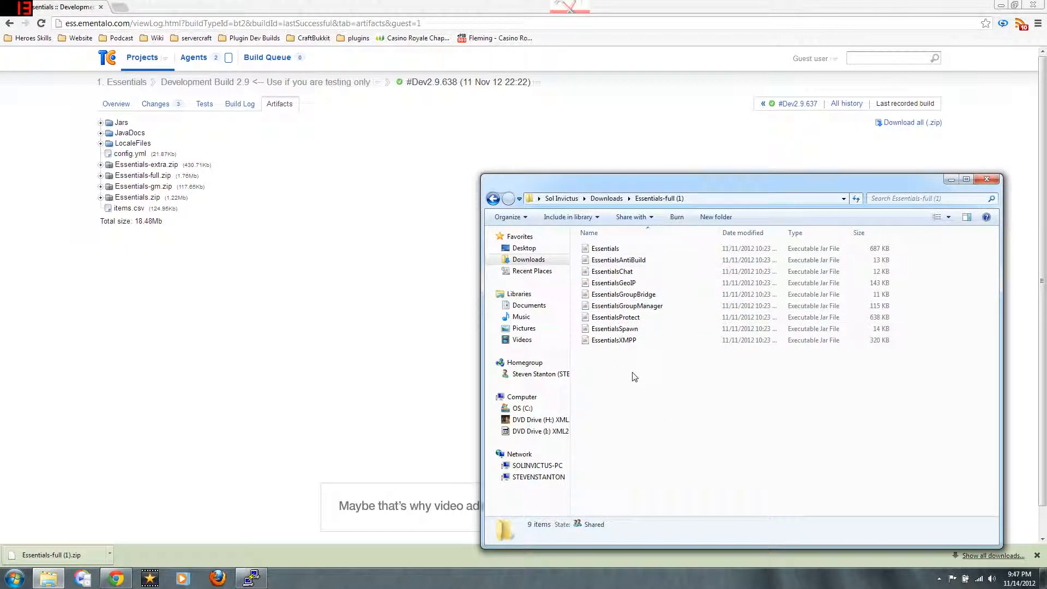
left_click(604, 248)
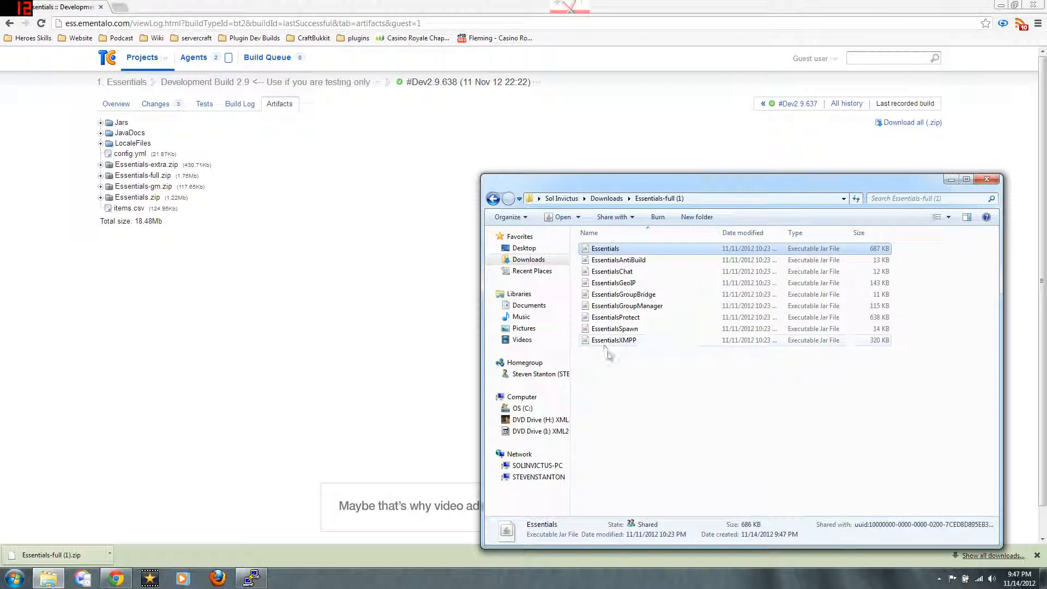
right_click(613, 339)
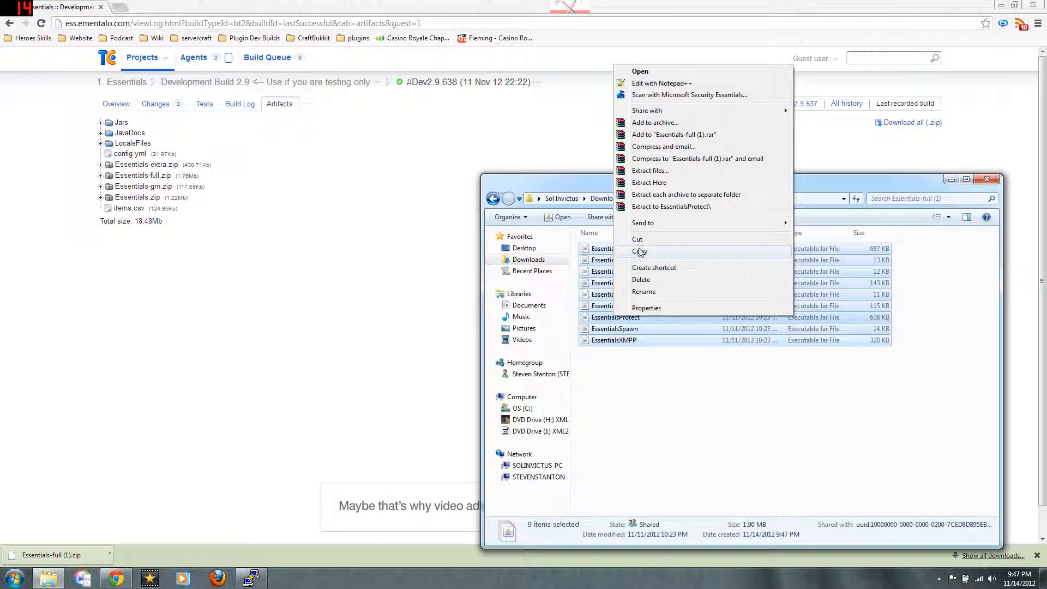
mouse_move(647, 239)
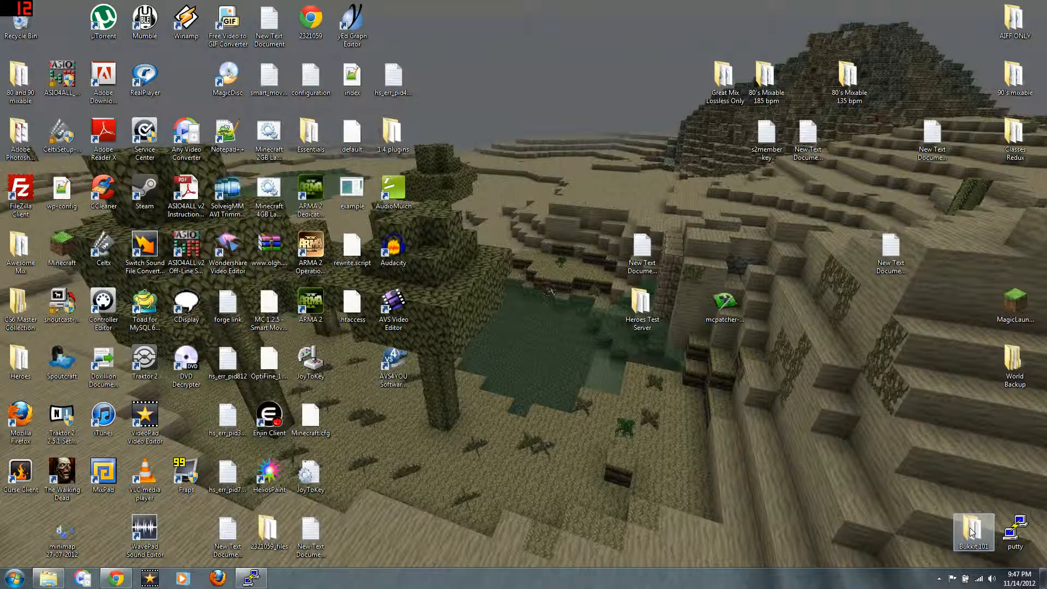
Step: Paste the nine Essentials jars into Bukkit 101's plugins folder and start the server
double_click(972, 532)
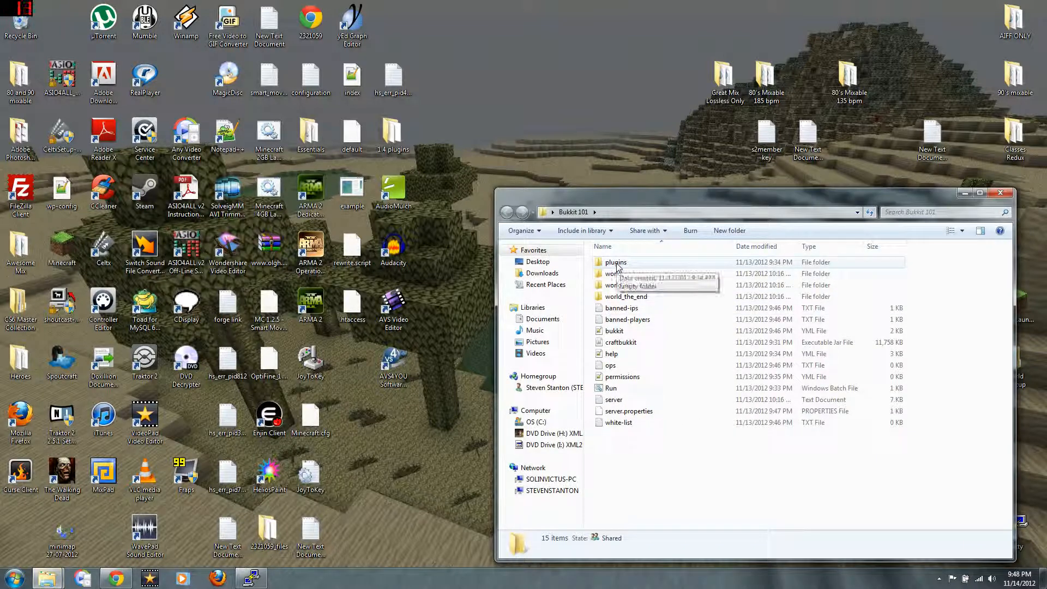
double_click(615, 262)
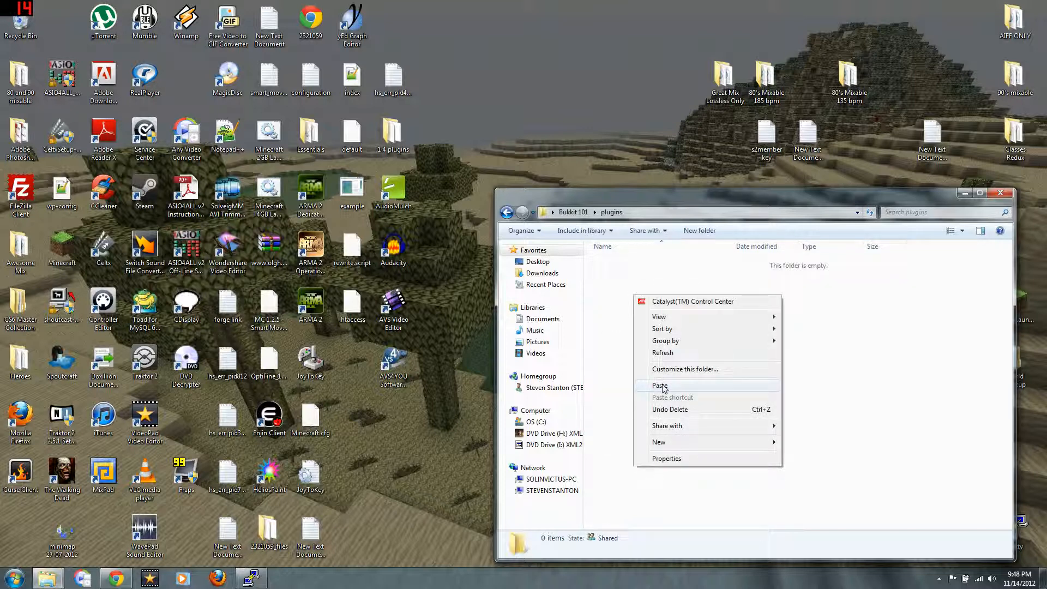
left_click(660, 384)
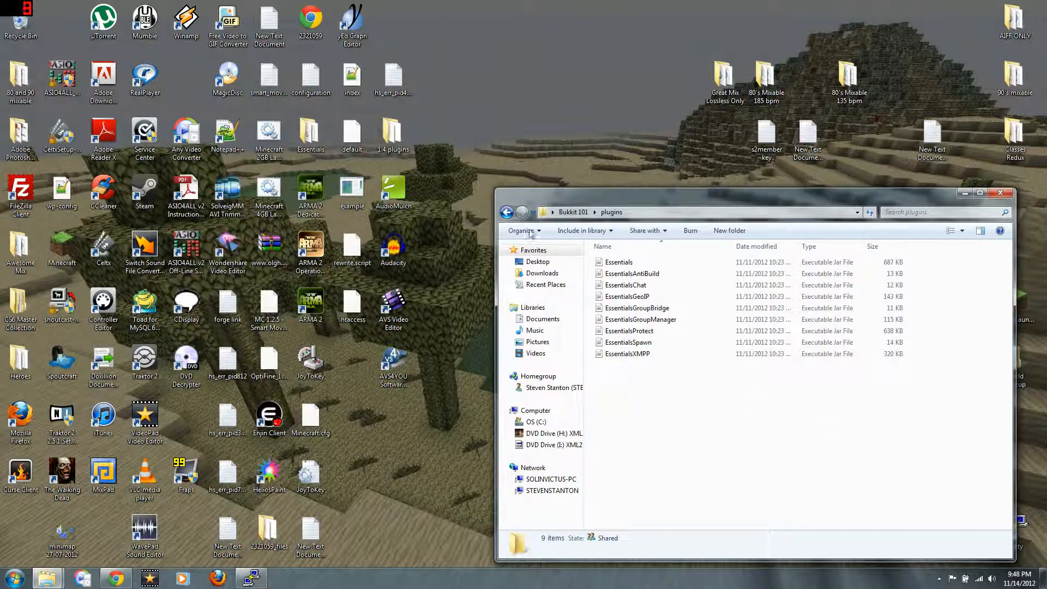
left_click(507, 213)
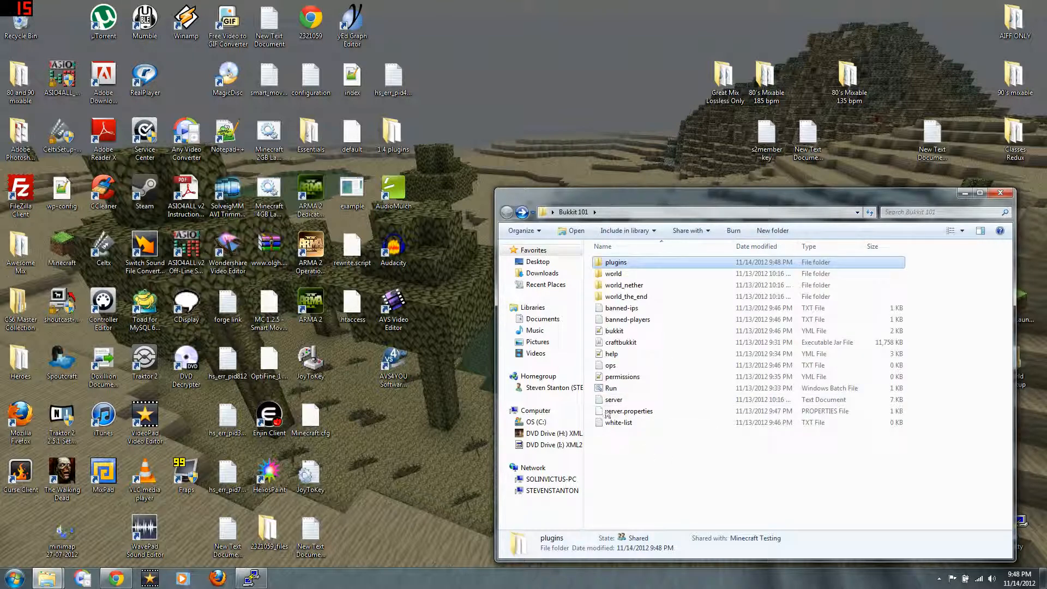
double_click(611, 388)
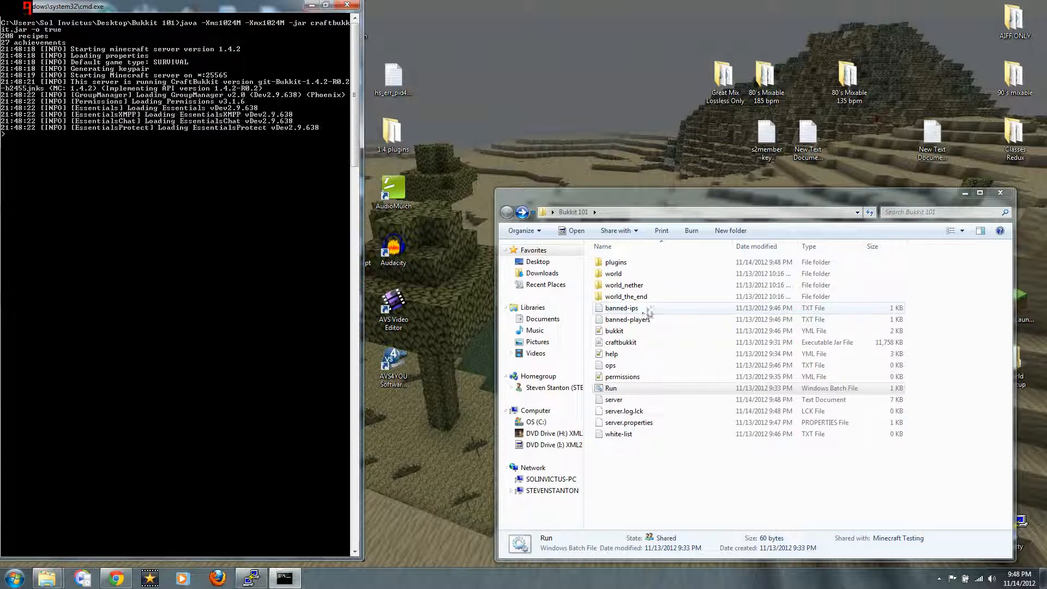
Step: Check the Essentials jars in the plugins folder while the server loads, then minimize Explorer
double_click(615, 262)
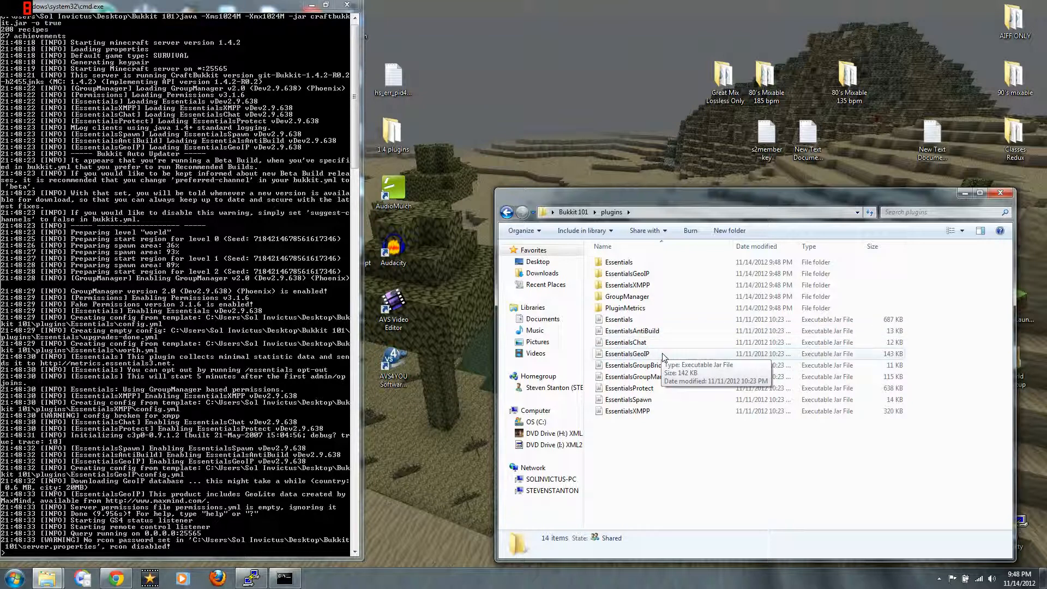
mouse_move(651, 399)
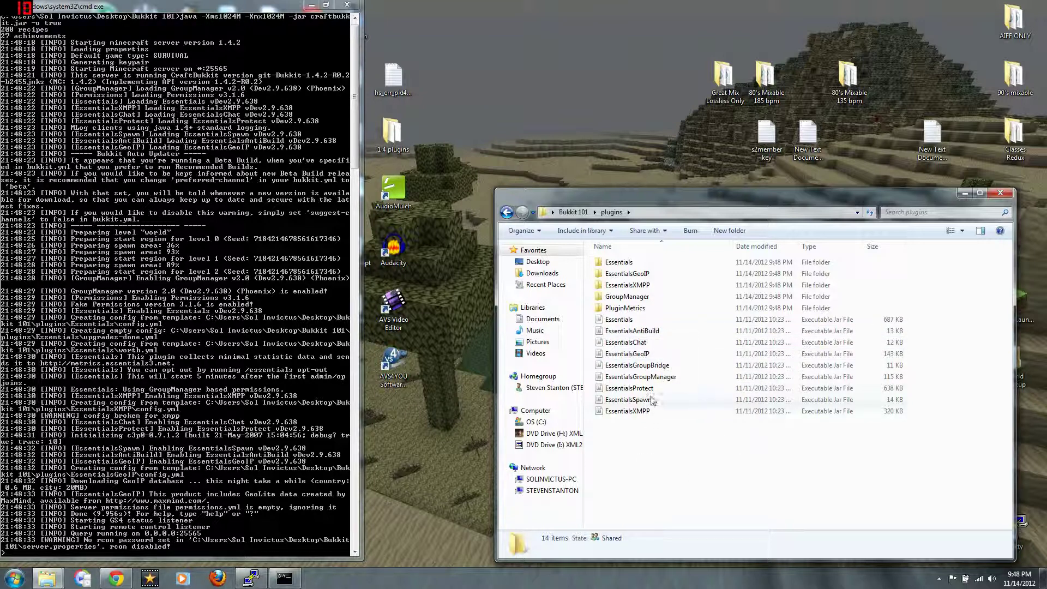
mouse_move(607, 269)
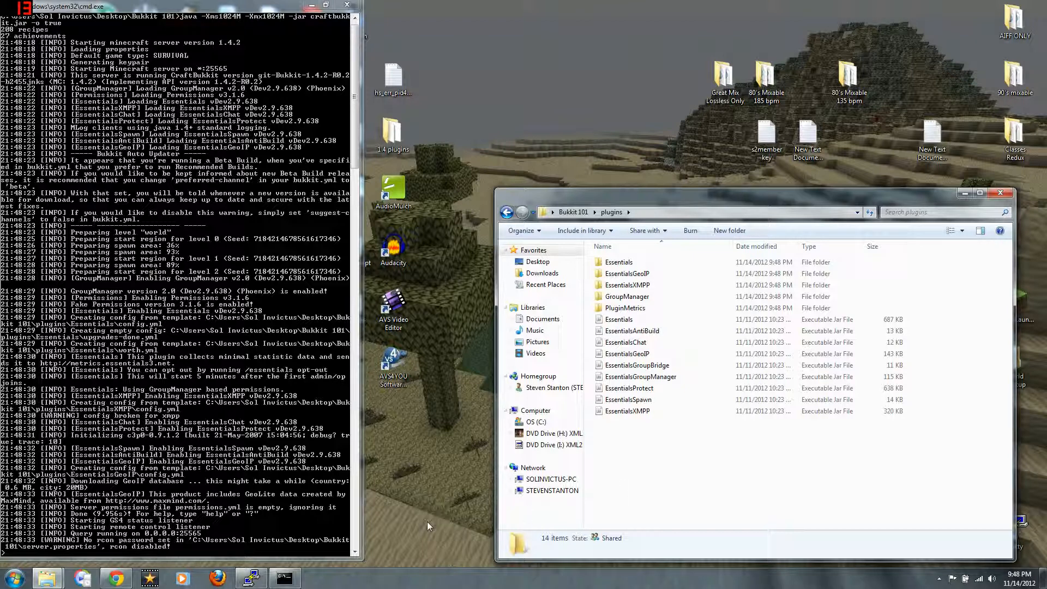
mouse_move(114, 576)
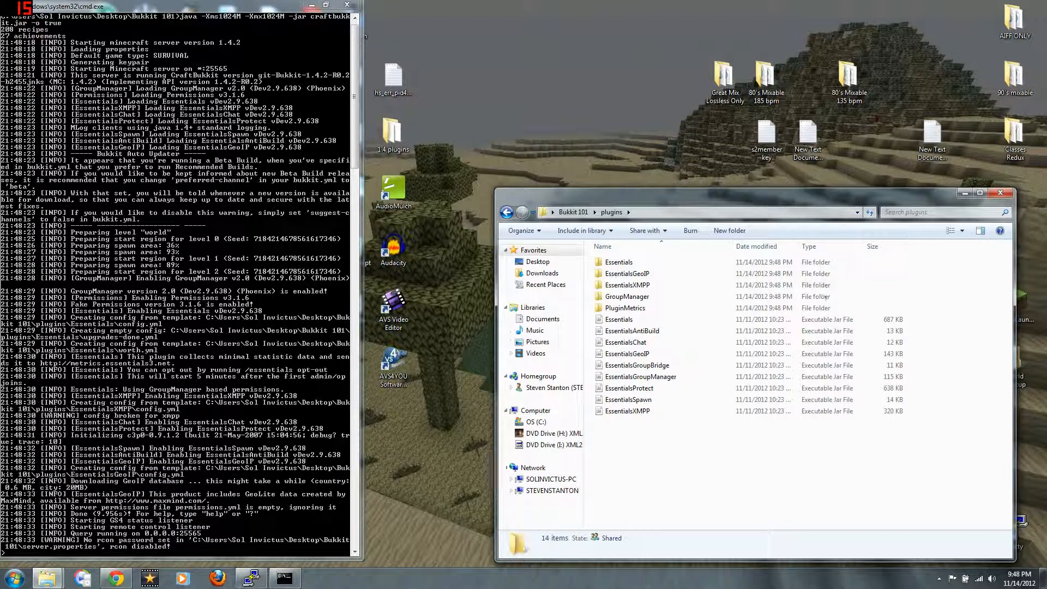
mouse_move(965, 193)
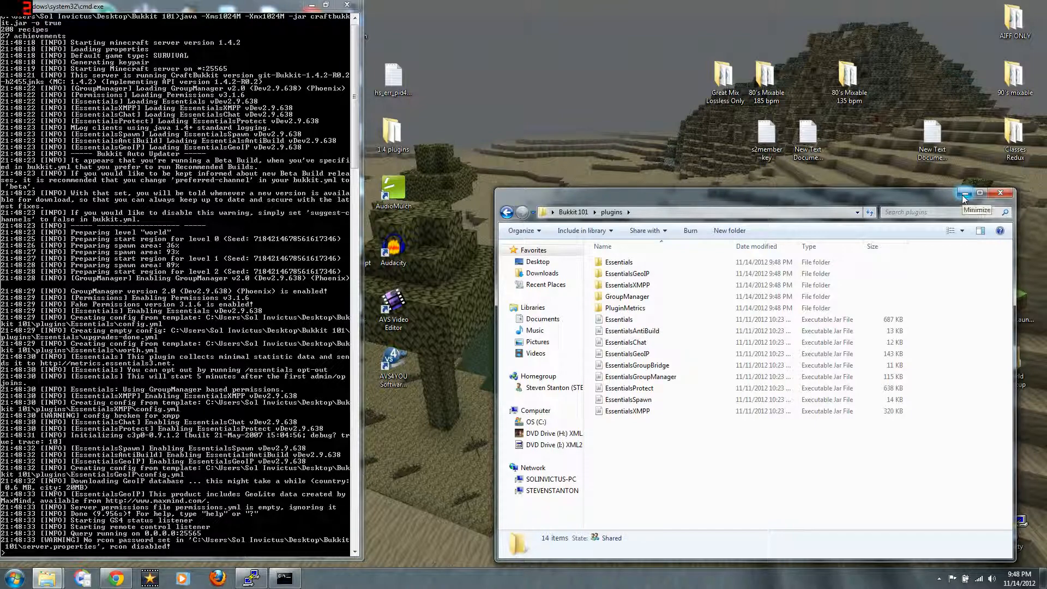
left_click(964, 193)
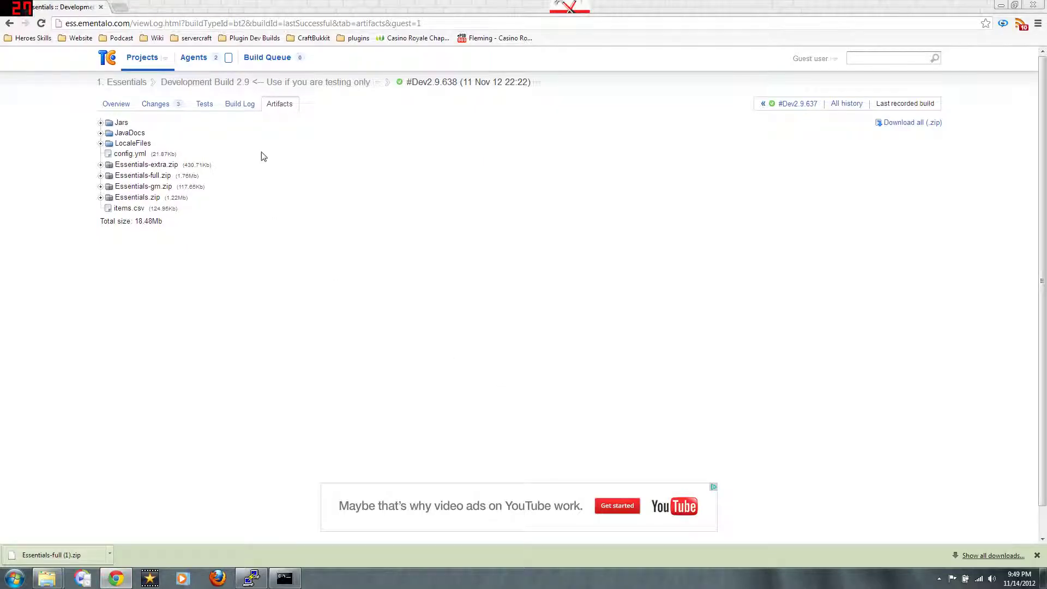
Step: Go back to the Essentials BukkitDev page, scroll through its overview, and head to Server Mods
left_click(9, 23)
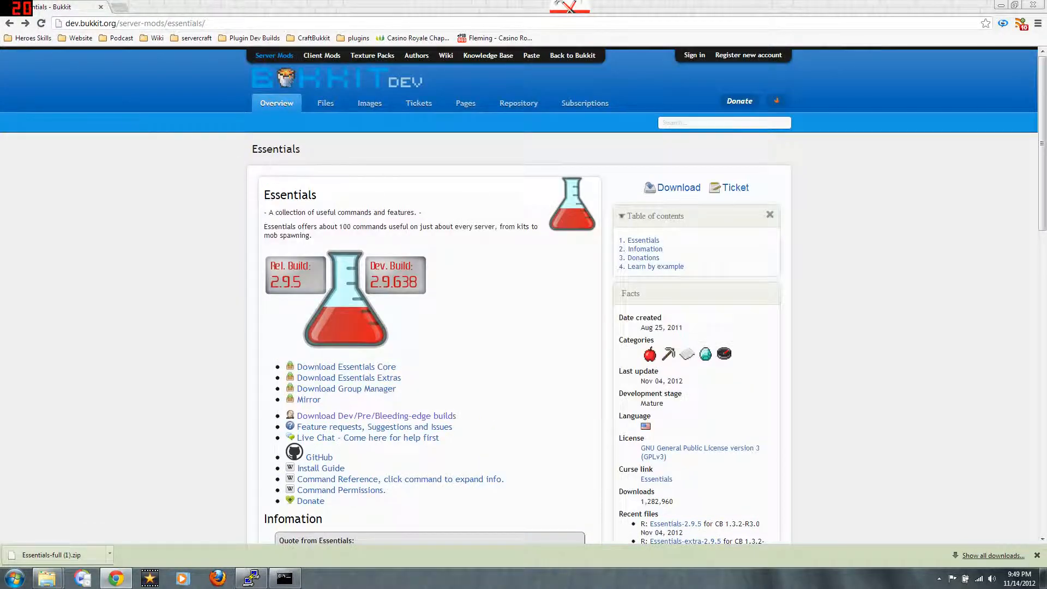
scroll("down", 3)
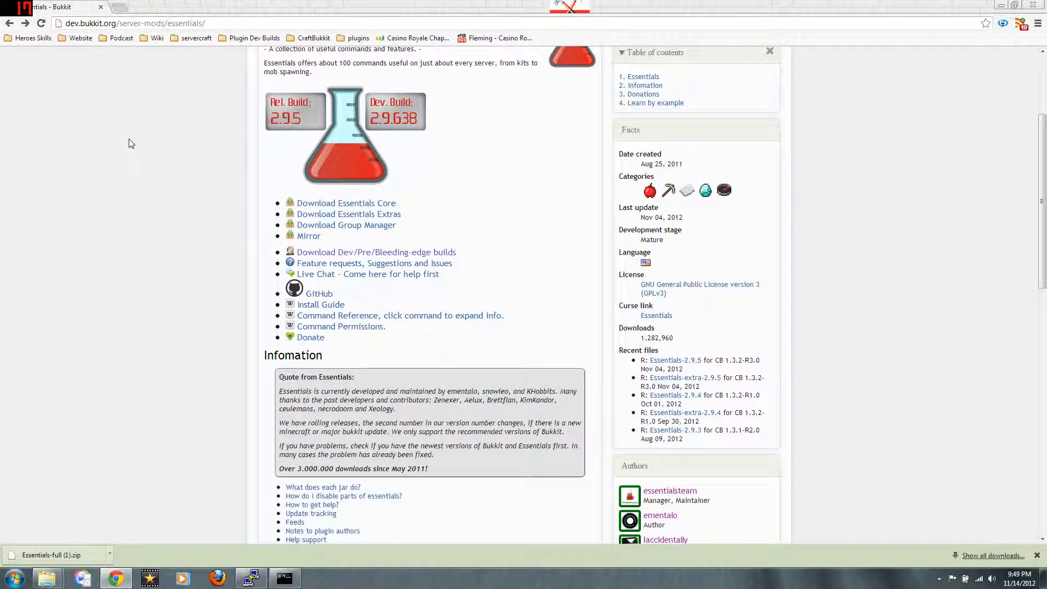
scroll("down", 3)
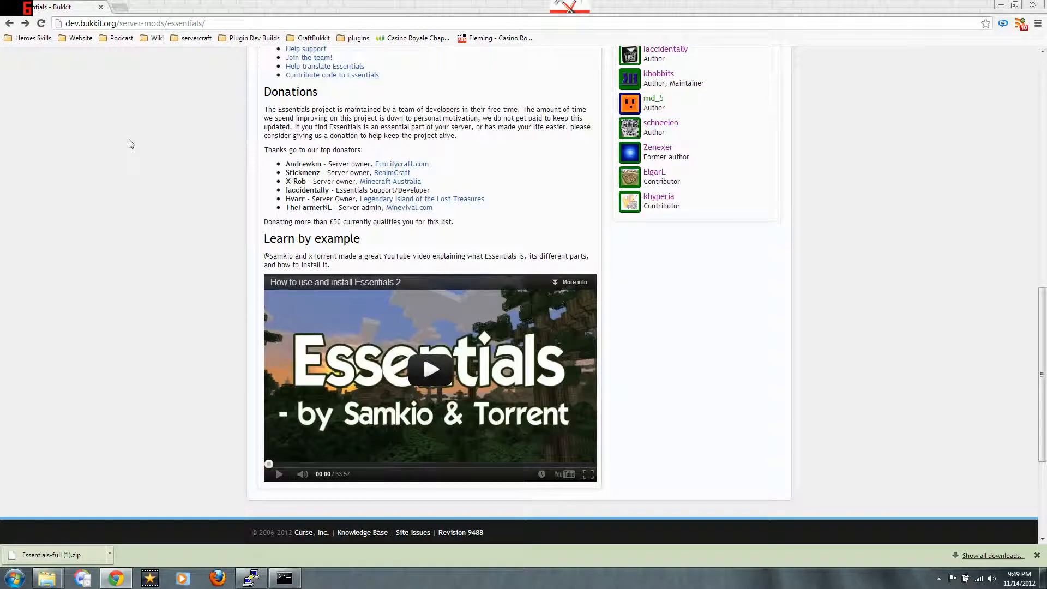
scroll("up", 3)
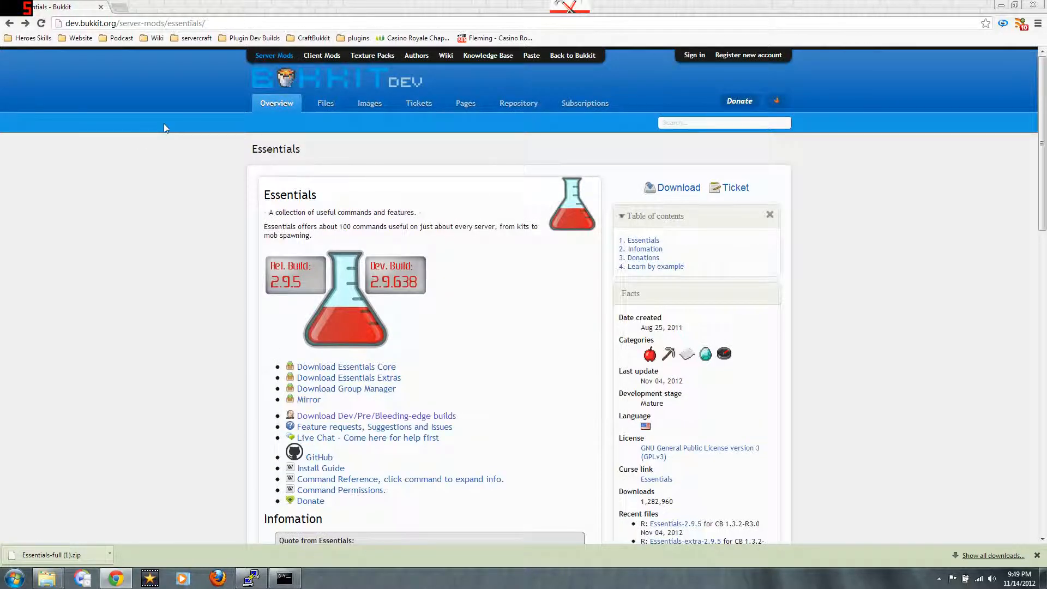
mouse_move(380, 239)
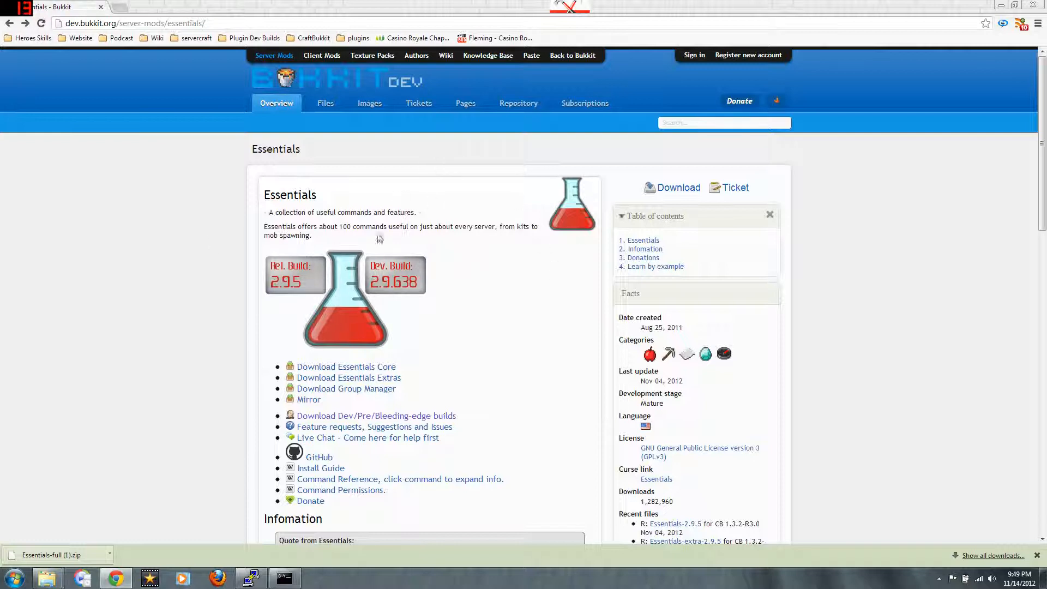
mouse_move(552, 312)
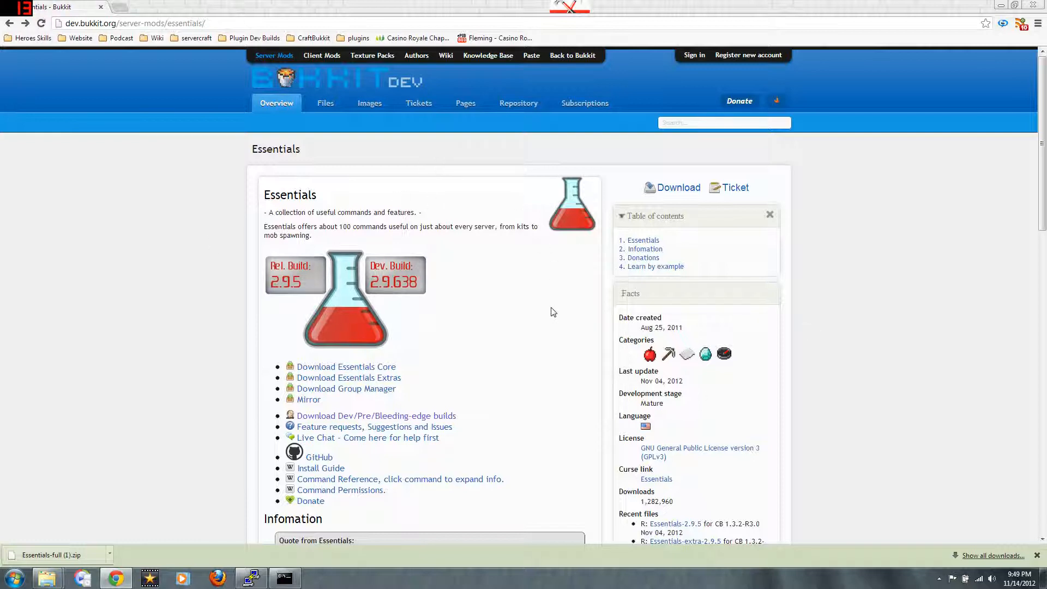
mouse_move(451, 402)
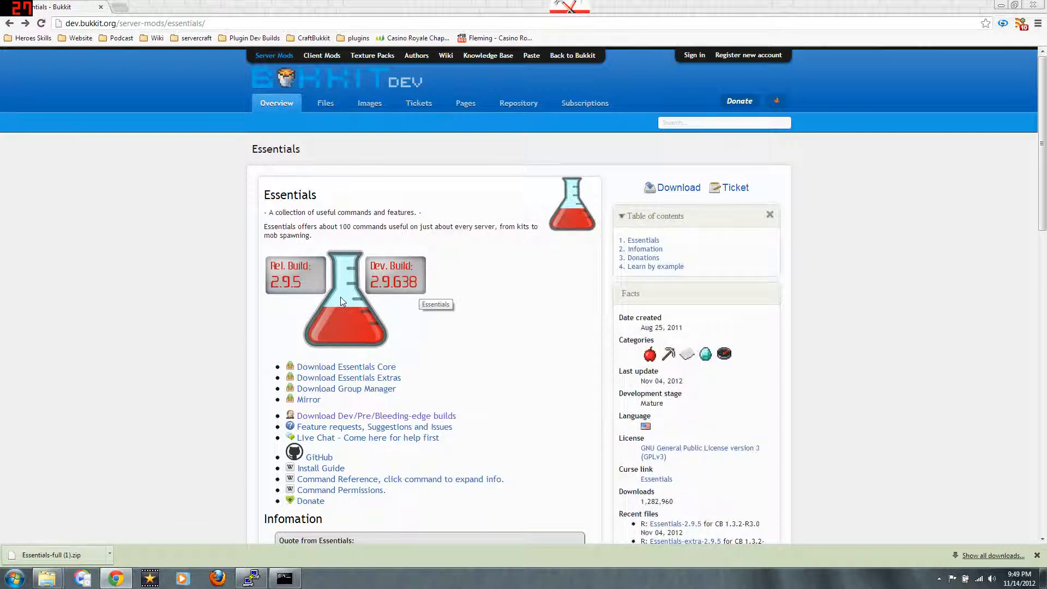
mouse_move(540, 294)
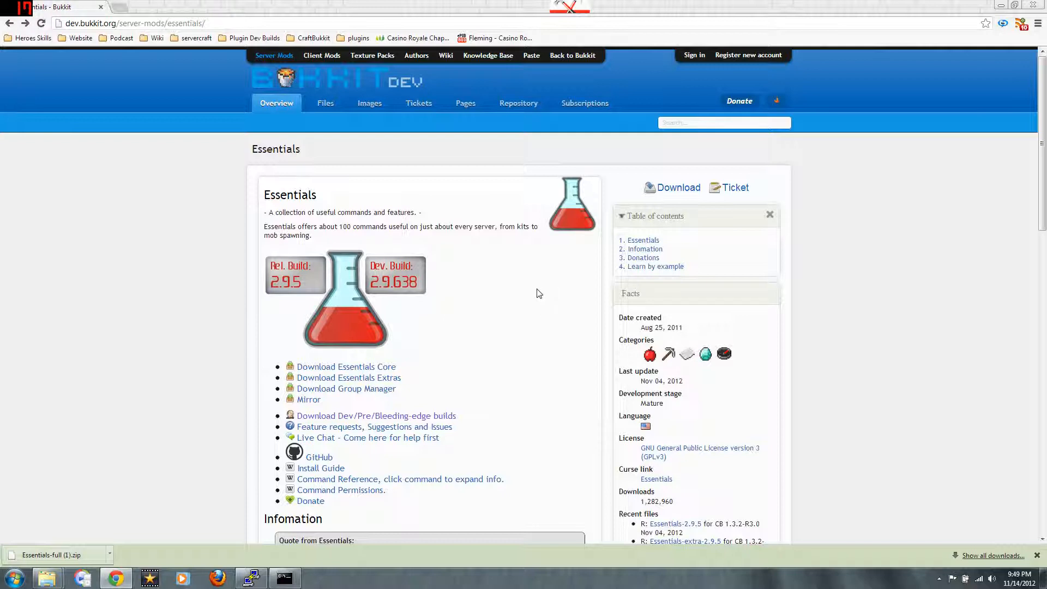
scroll("down", 3)
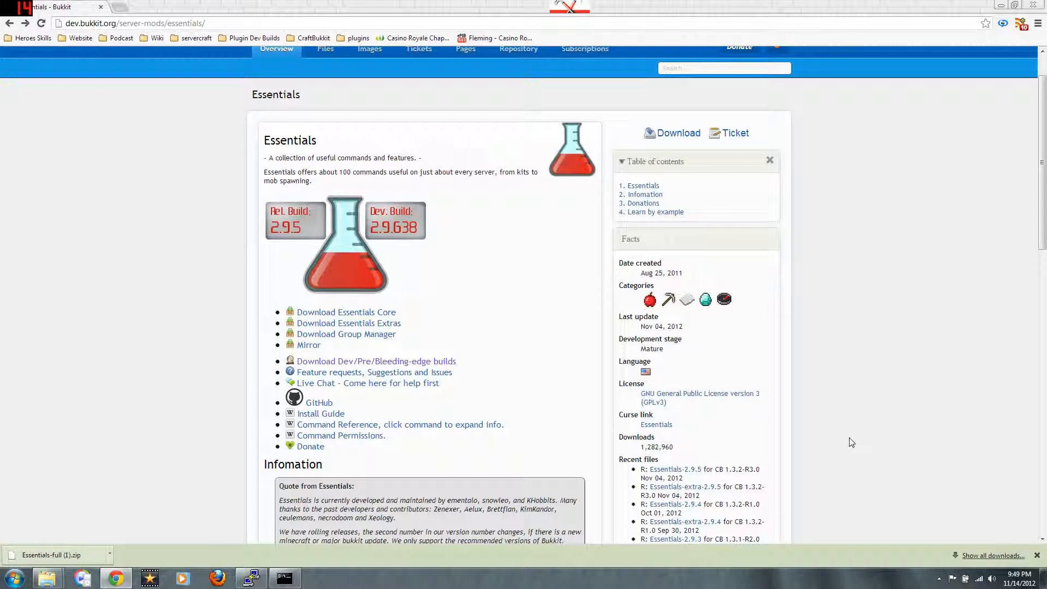
scroll("up", 3)
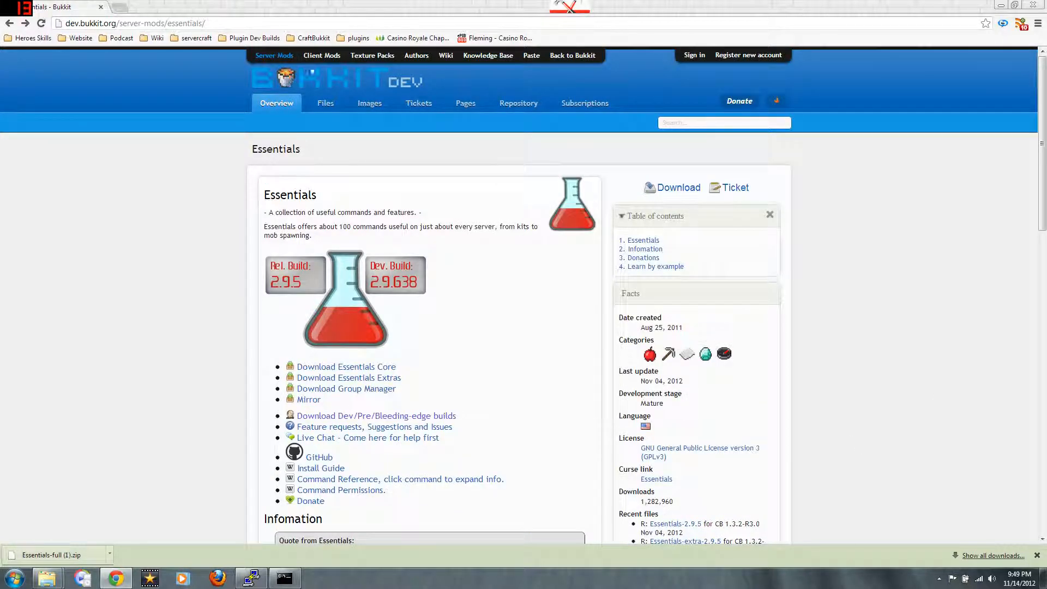
left_click(275, 56)
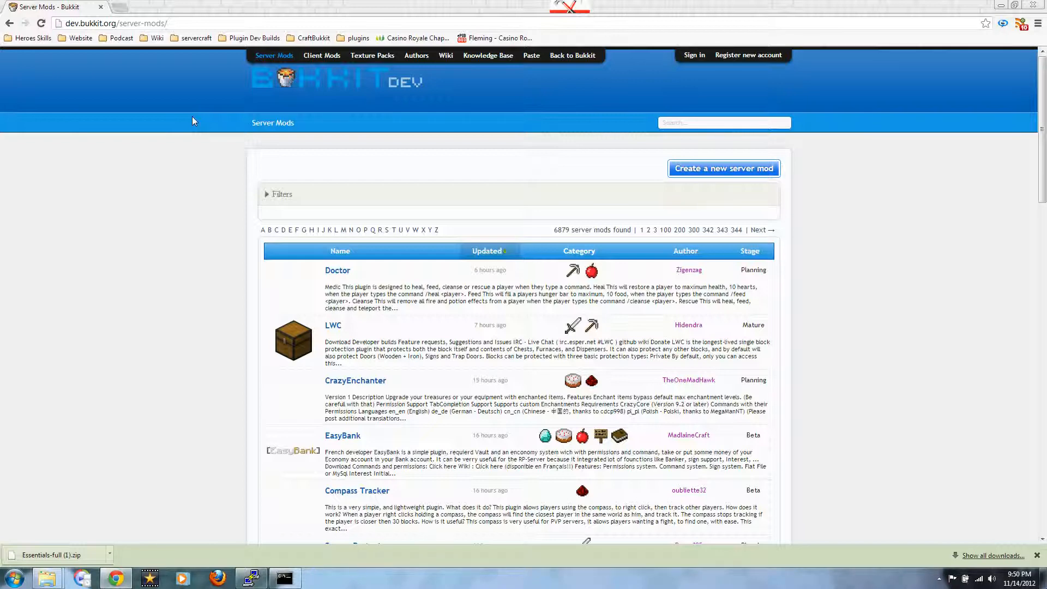
Step: Scroll down the Server Mods listing to the newest plugins and back up
scroll("down", 3)
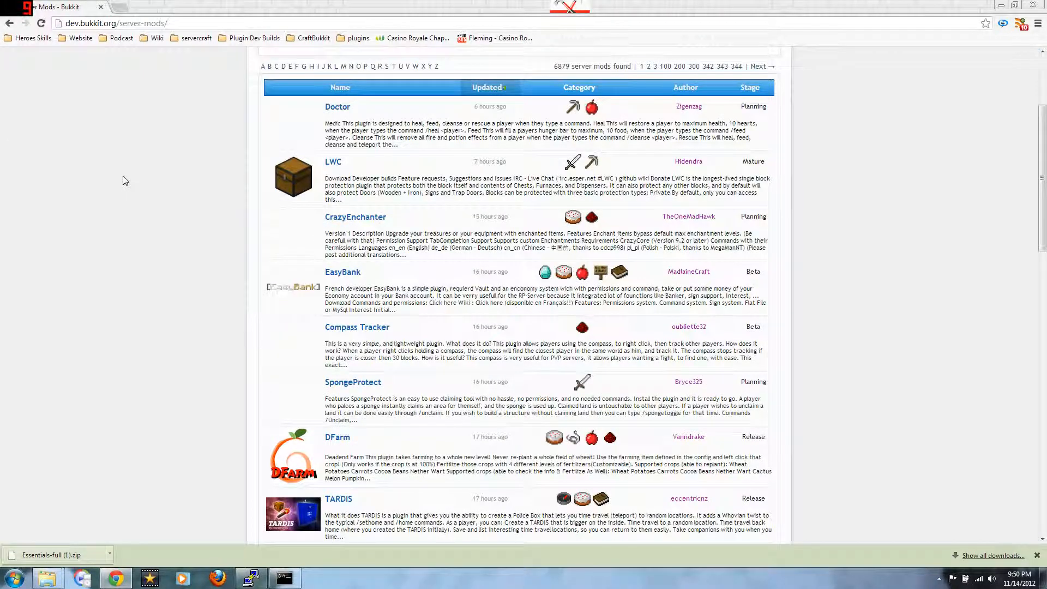
scroll("down", 3)
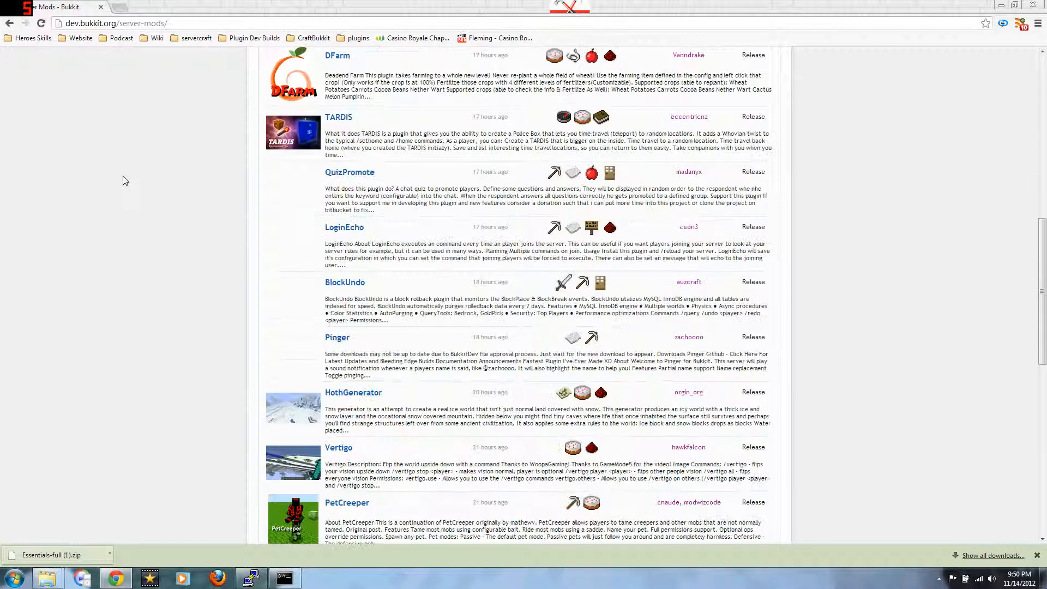
scroll("down", 3)
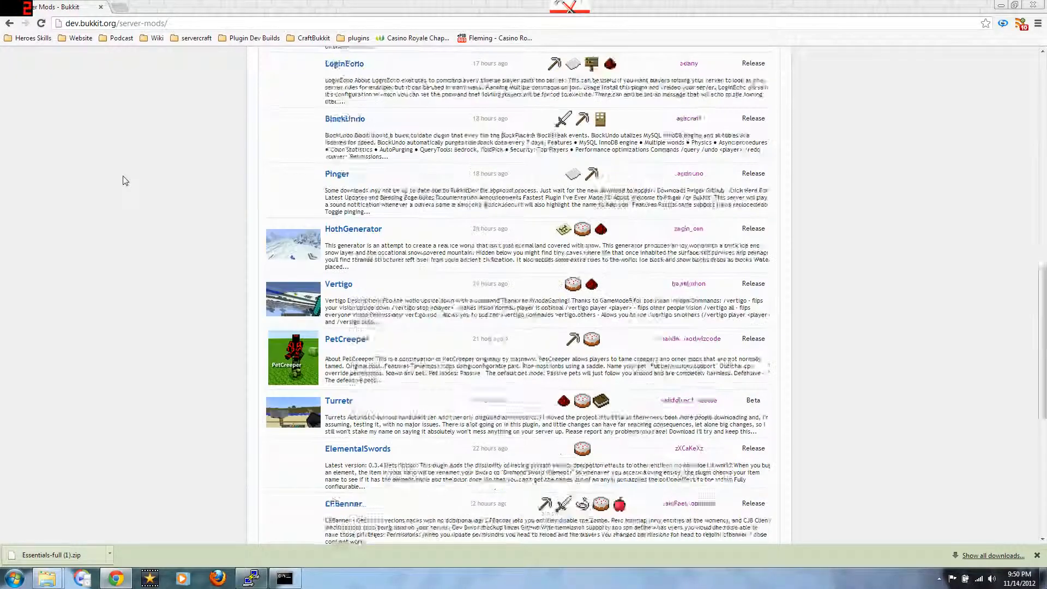
scroll("down", 3)
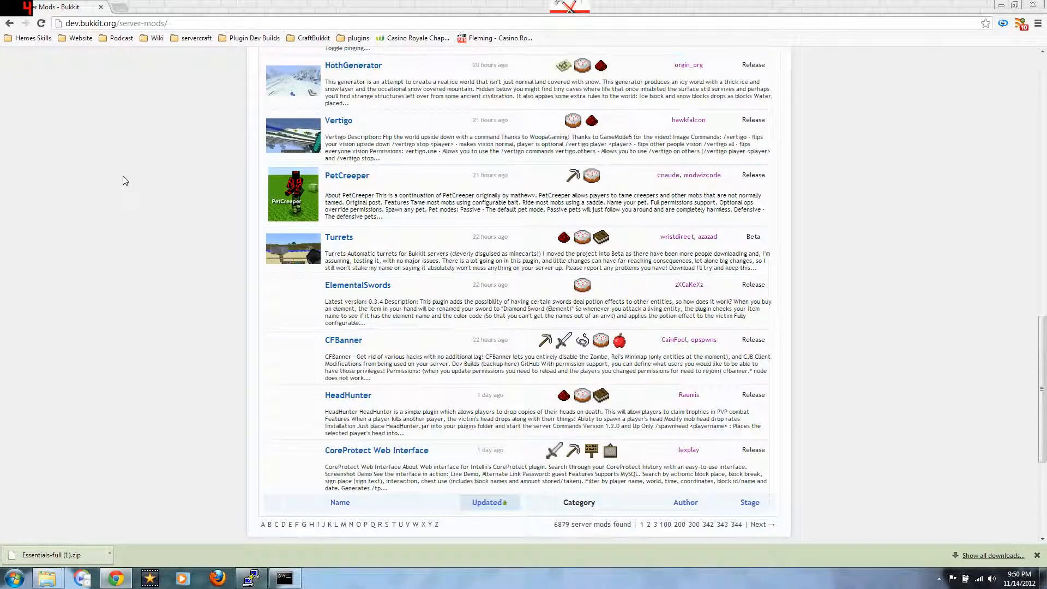
scroll("up", 3)
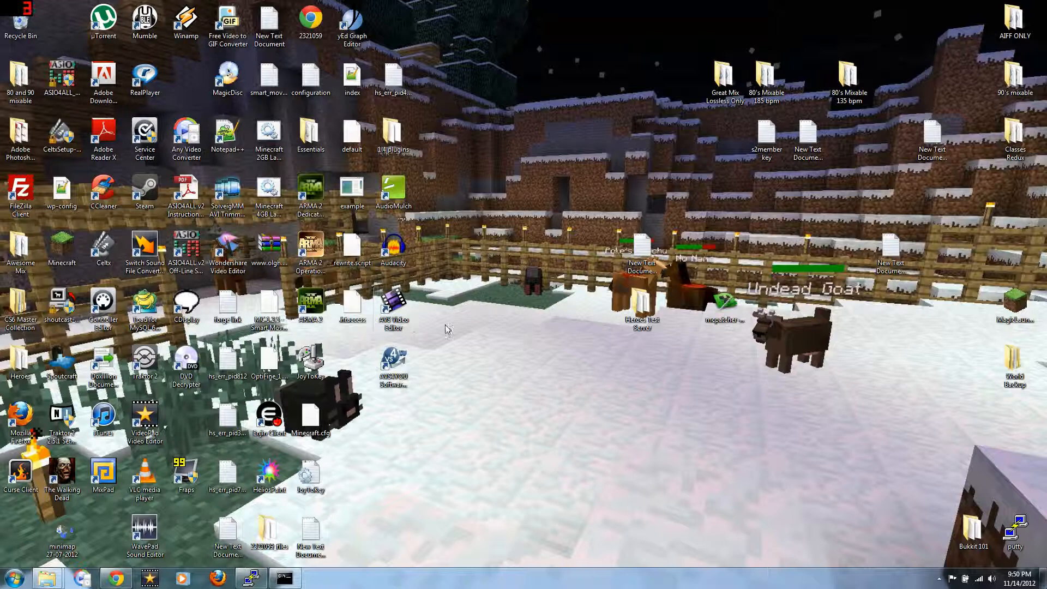
mouse_move(406, 345)
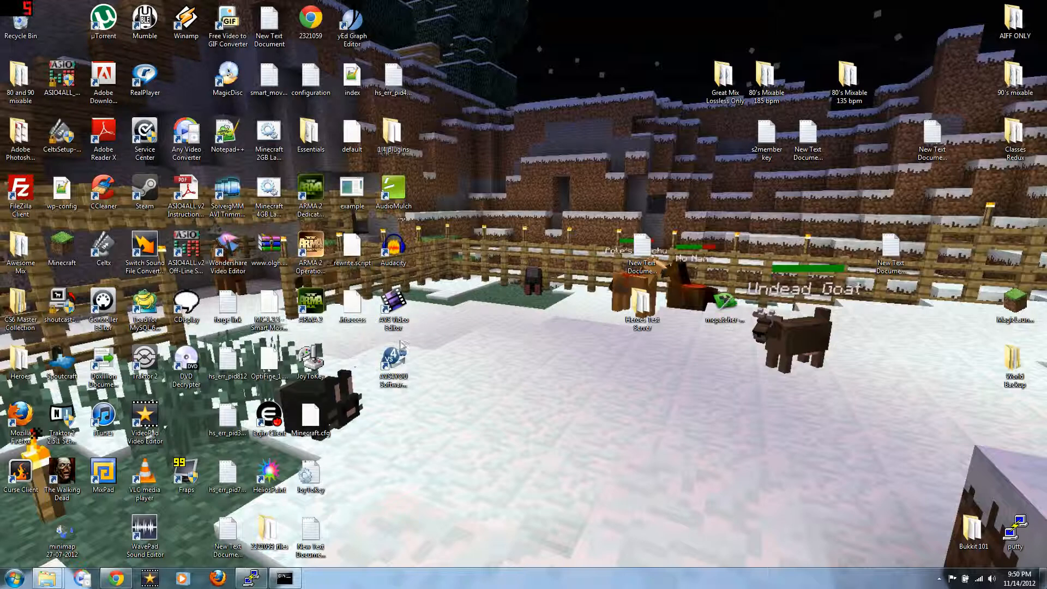
mouse_move(502, 353)
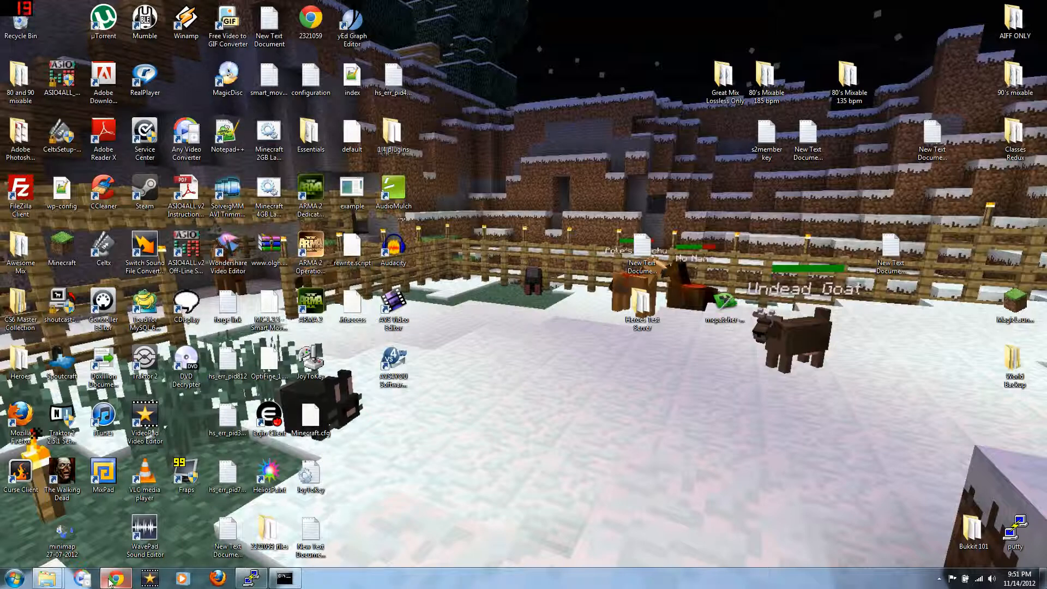
Step: Show hidden tray icons and bring up the Fraps context menu with its exit option
left_click(939, 578)
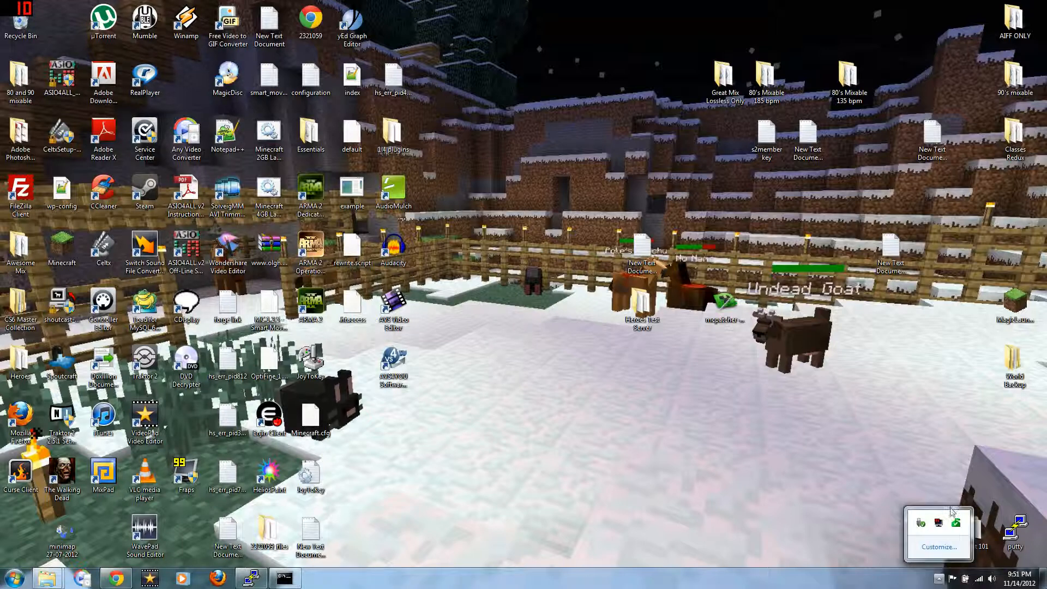
right_click(939, 528)
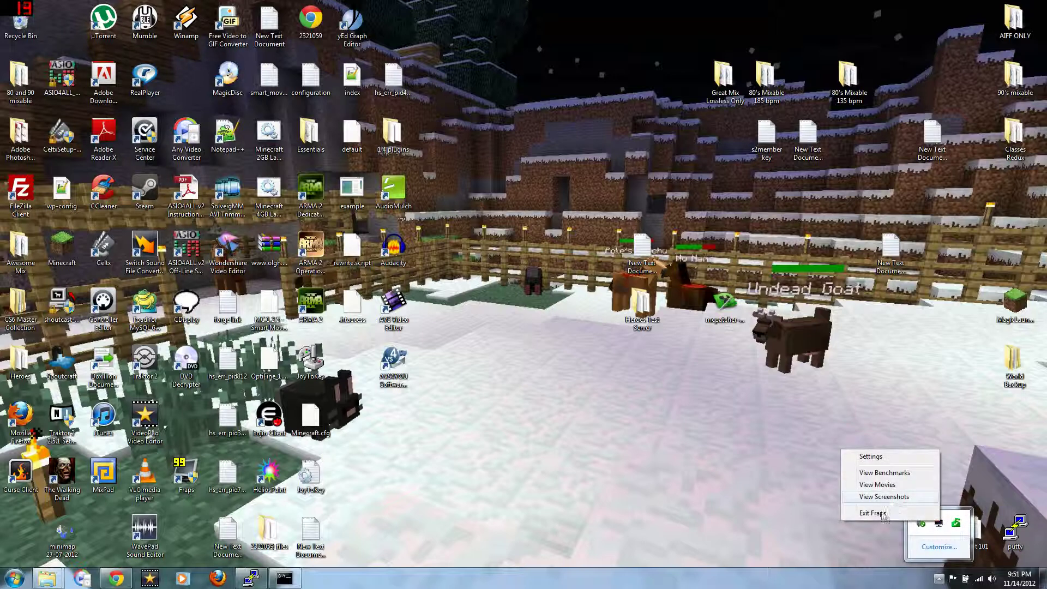